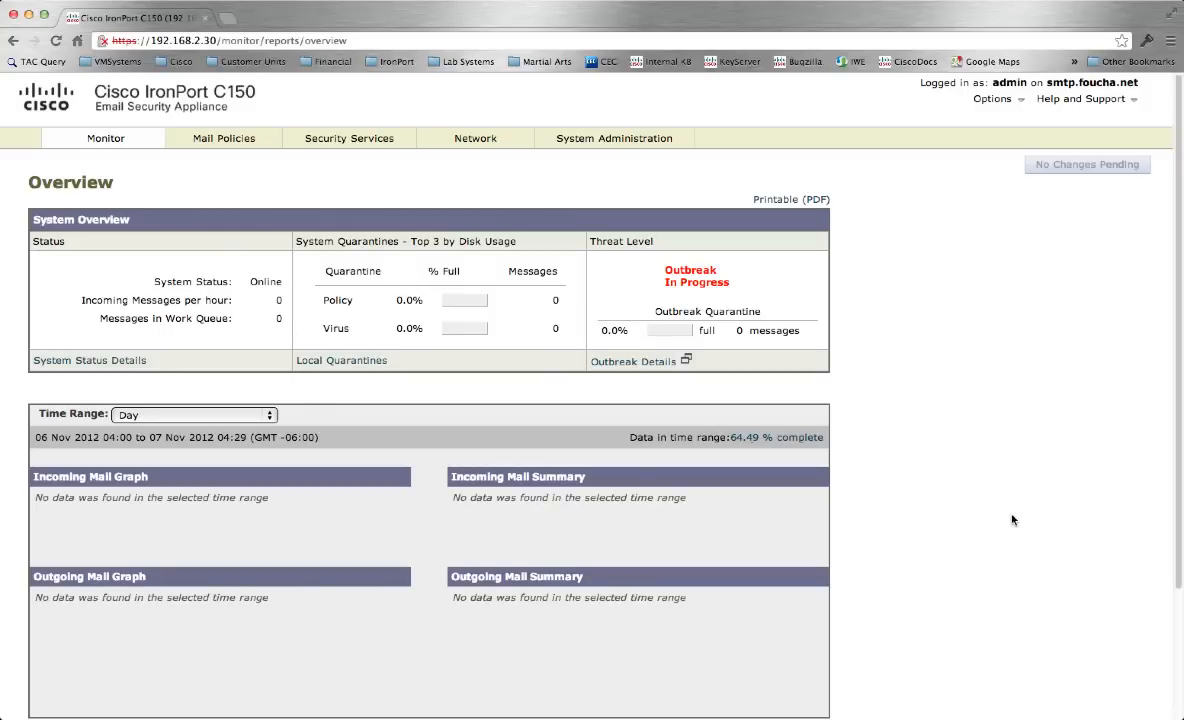
# Open the IronPort Email Encryption settings page from the Security Services menu
pyautogui.click(349, 138)
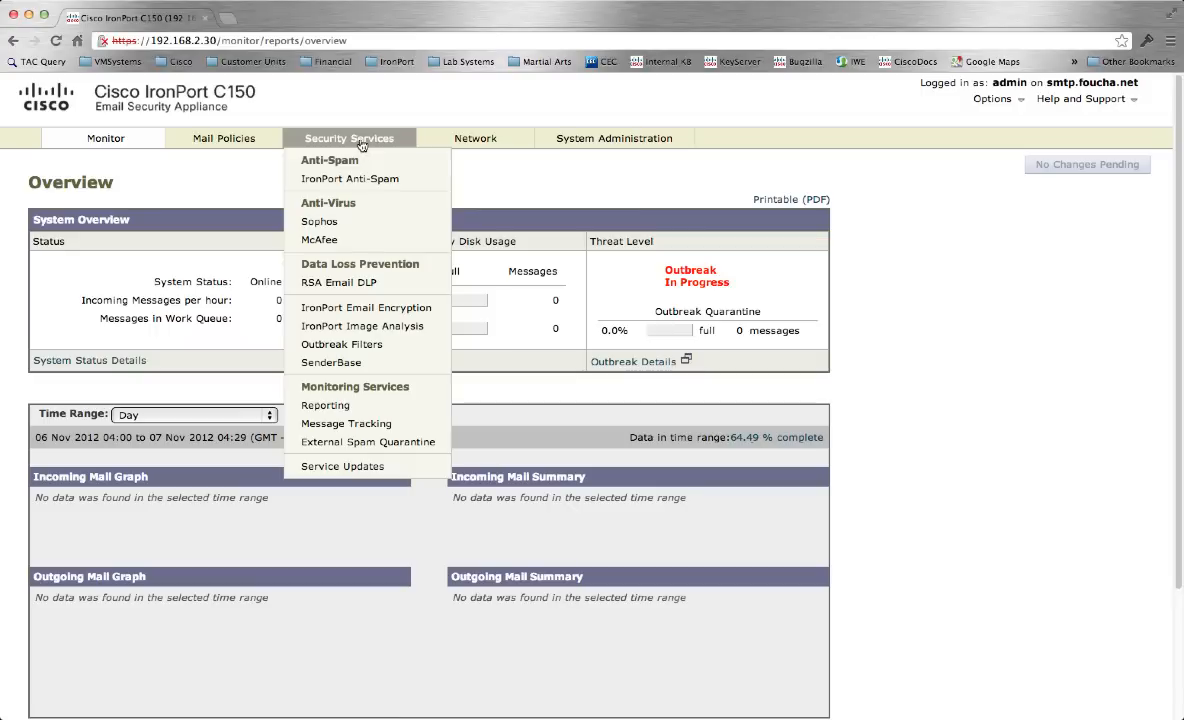
pyautogui.moveTo(366, 313)
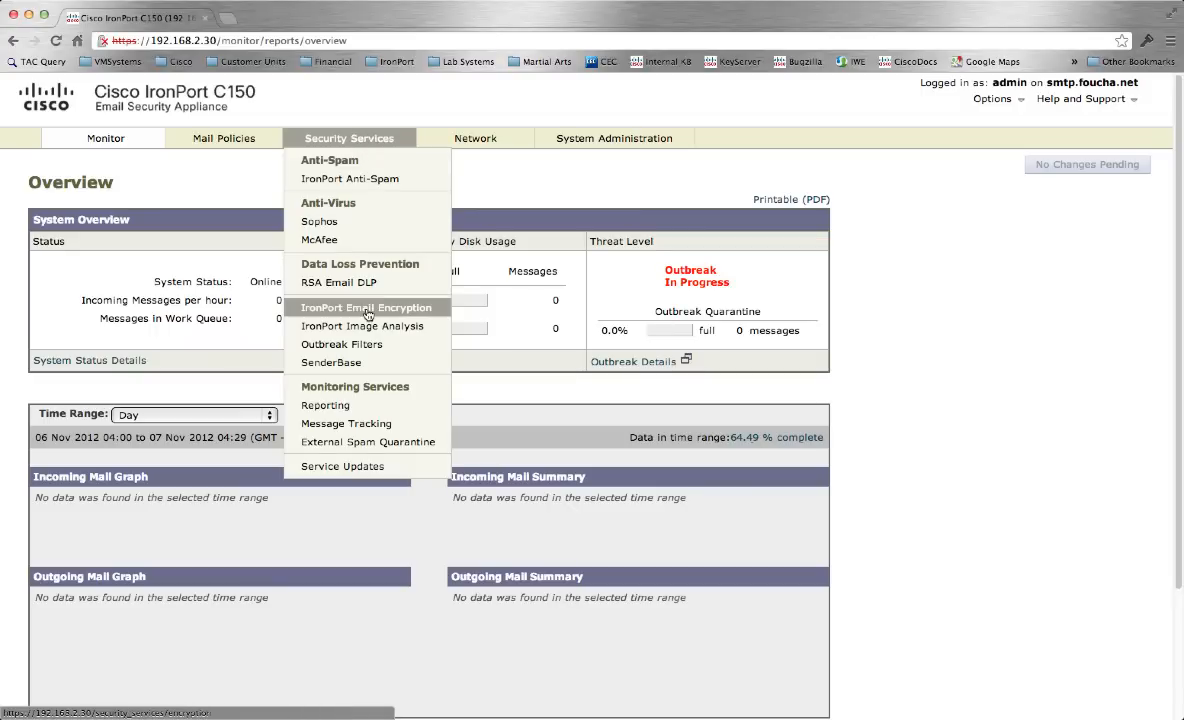
pyautogui.click(366, 307)
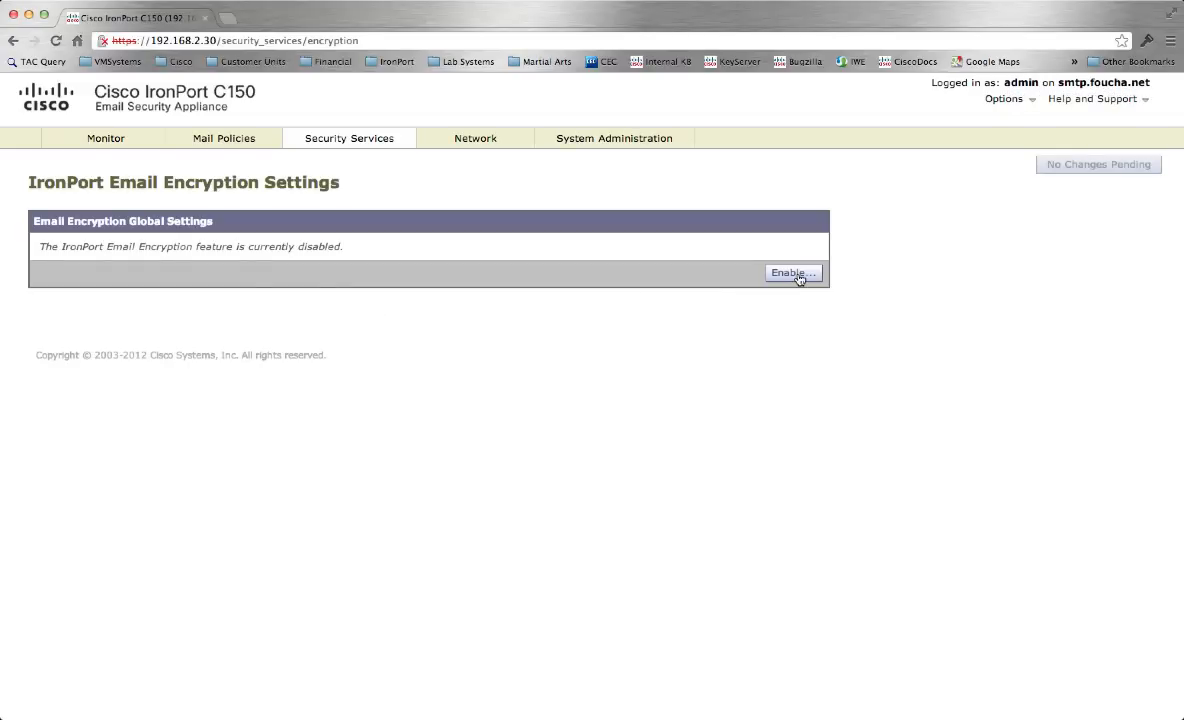
# Enable IronPort Email Encryption in the global settings and confirm
pyautogui.click(791, 272)
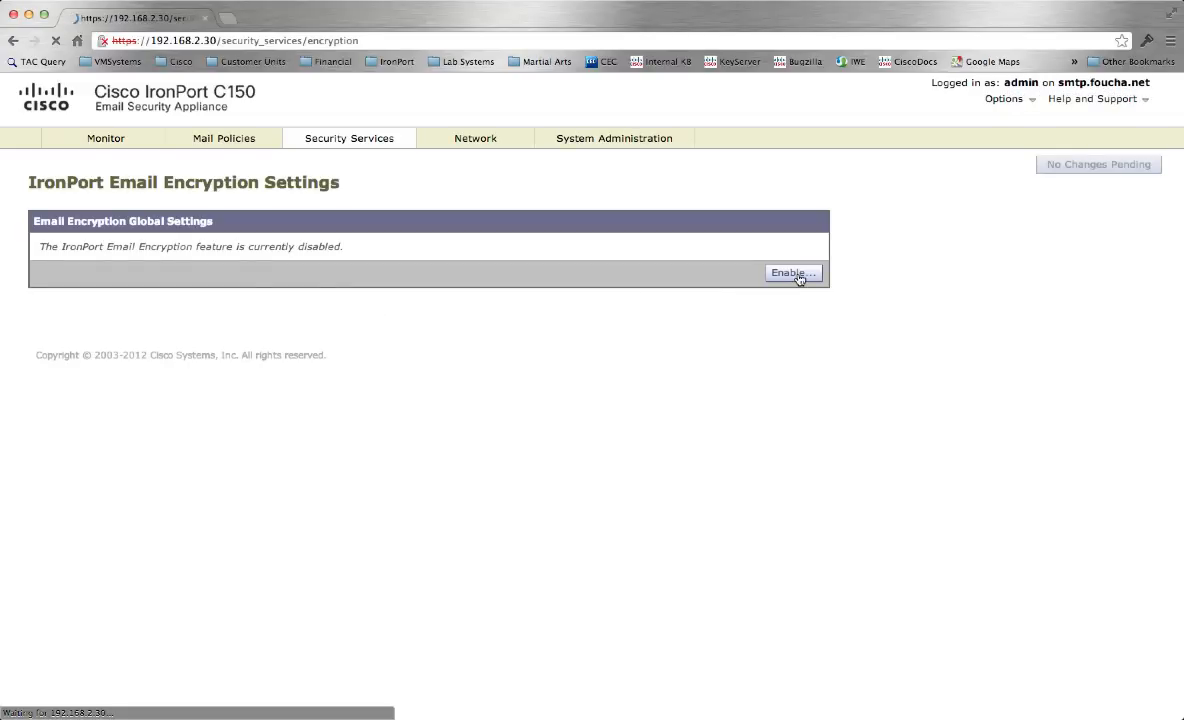
pyautogui.click(792, 272)
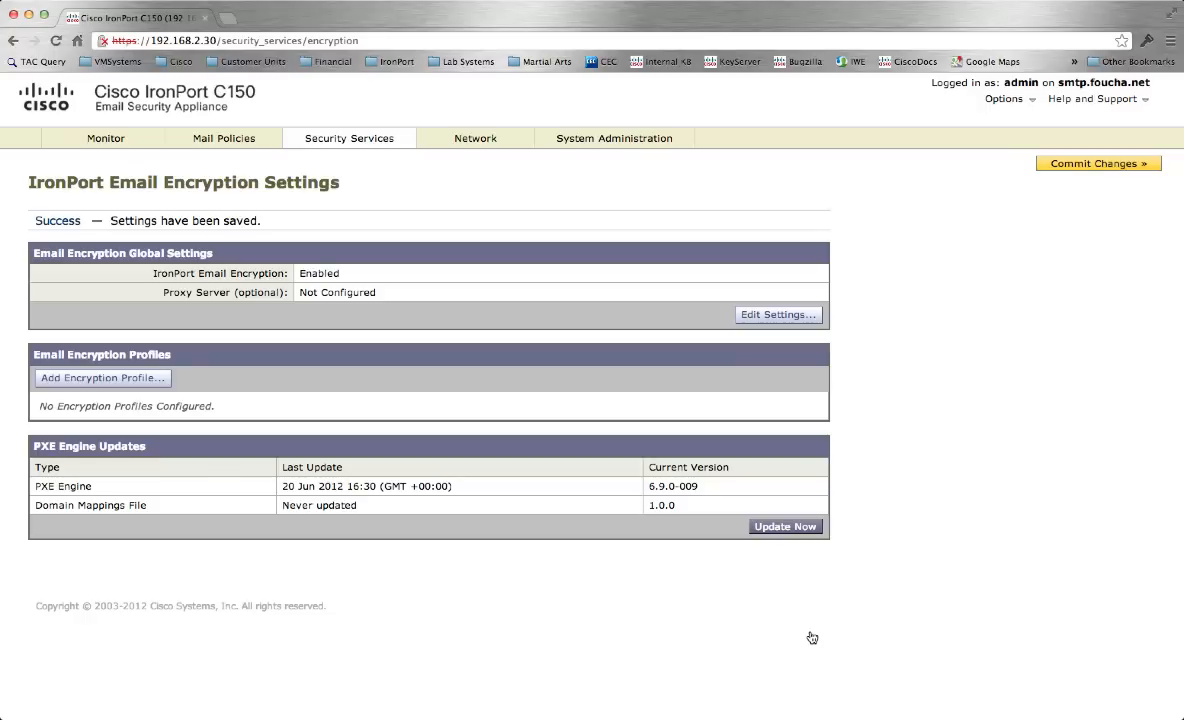
pyautogui.moveTo(459, 459)
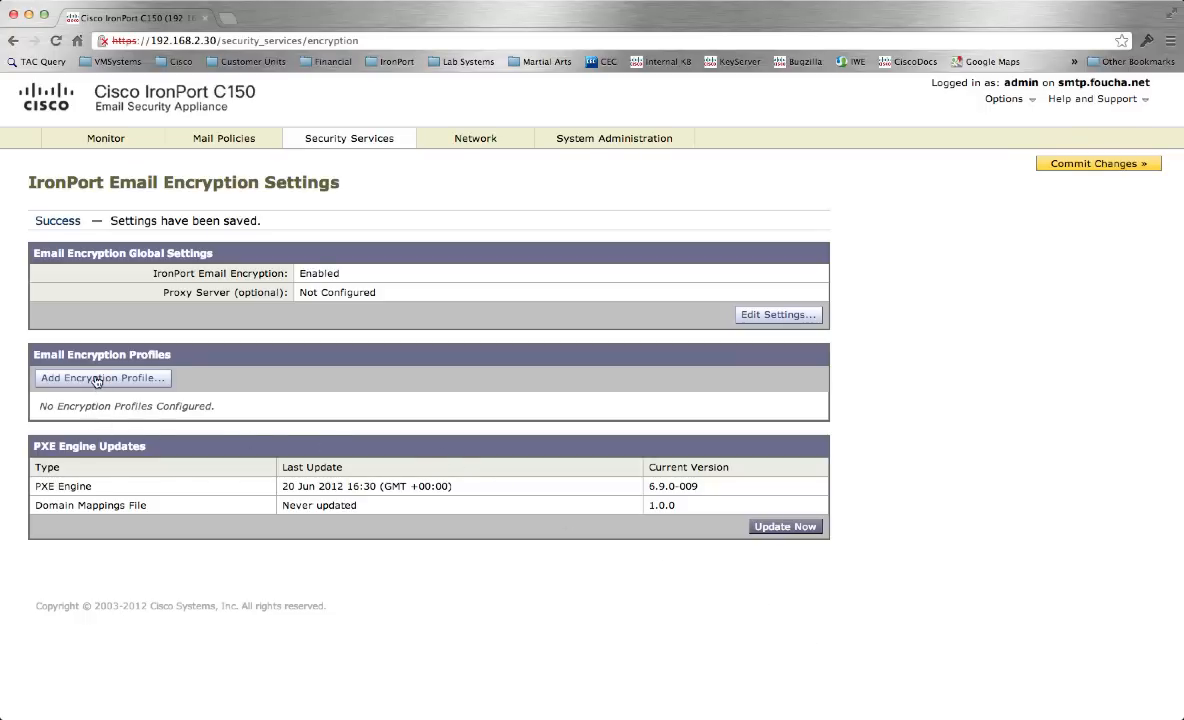
# Add an encryption profile named HighSecurity, briefly checking the key server Advanced settings
pyautogui.click(101, 378)
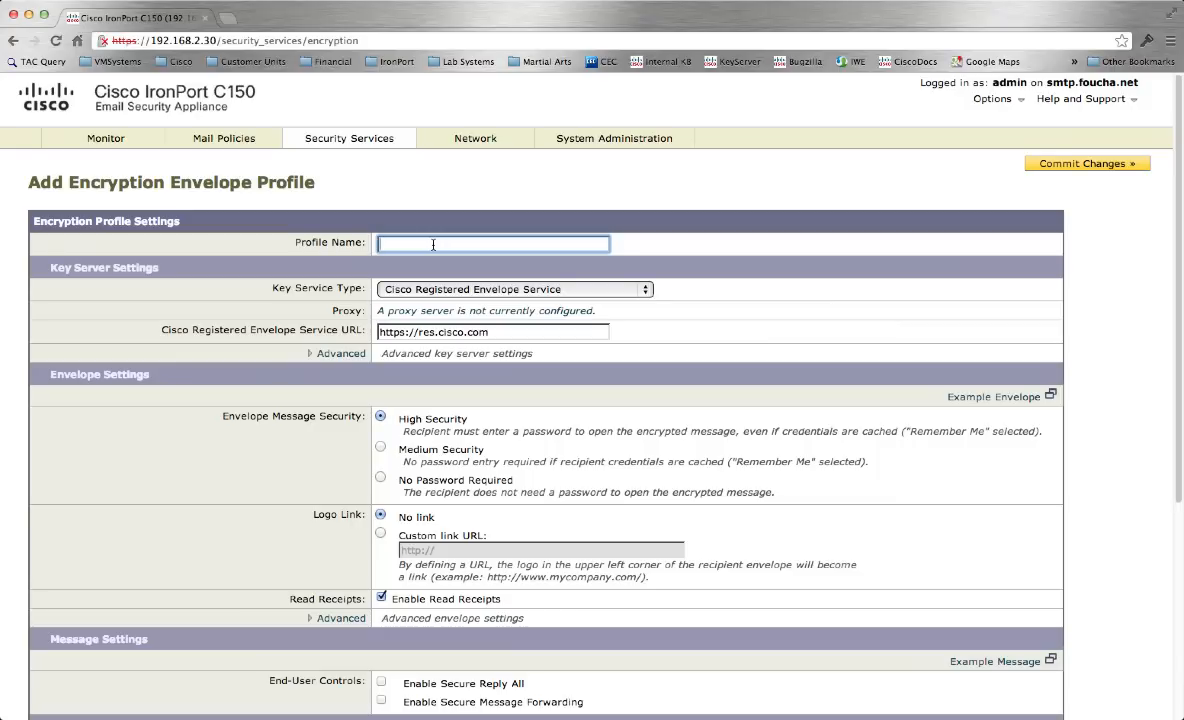
pyautogui.write('HighSe')
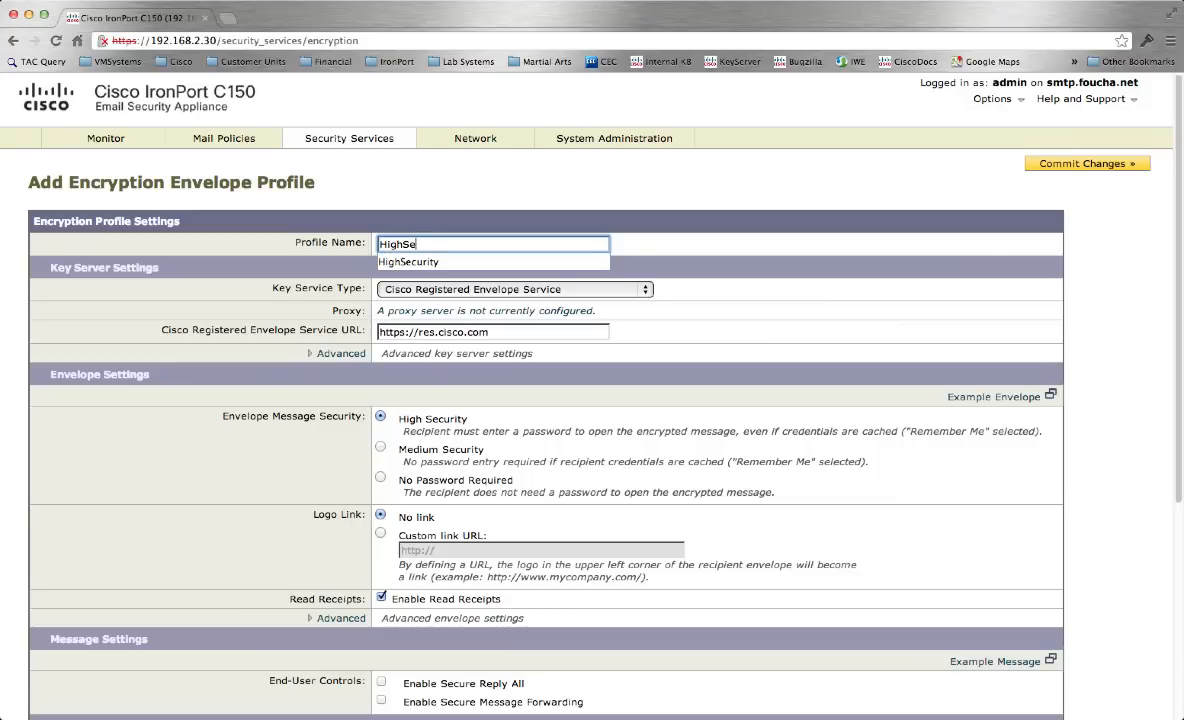
pyautogui.write('curity')
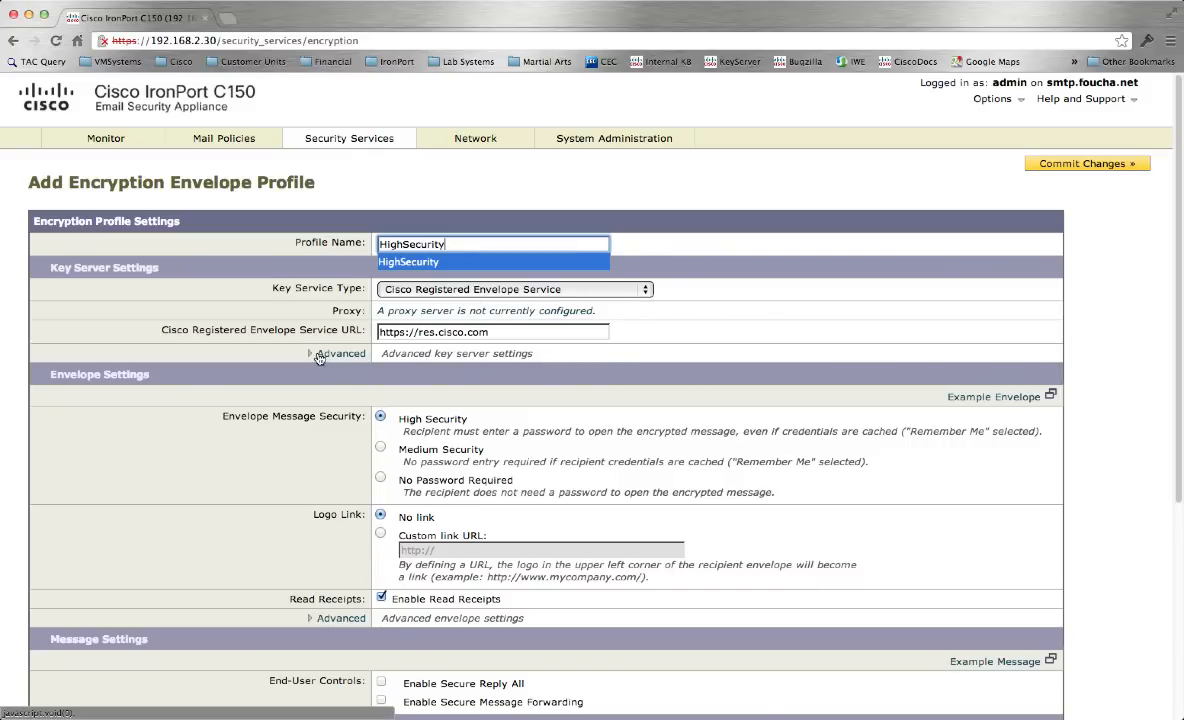
pyautogui.click(315, 353)
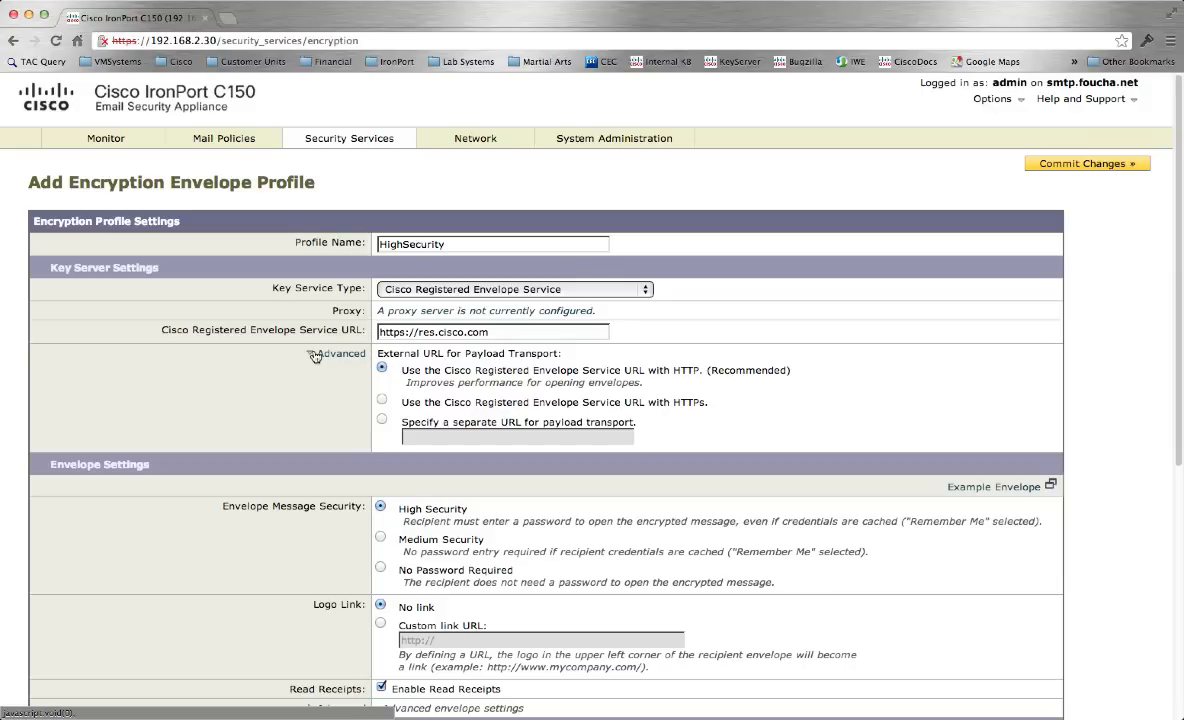
pyautogui.click(335, 353)
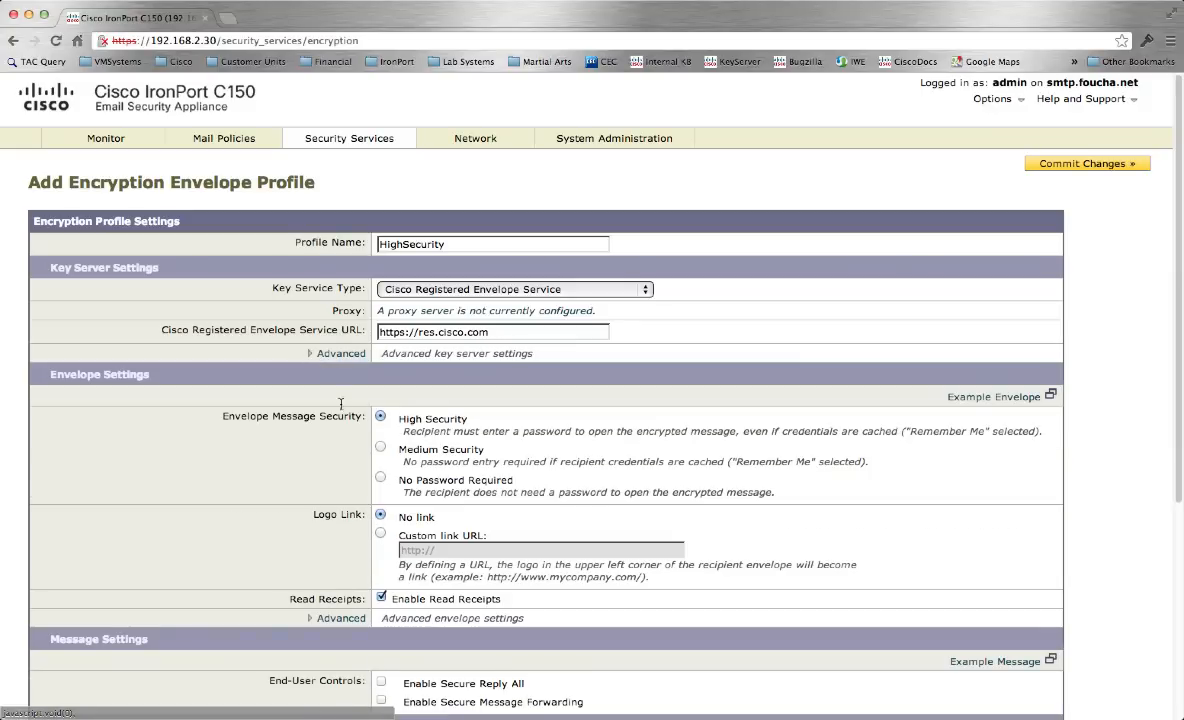
pyautogui.moveTo(405, 447)
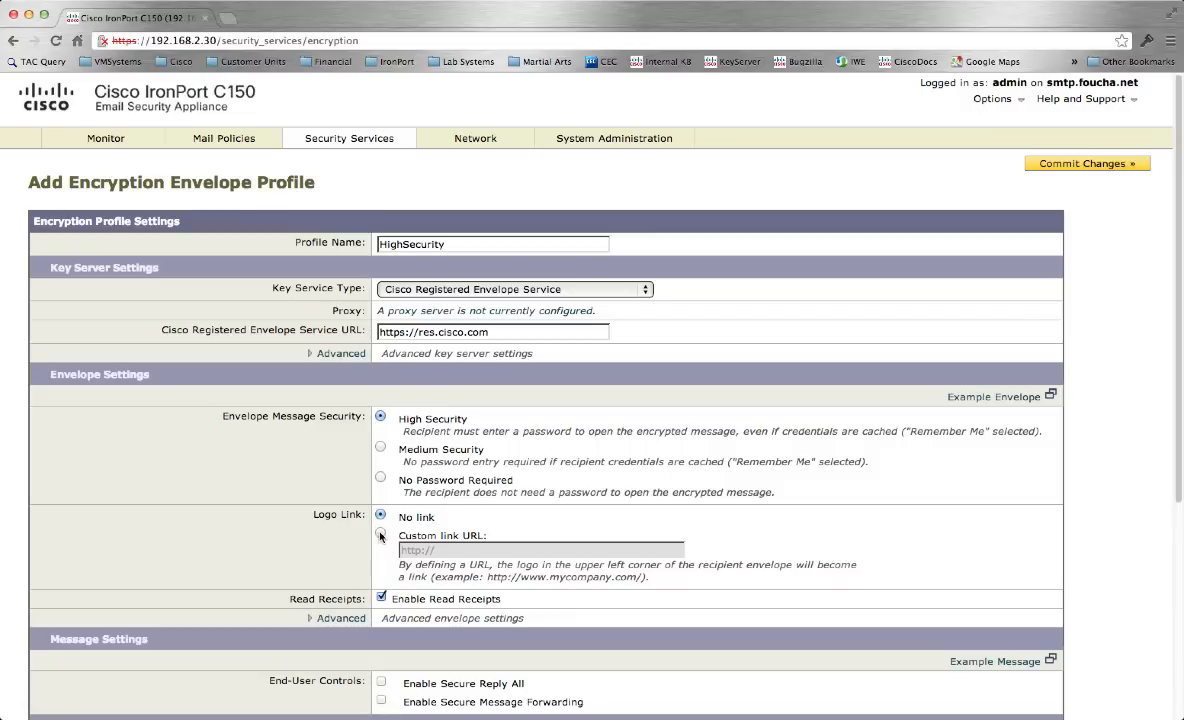
pyautogui.click(377, 531)
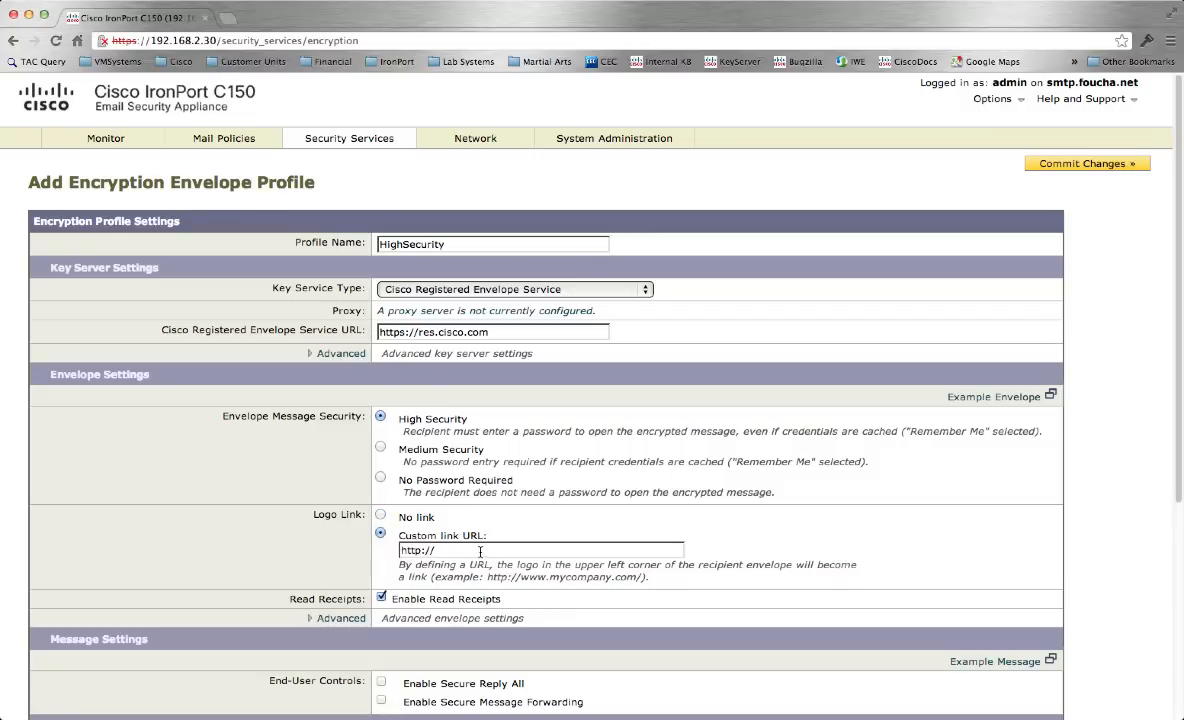
pyautogui.write('www.ci')
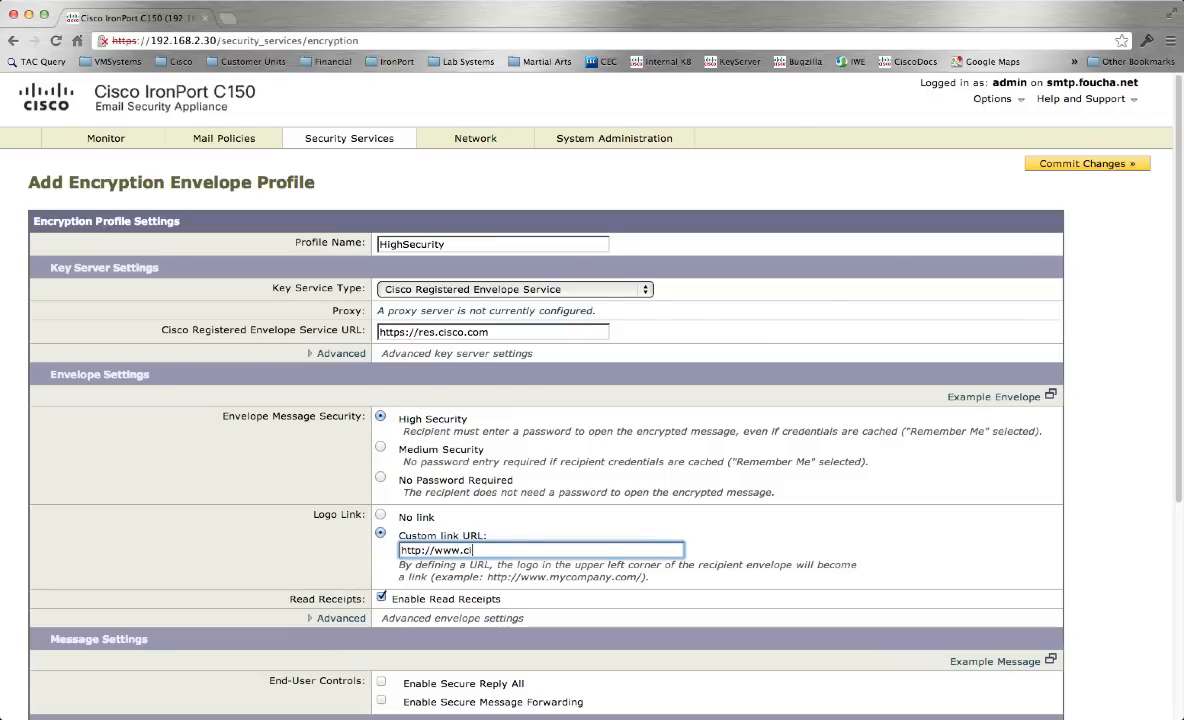
pyautogui.write('sco.com')
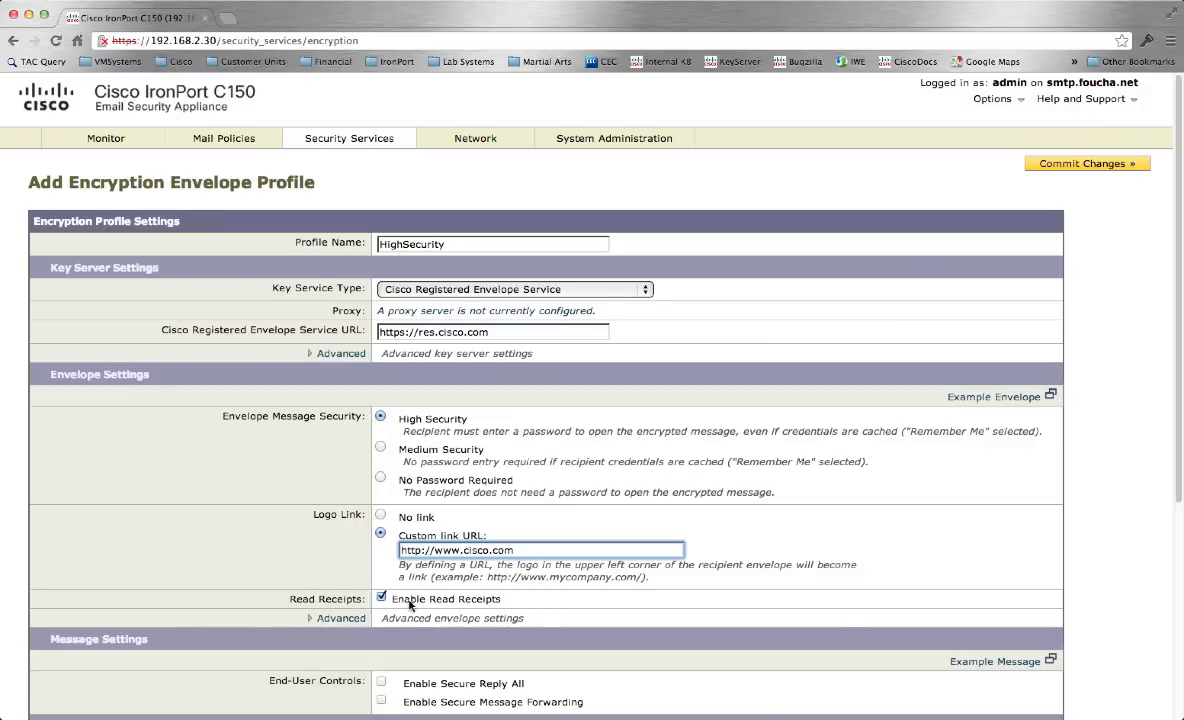
pyautogui.moveTo(472, 608)
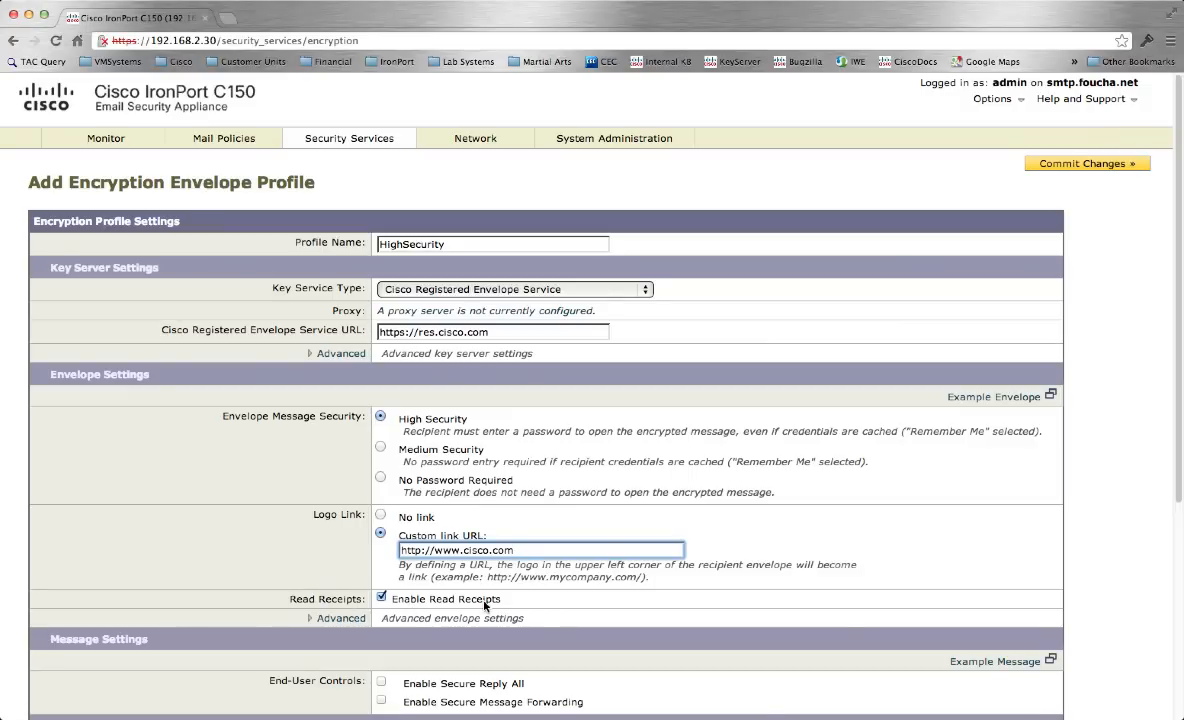
pyautogui.click(340, 618)
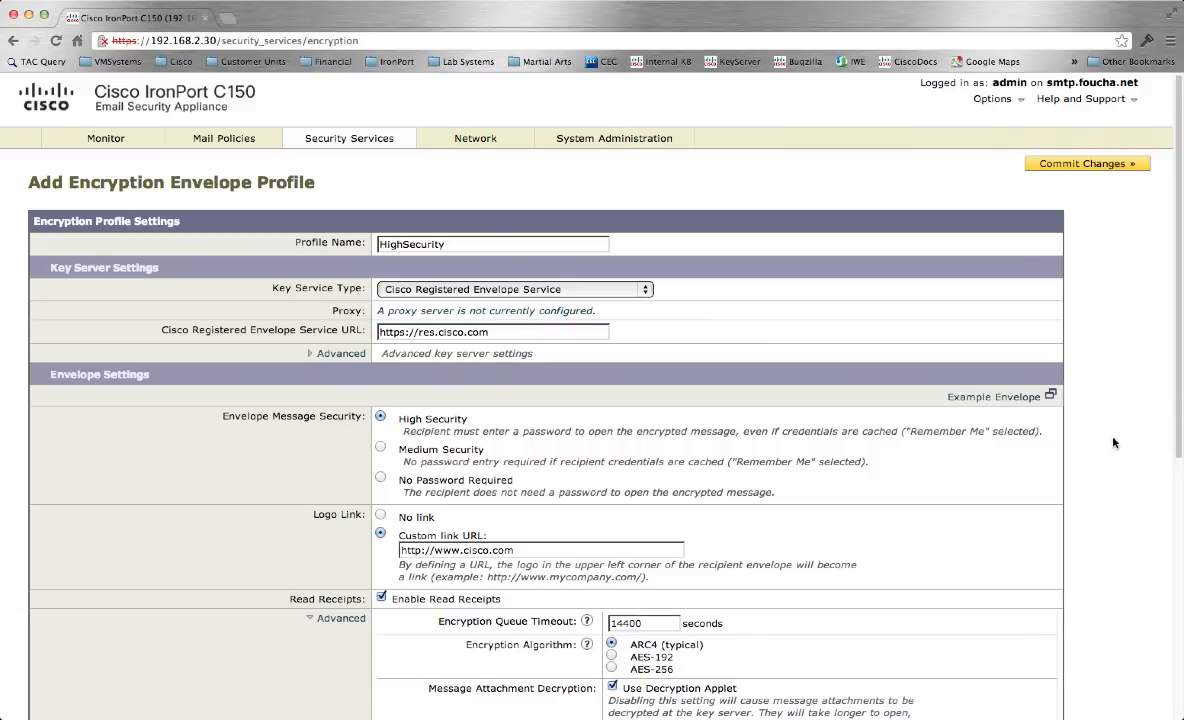
pyautogui.scroll(-3)
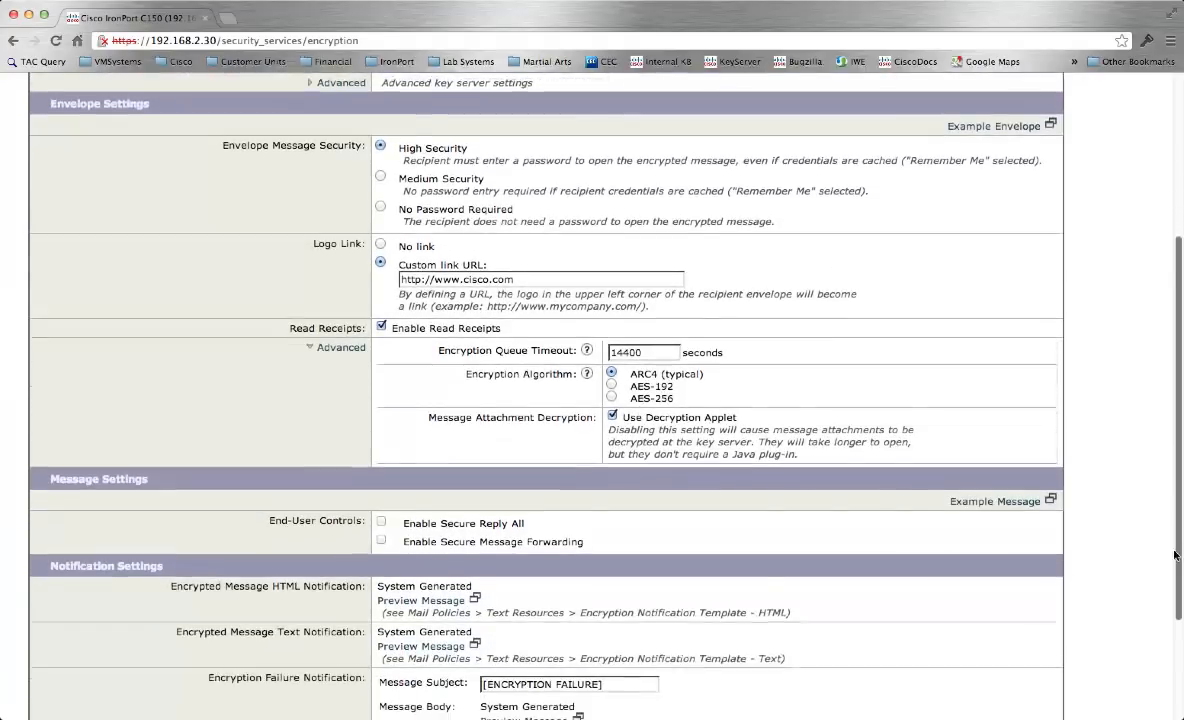
pyautogui.scroll(-3)
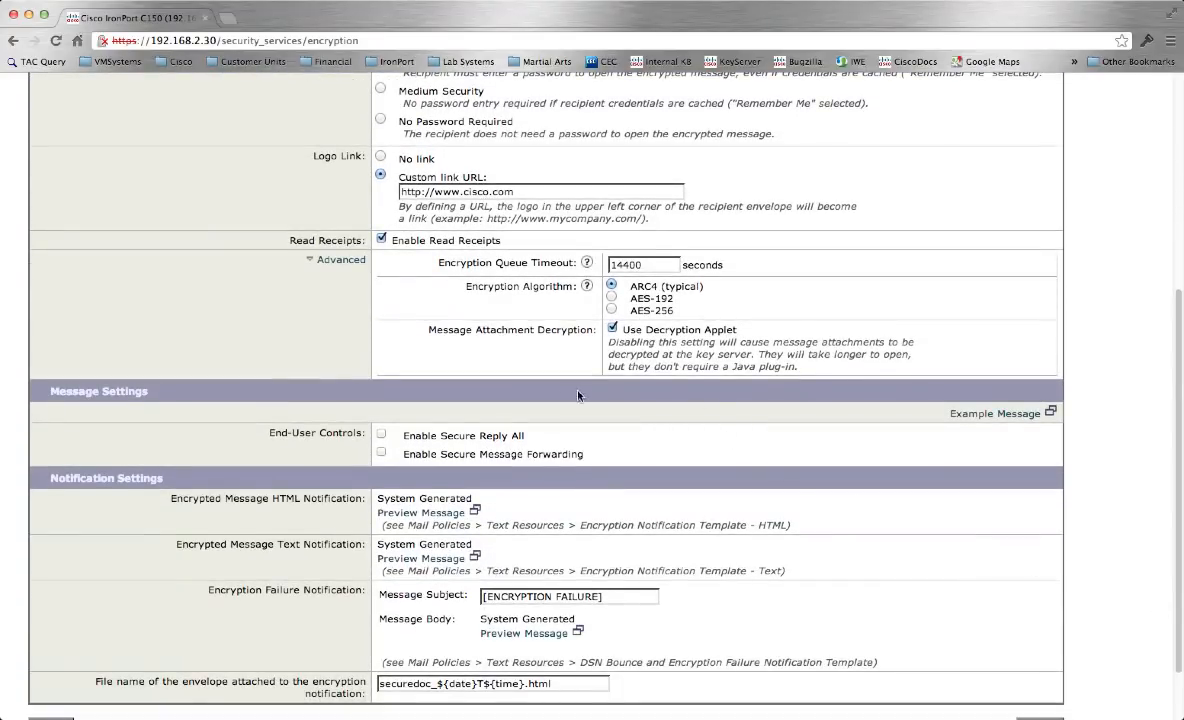
pyautogui.moveTo(232, 419)
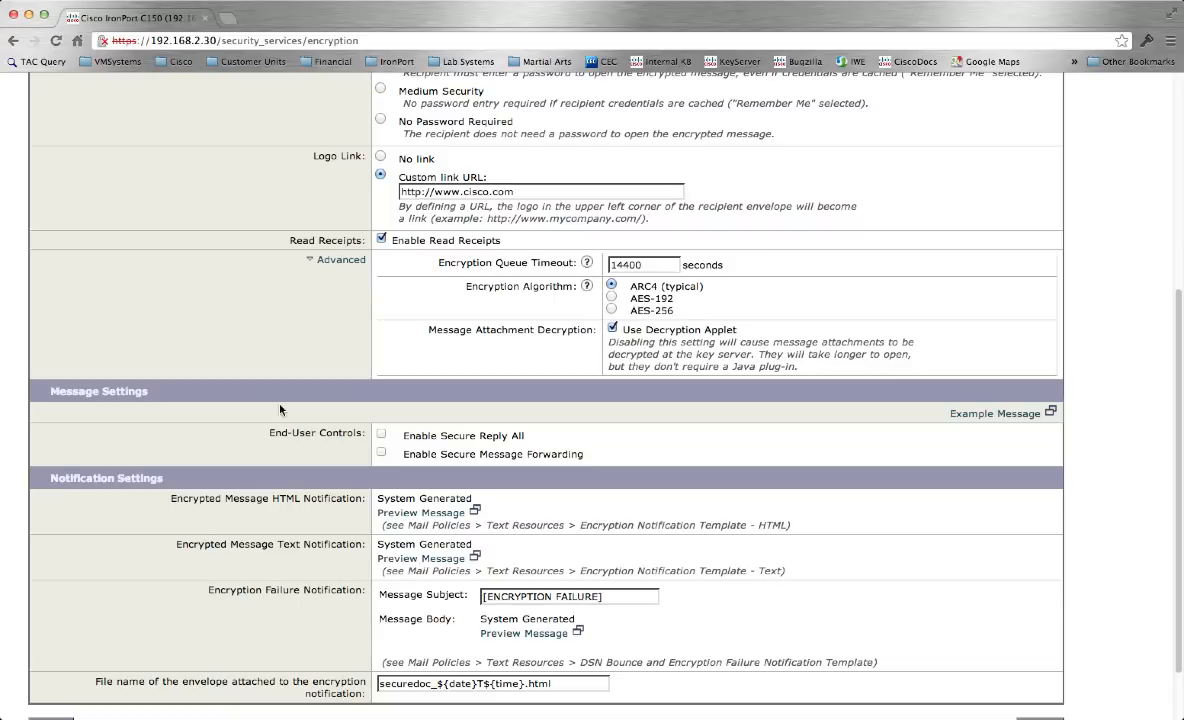
pyautogui.moveTo(498, 448)
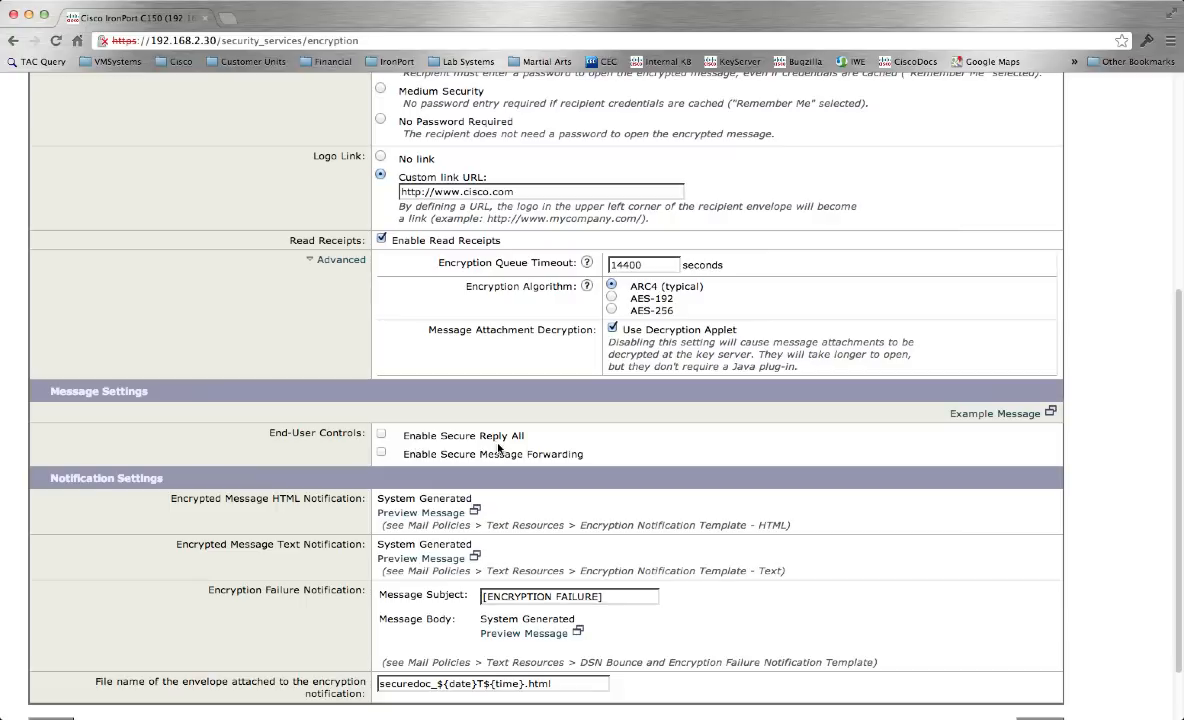
pyautogui.moveTo(531, 465)
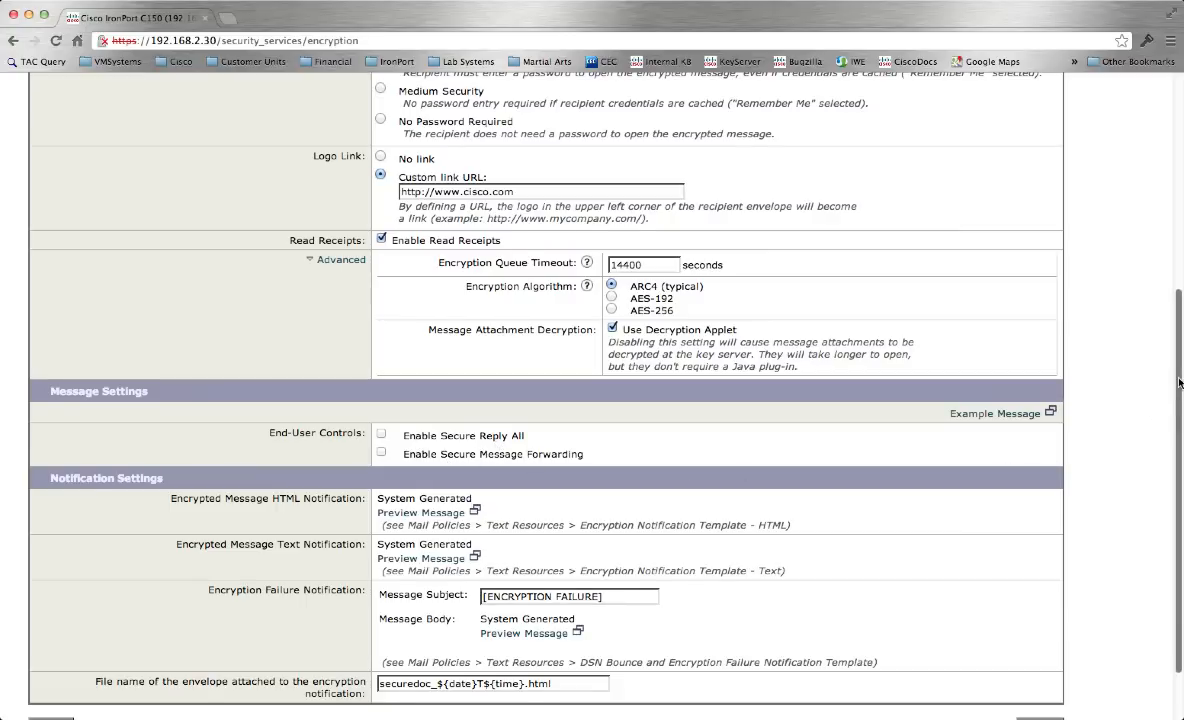
pyautogui.scroll(-3)
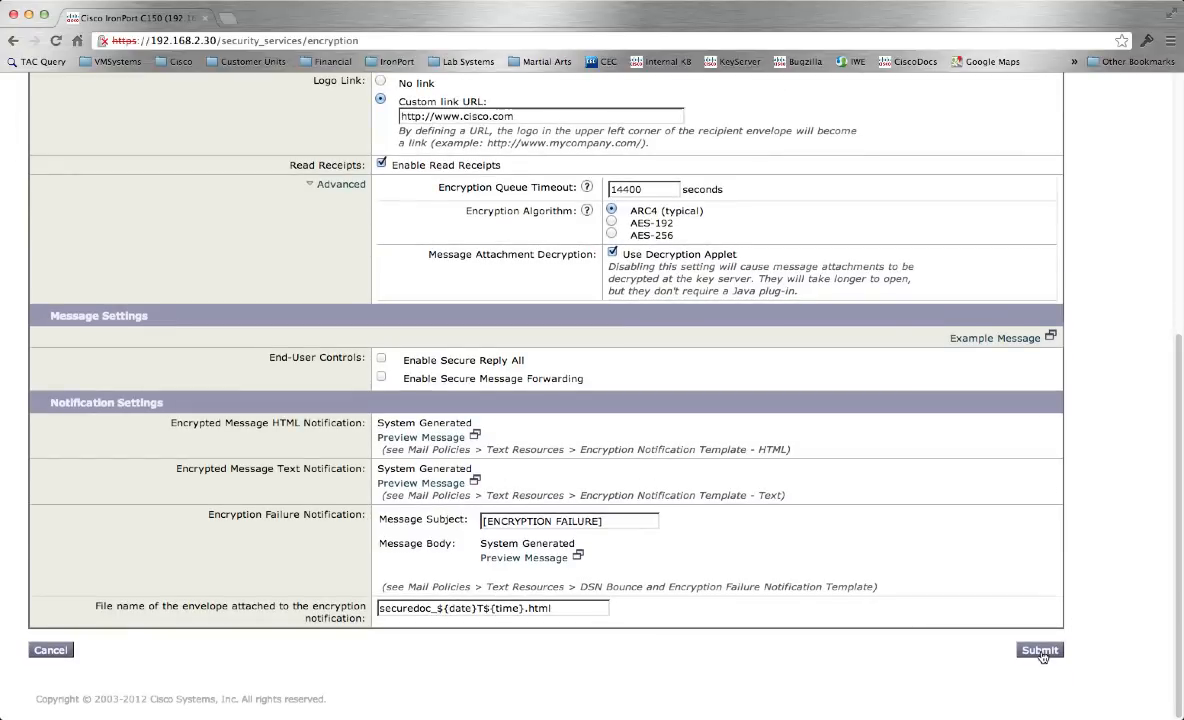
# Submit the HighSecurity encryption profile
pyautogui.click(1039, 651)
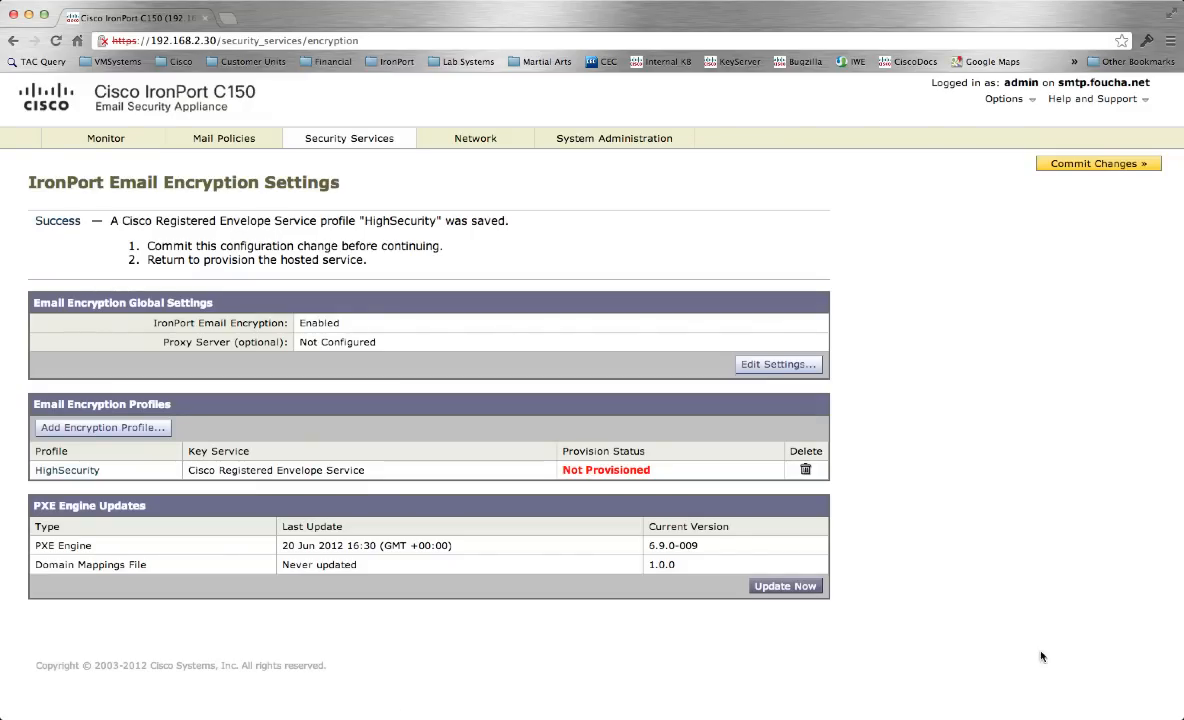
pyautogui.moveTo(625, 469)
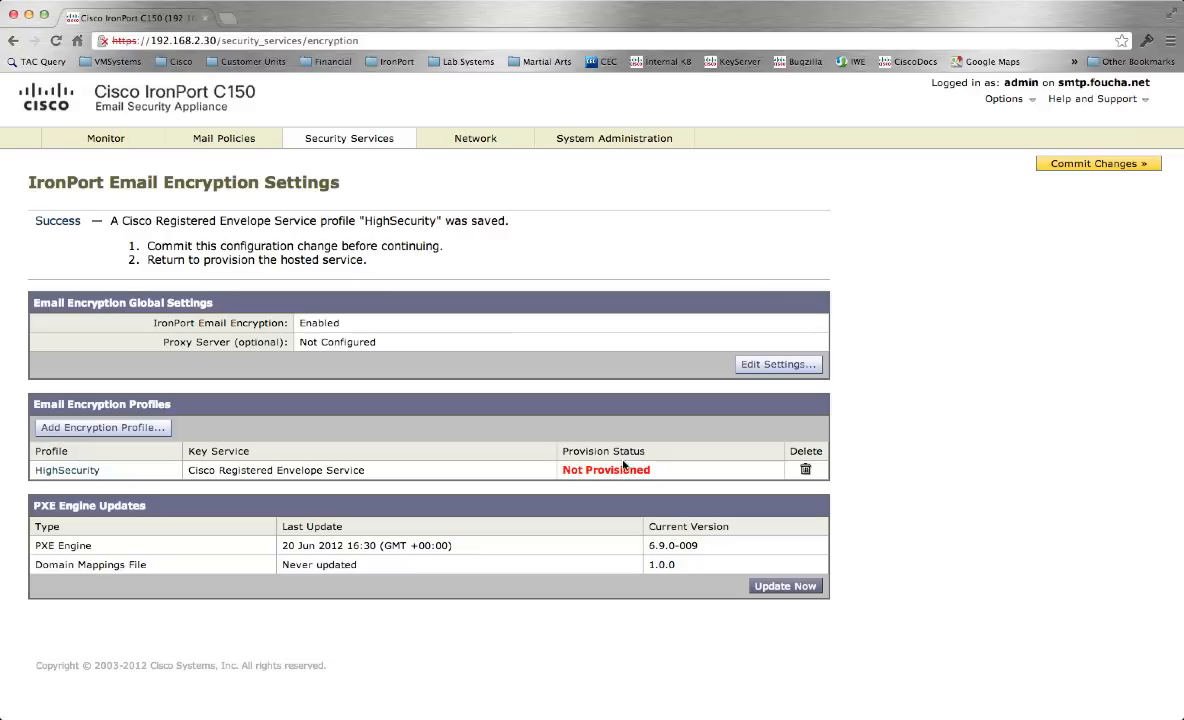
pyautogui.moveTo(598, 481)
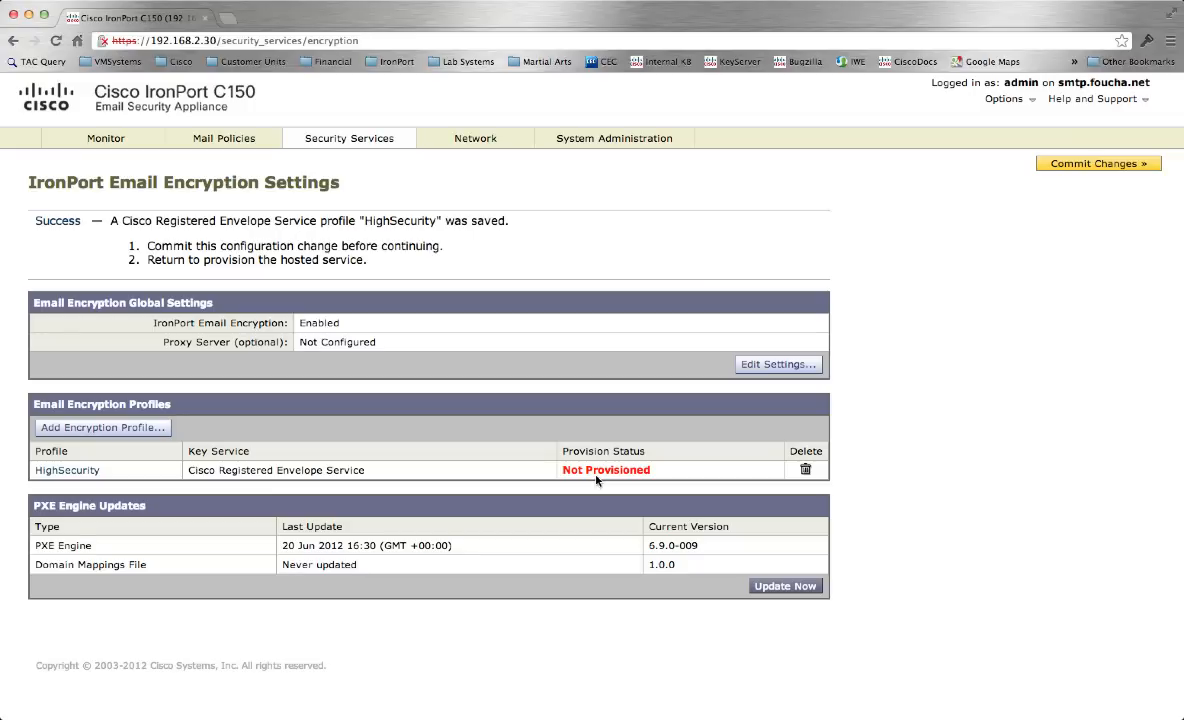
pyautogui.moveTo(595, 481)
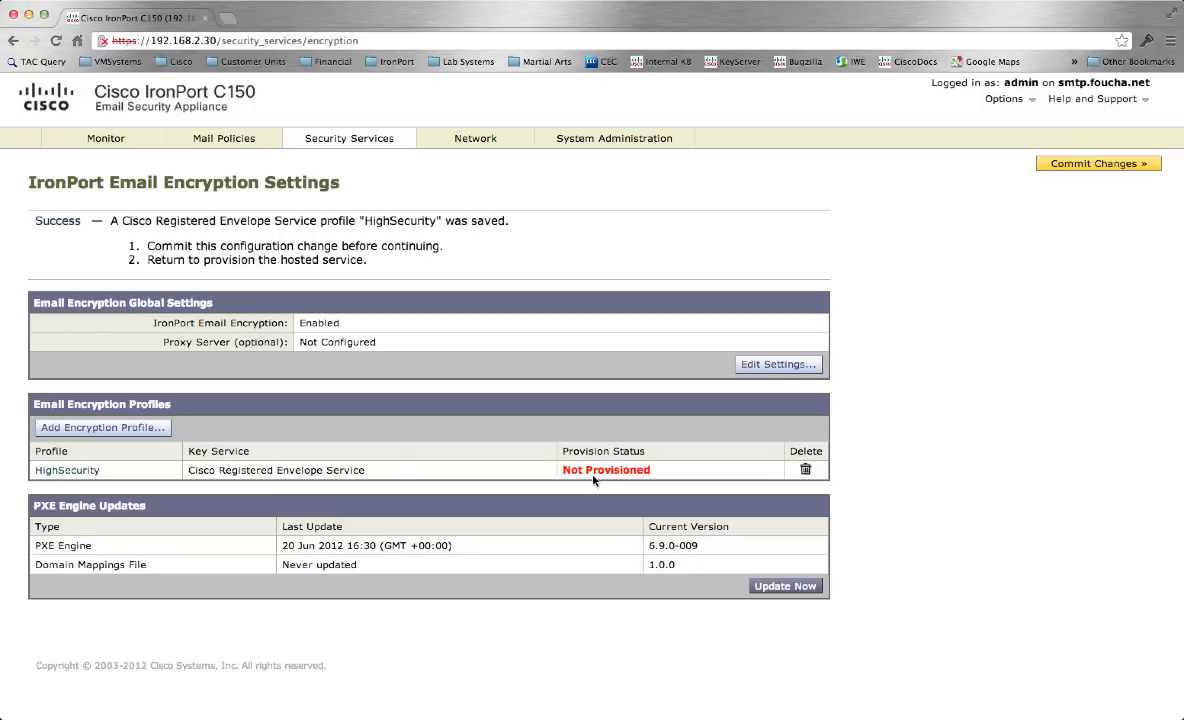
# Create a MediumSecurity profile at Medium Security with secure reply-all and forwarding enabled
pyautogui.click(108, 428)
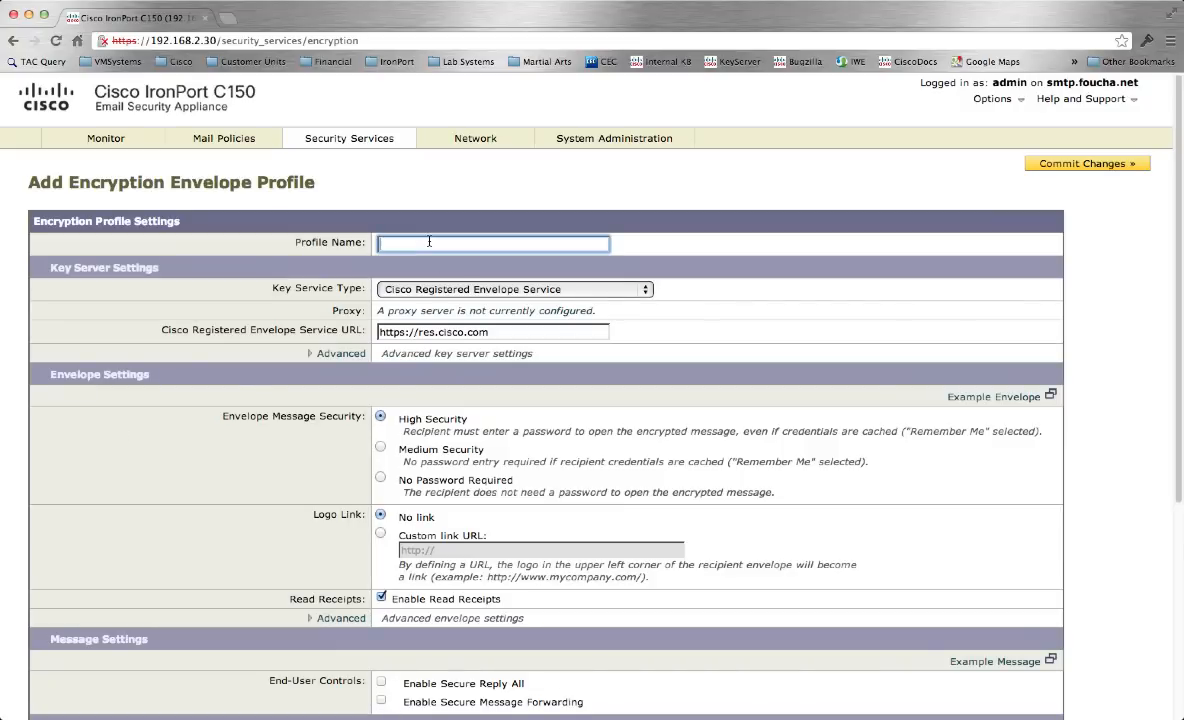
pyautogui.write('MediumSecurity')
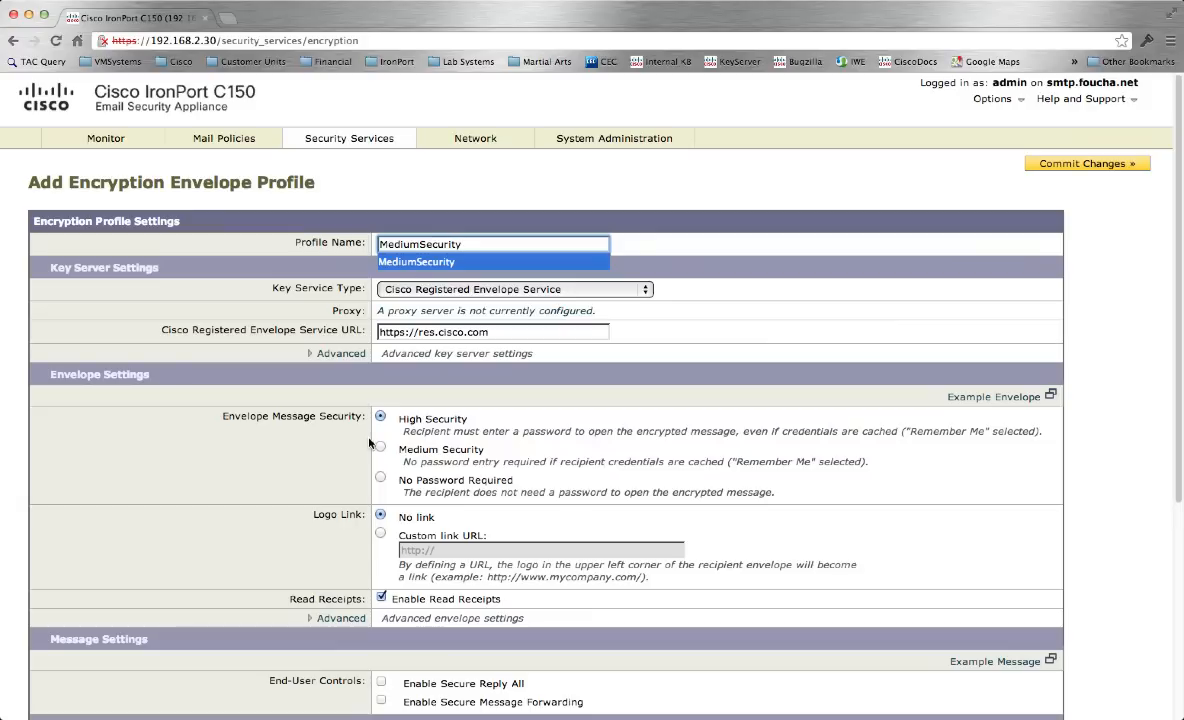
pyautogui.click(379, 449)
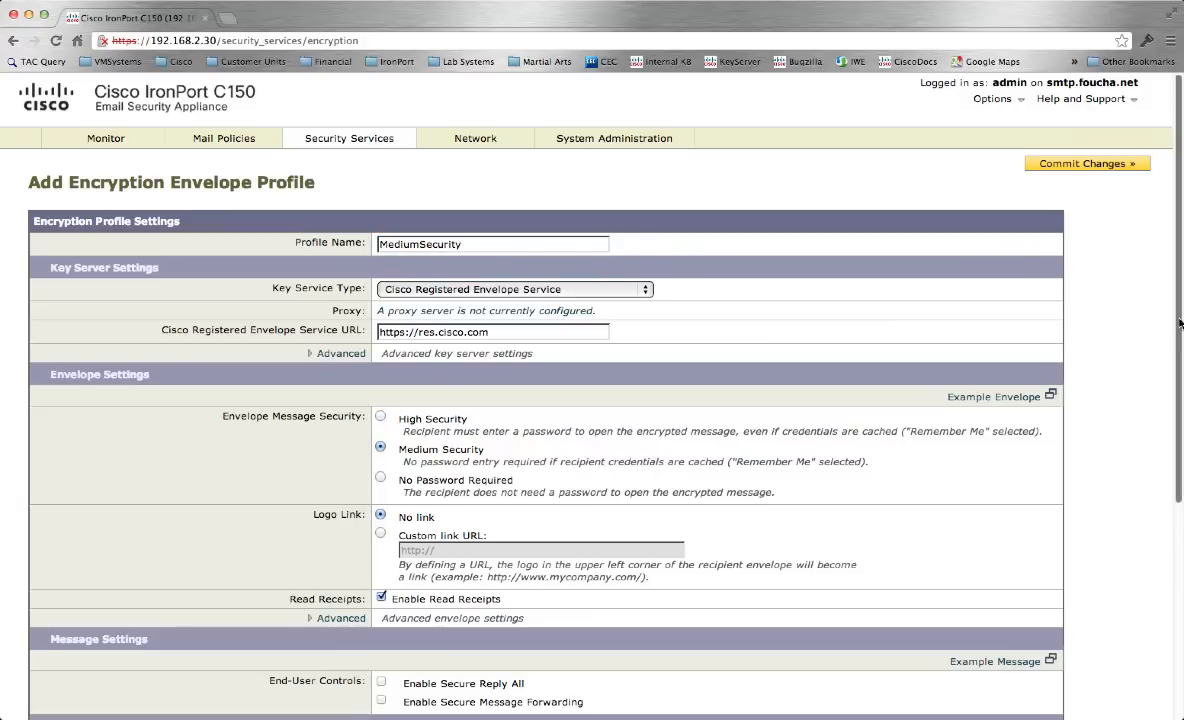
pyautogui.scroll(-3)
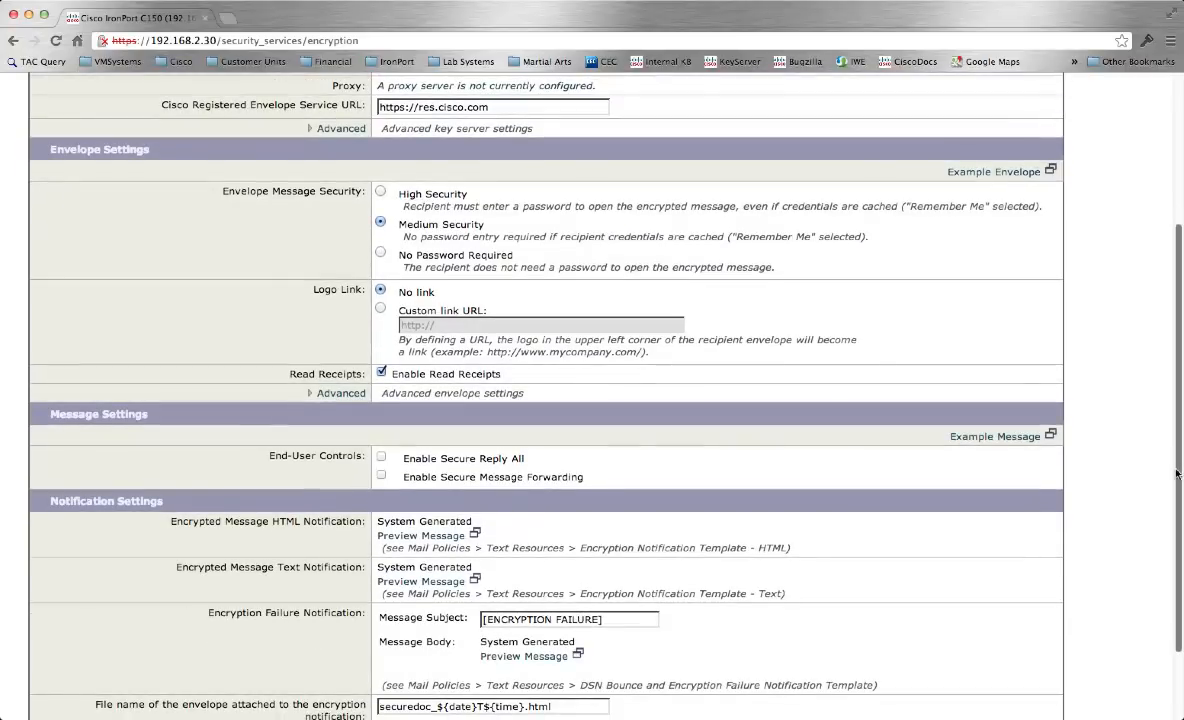
pyautogui.click(374, 442)
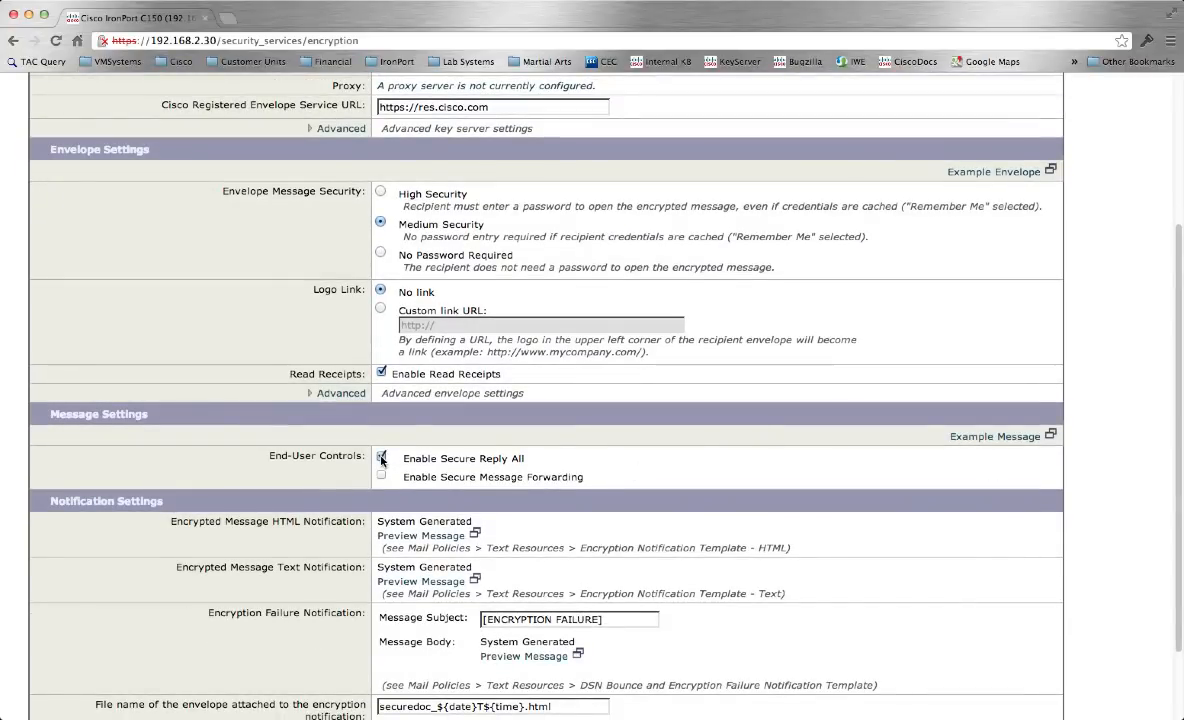
pyautogui.click(381, 477)
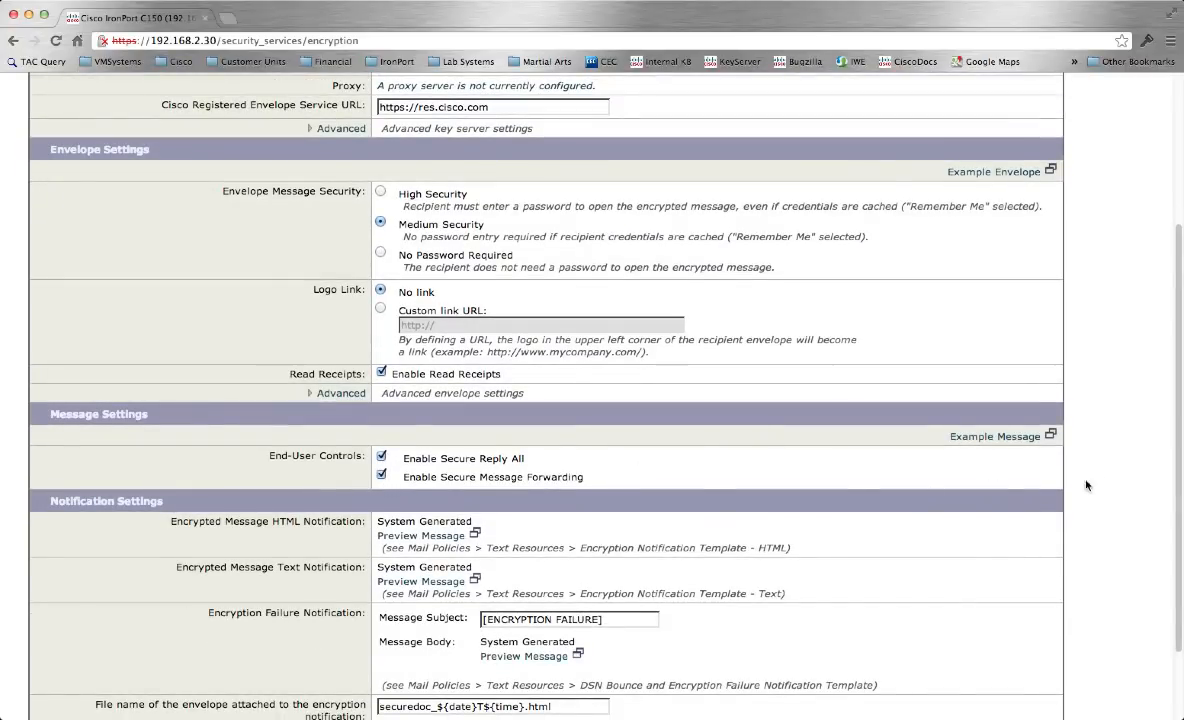
pyautogui.scroll(-3)
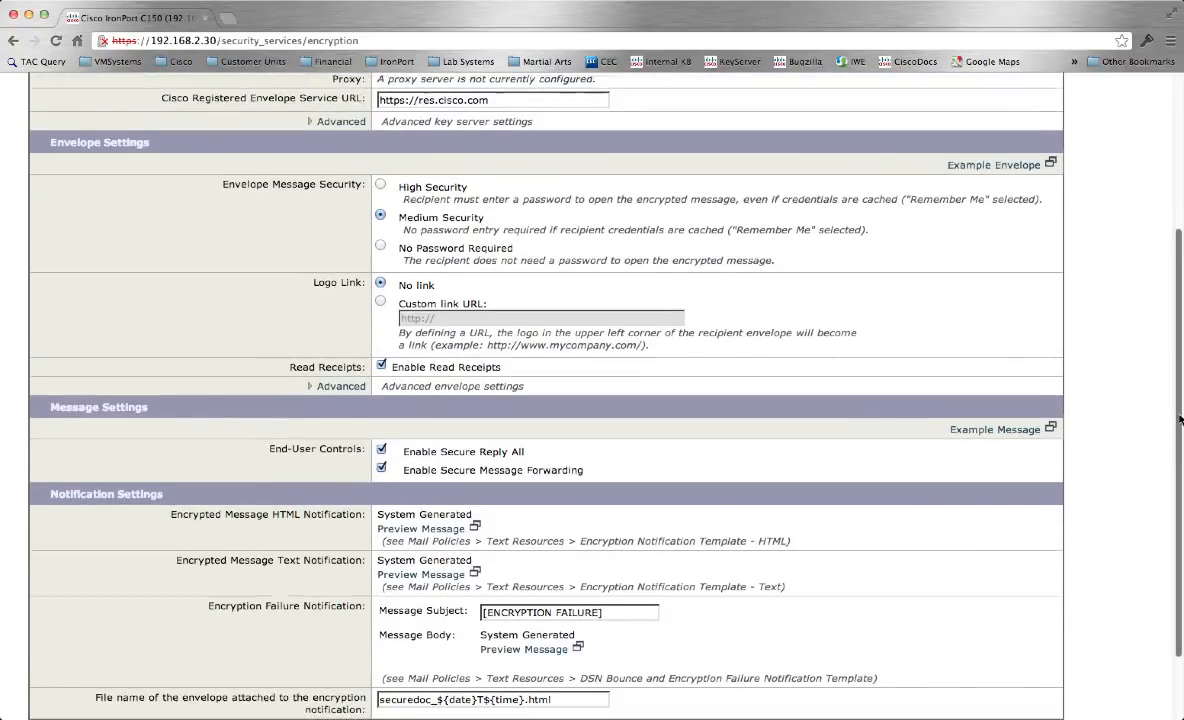
pyautogui.scroll(-3)
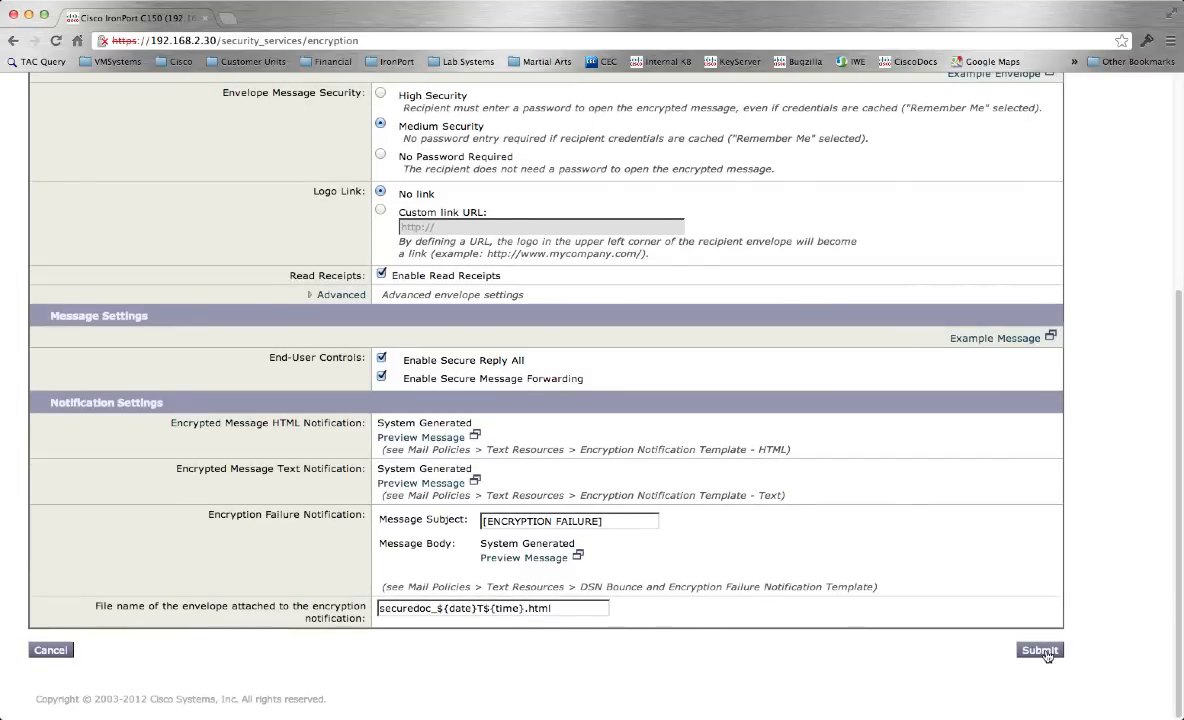
pyautogui.click(1039, 651)
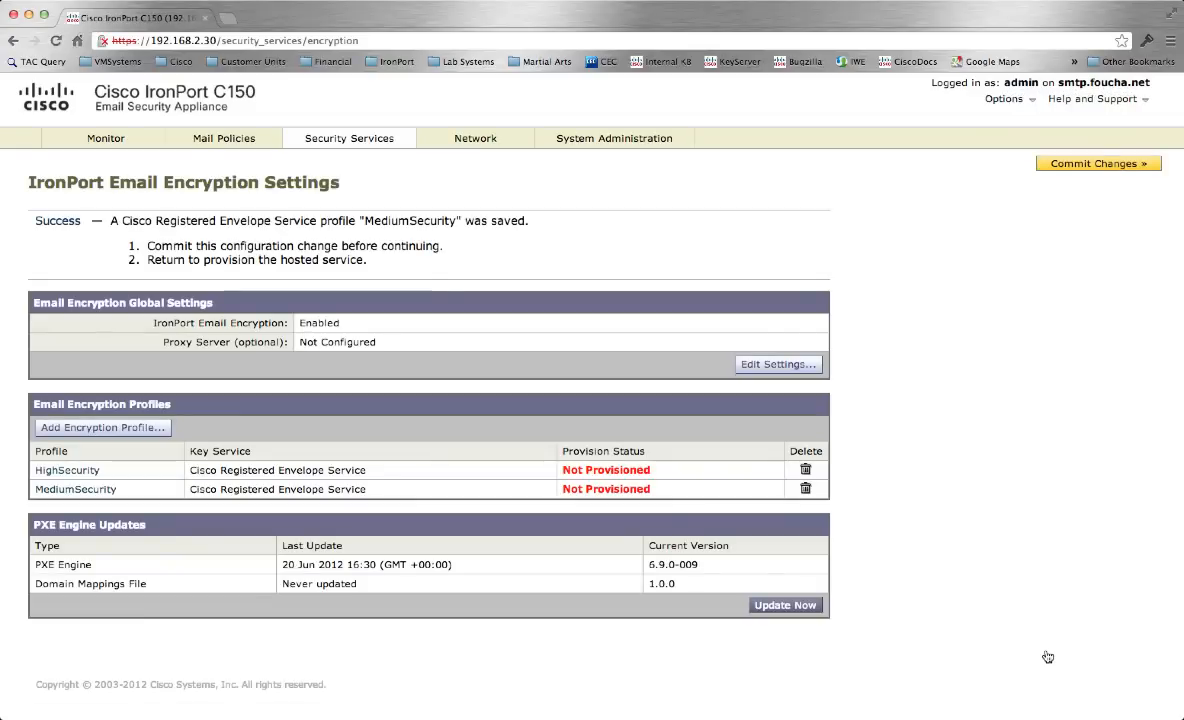
pyautogui.moveTo(528, 436)
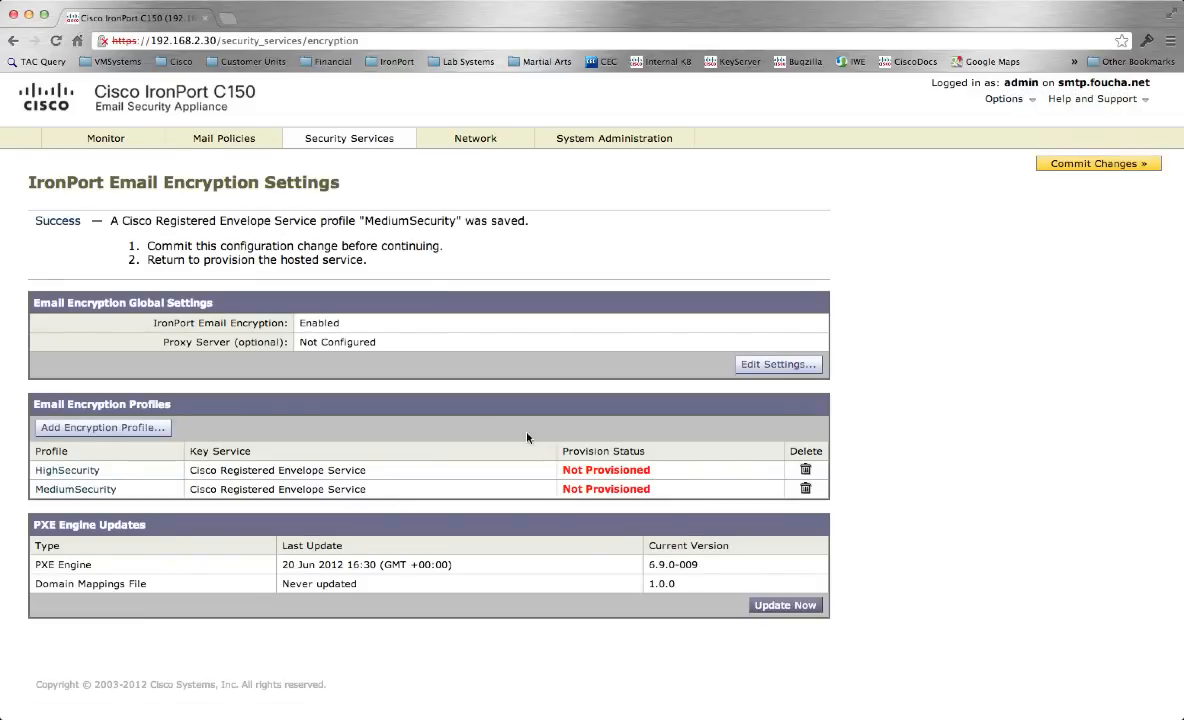
# Add a LowSecurity encryption profile requiring no password and submit it
pyautogui.click(104, 428)
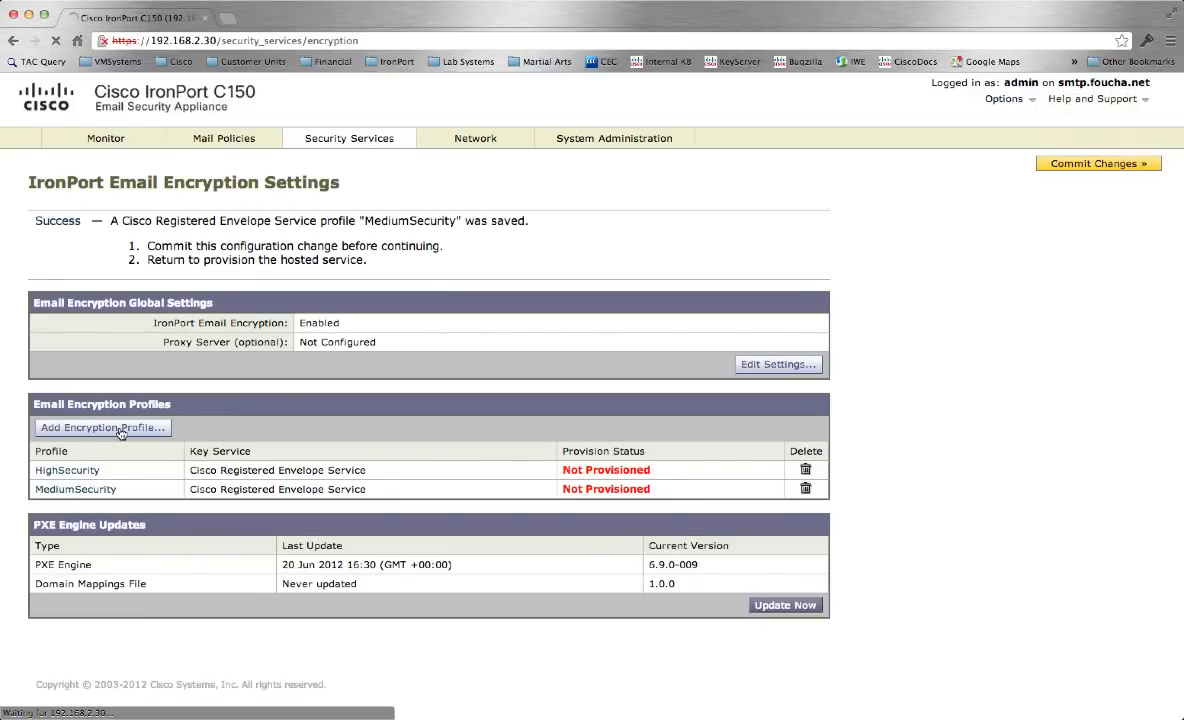
pyautogui.click(101, 427)
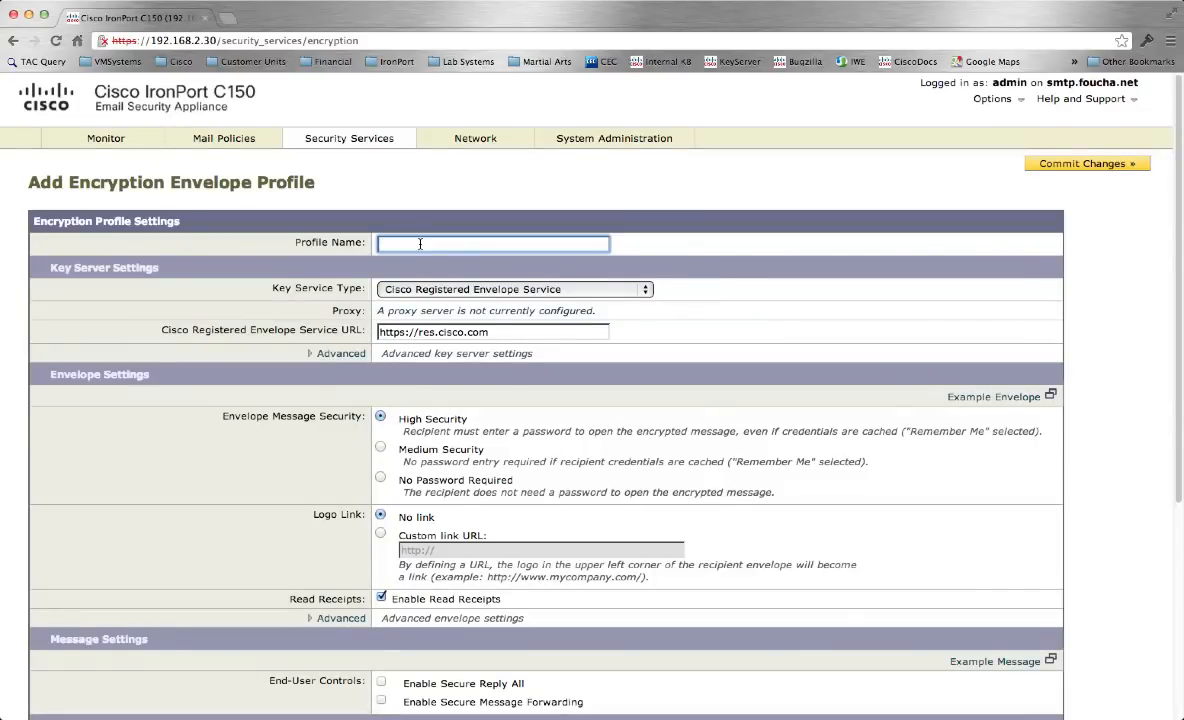
pyautogui.write('LowSec')
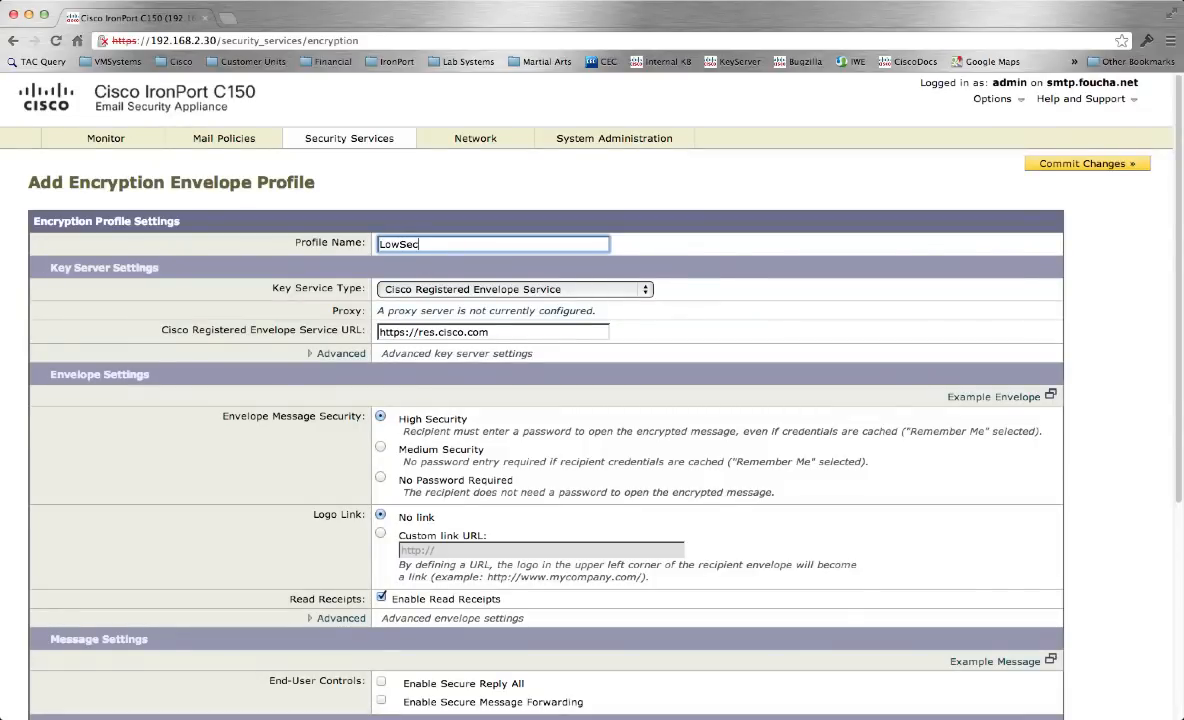
pyautogui.write('urity')
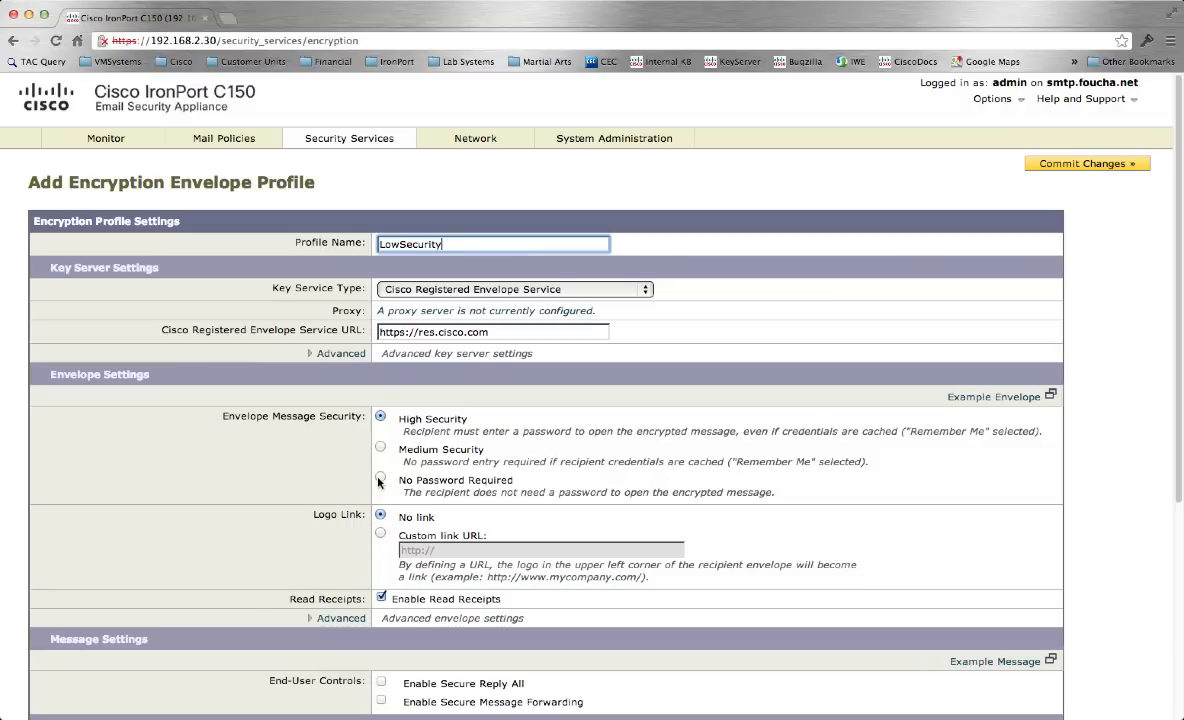
pyautogui.click(376, 482)
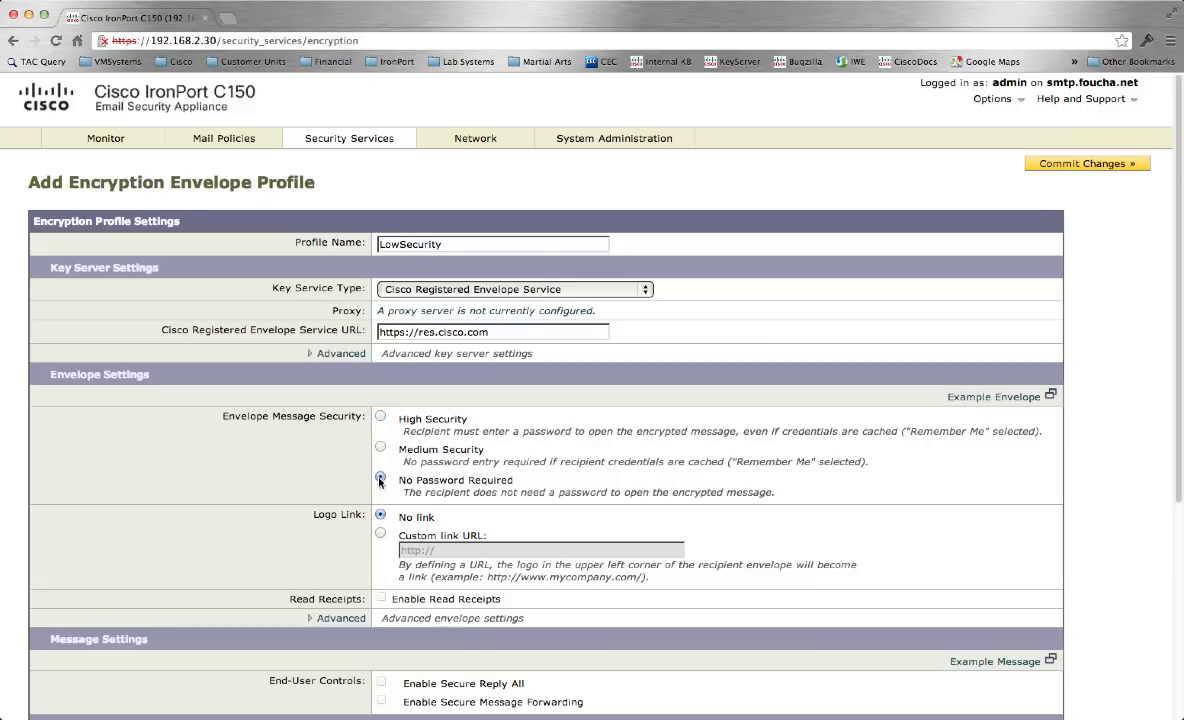
pyautogui.click(378, 479)
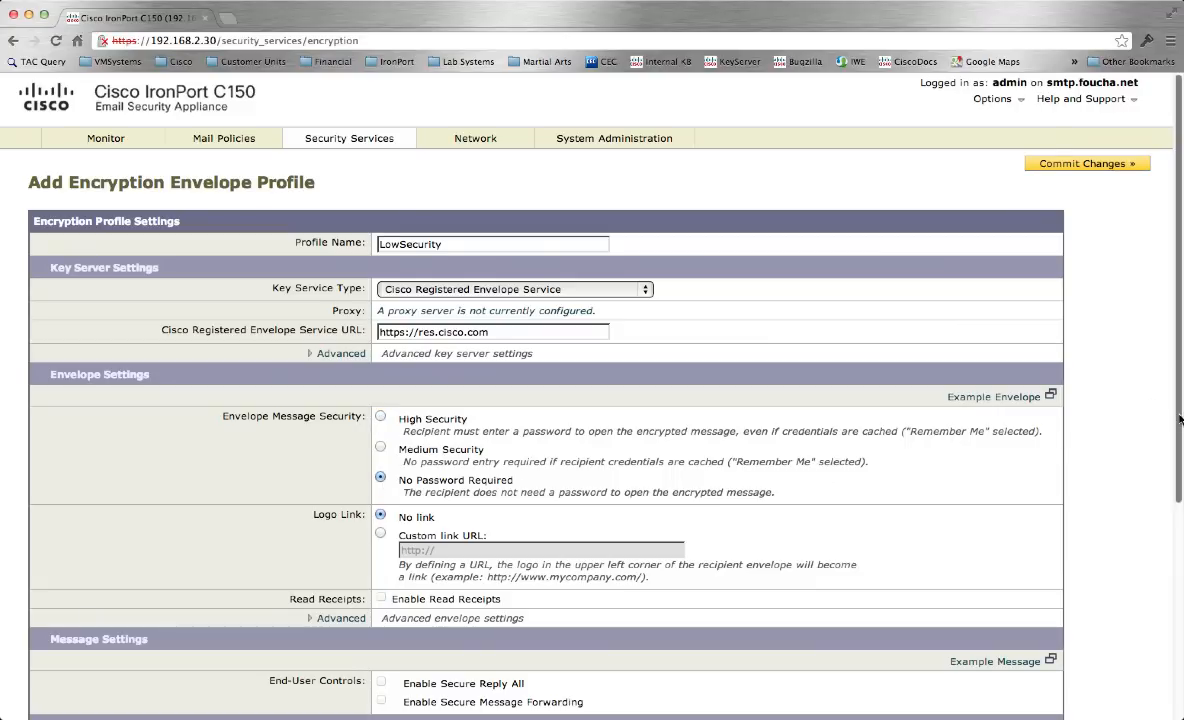
pyautogui.scroll(-3)
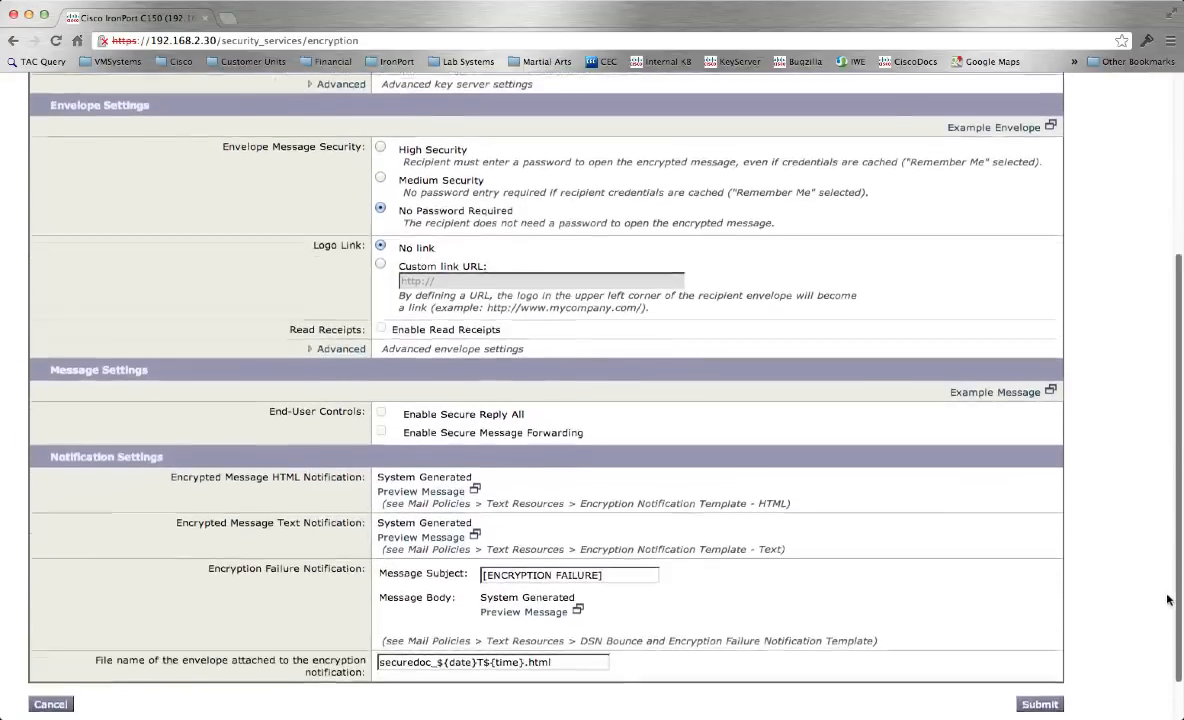
pyautogui.scroll(-3)
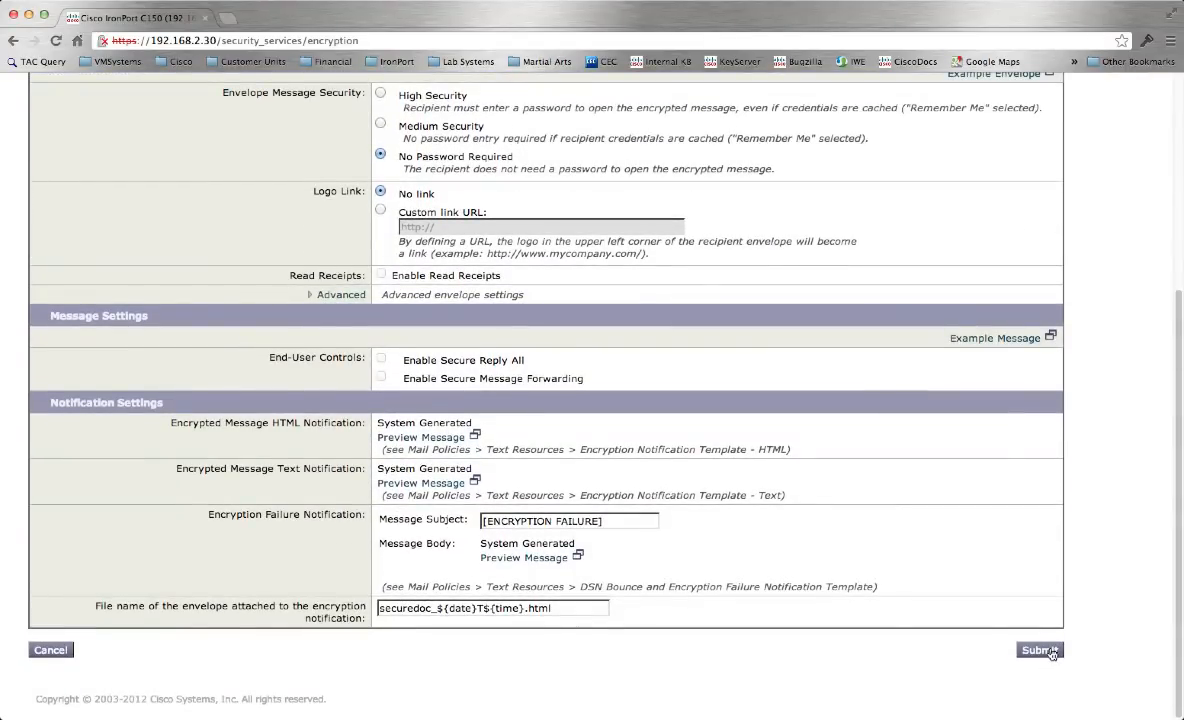
pyautogui.click(1041, 652)
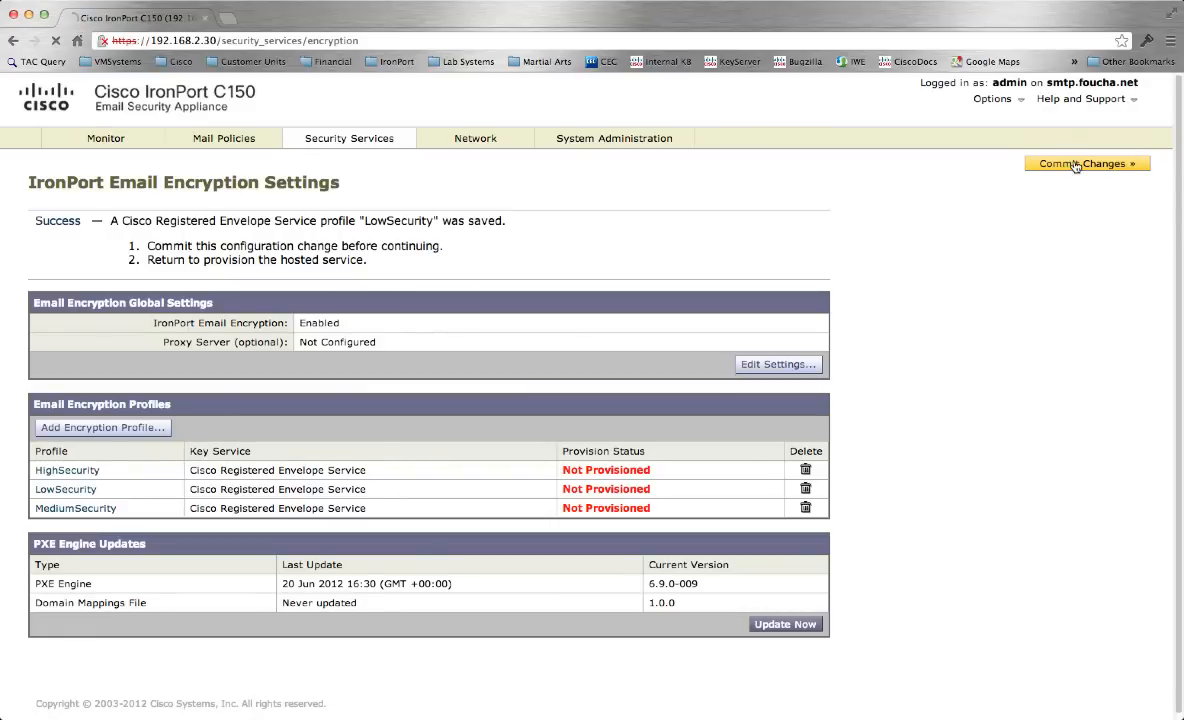
# Commit all pending configuration changes
pyautogui.click(1084, 163)
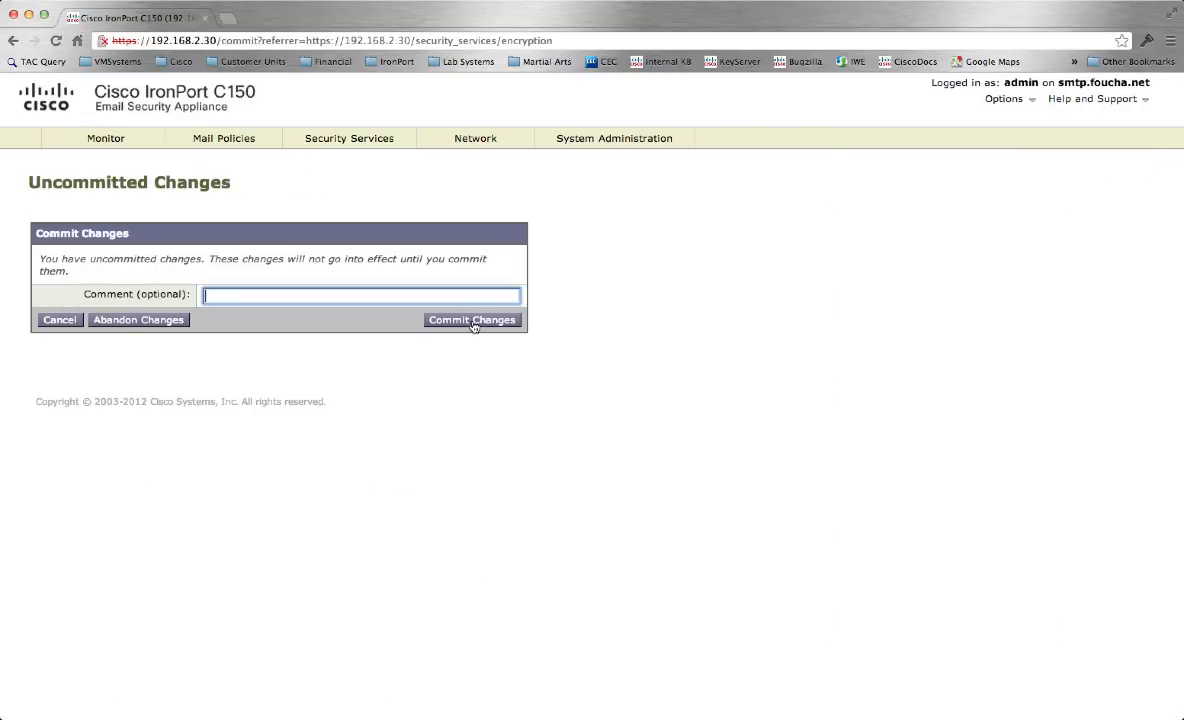
pyautogui.click(472, 320)
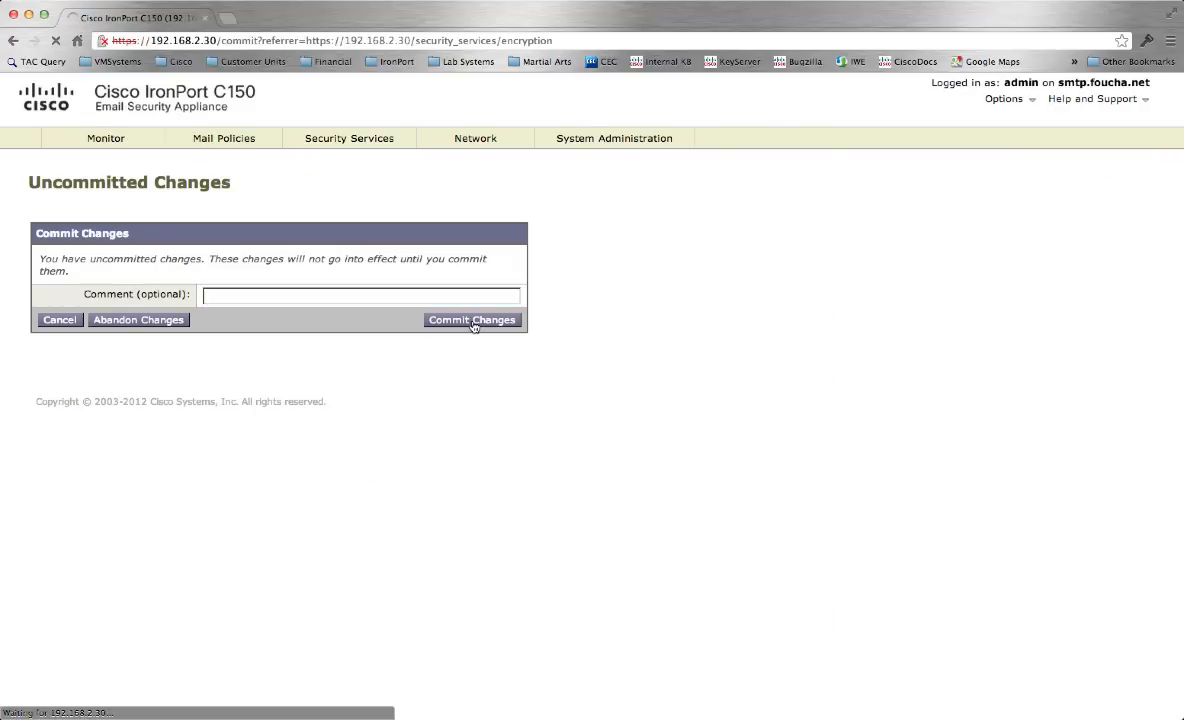
pyautogui.click(472, 320)
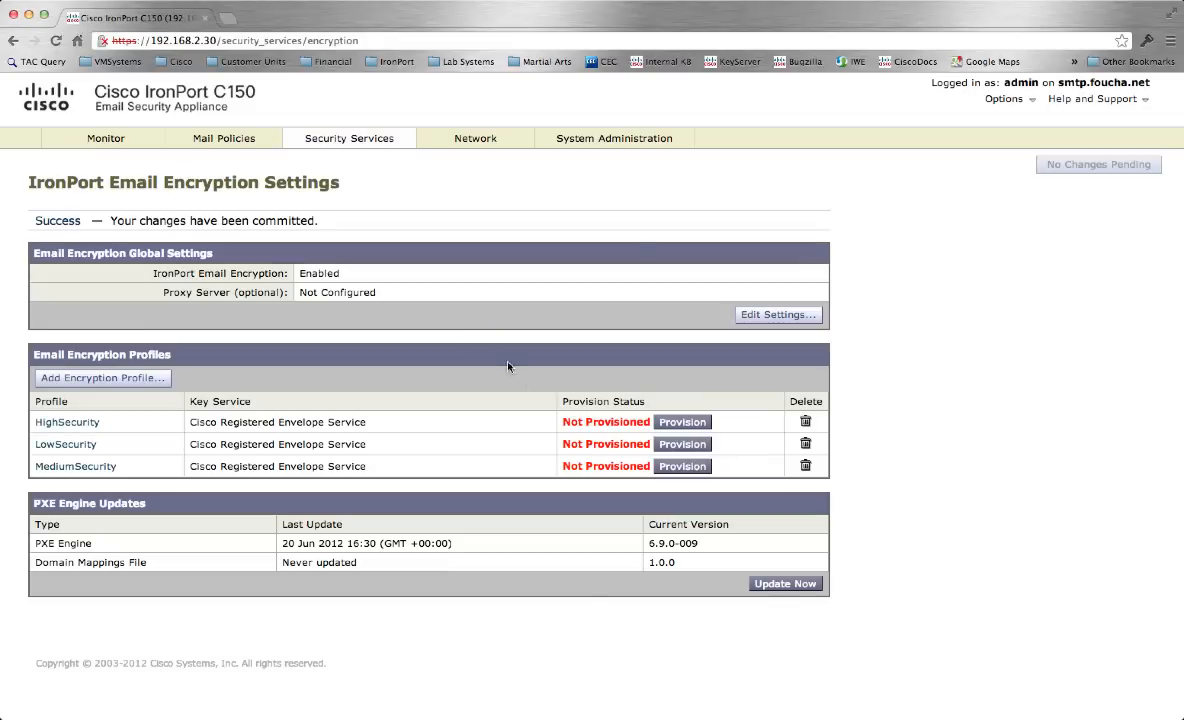
pyautogui.moveTo(693, 455)
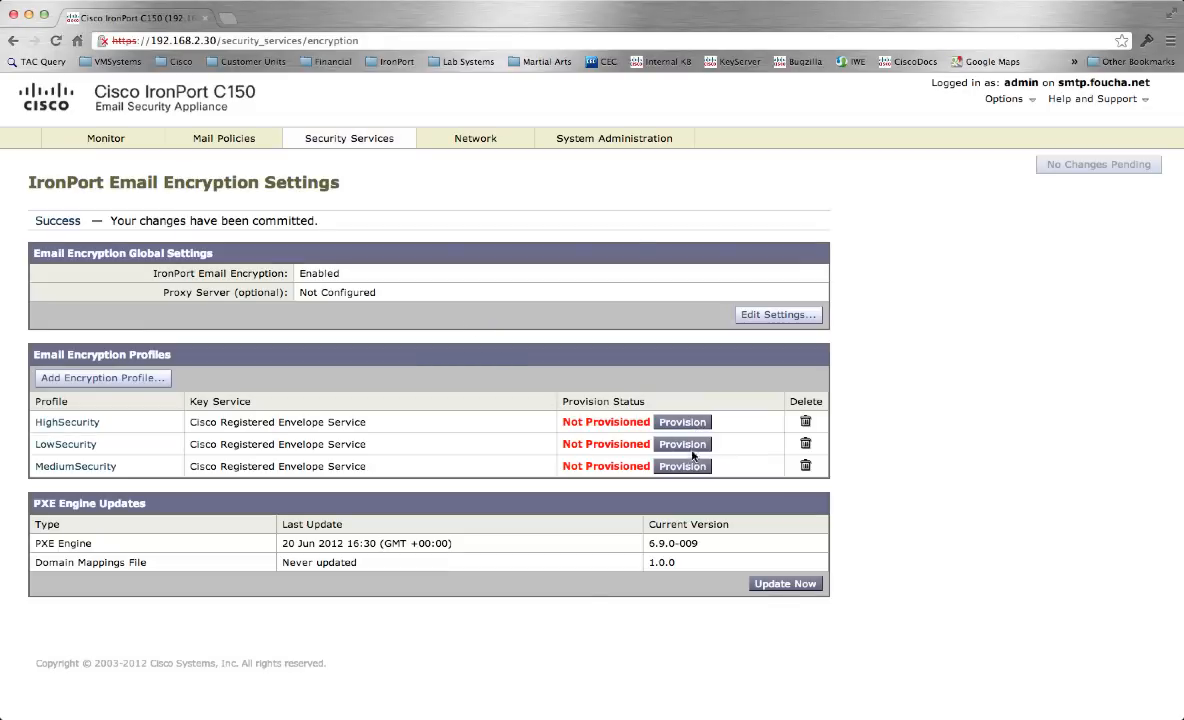
# Provision the HighSecurity, LowSecurity and MediumSecurity encryption profiles
pyautogui.click(682, 421)
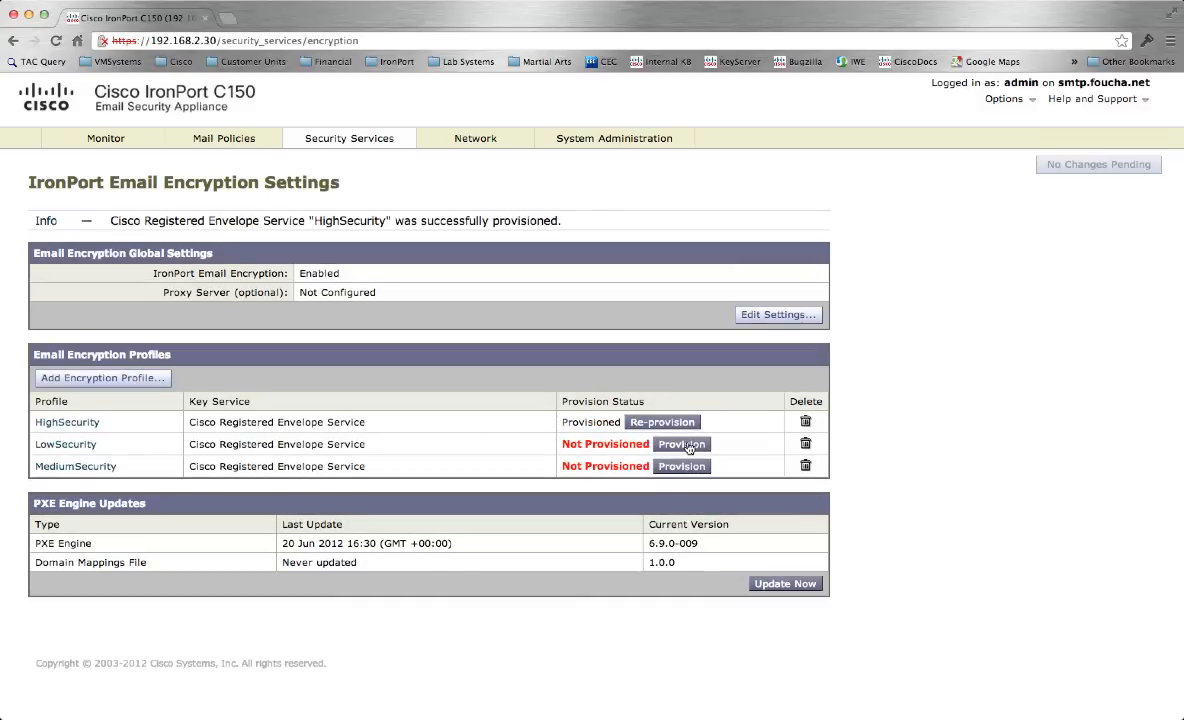
pyautogui.click(682, 444)
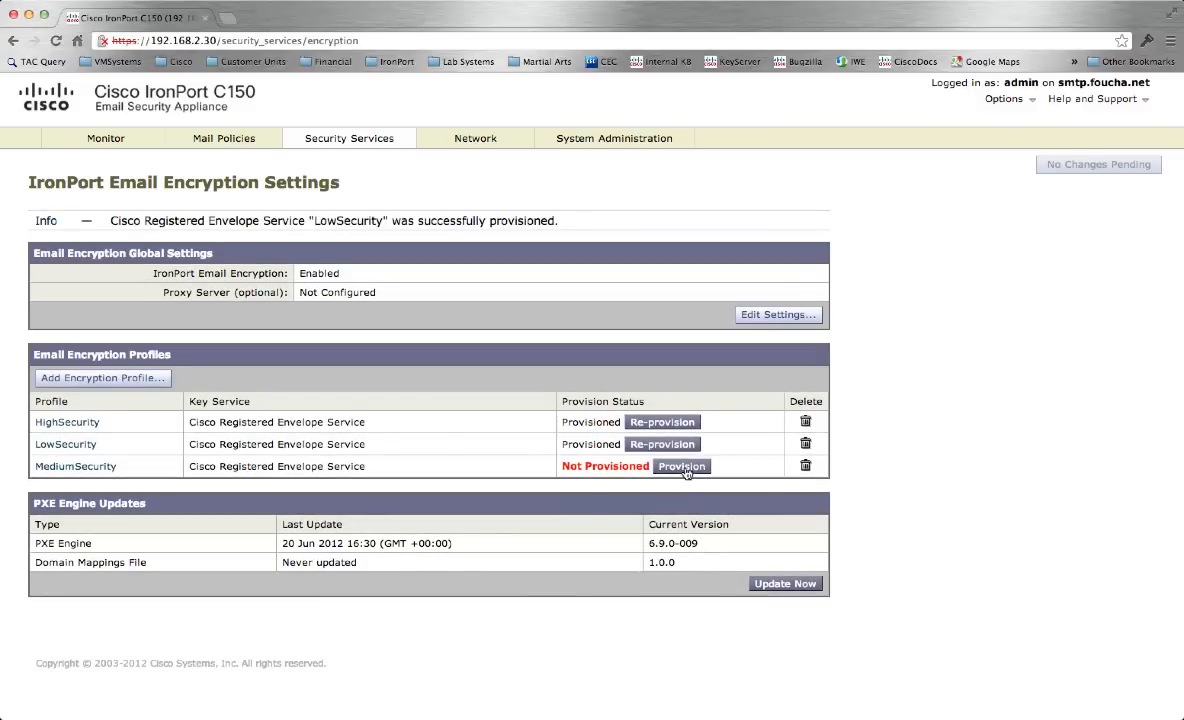
pyautogui.click(681, 466)
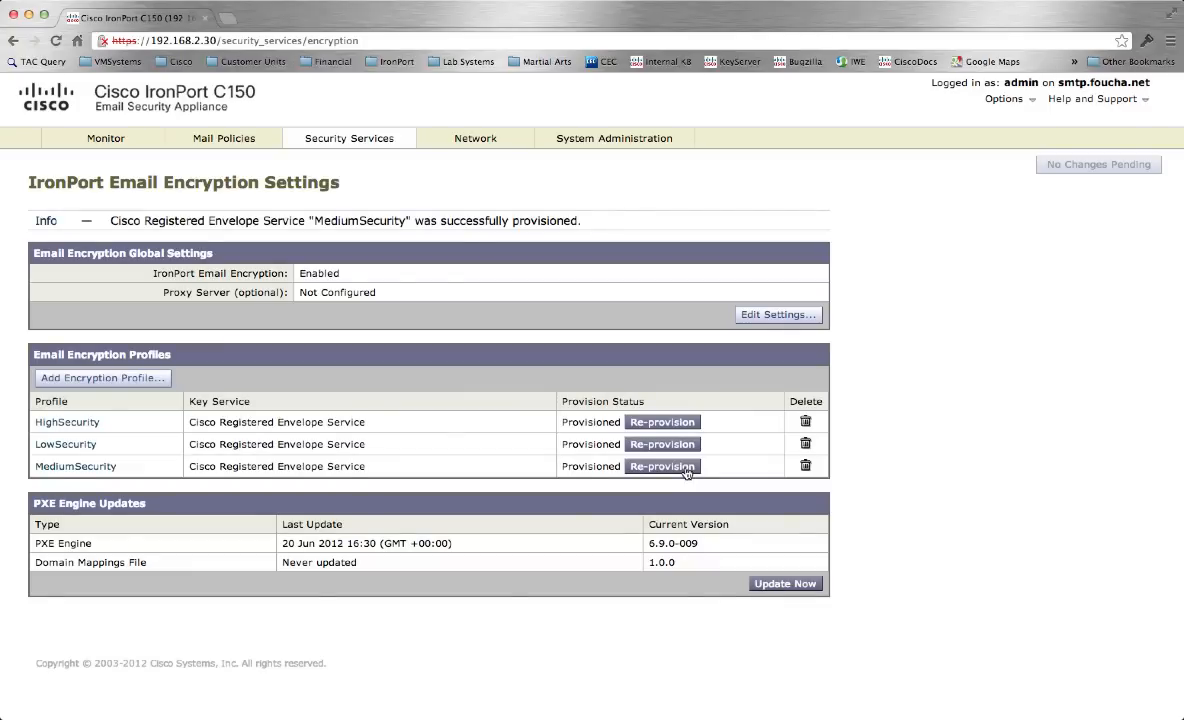
pyautogui.click(223, 138)
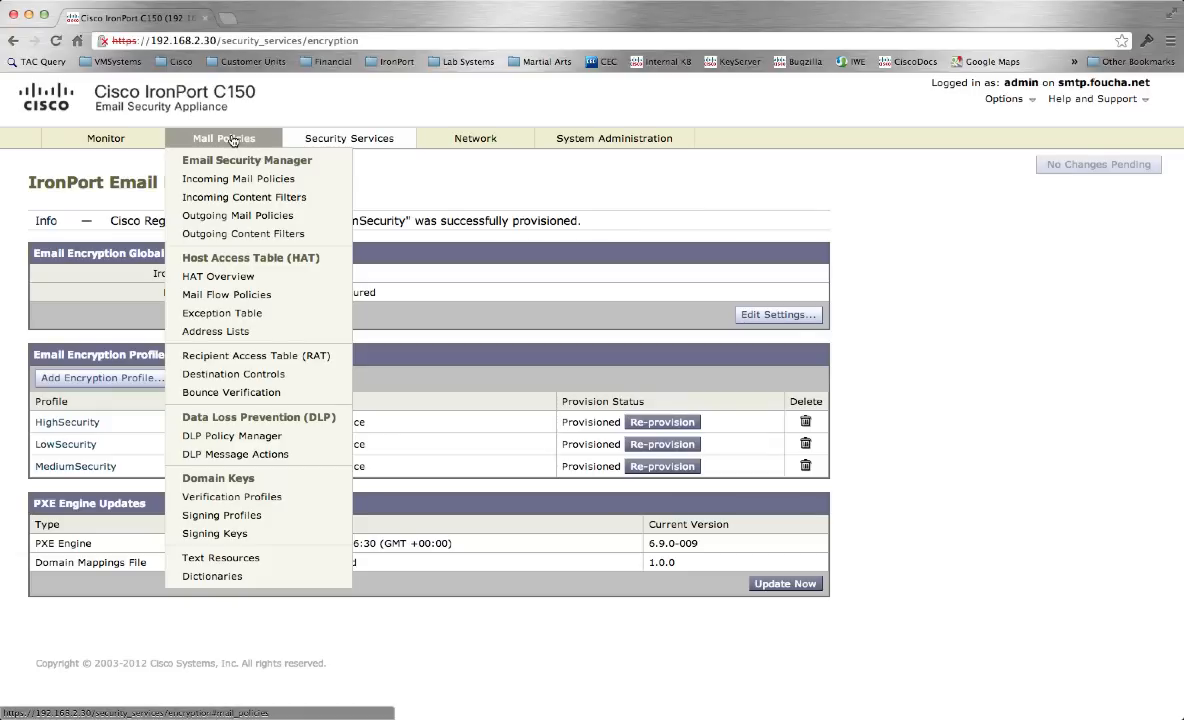
pyautogui.moveTo(234, 233)
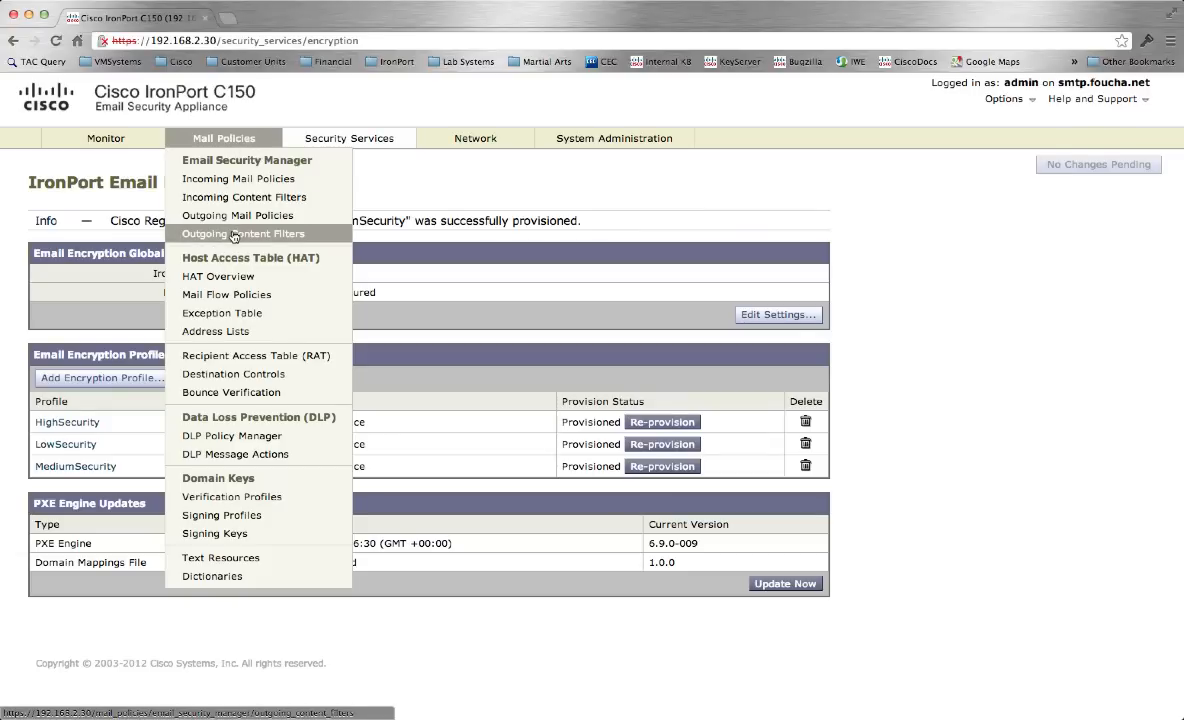
# Go to Outgoing Content Filters and start adding a new filter
pyautogui.click(243, 233)
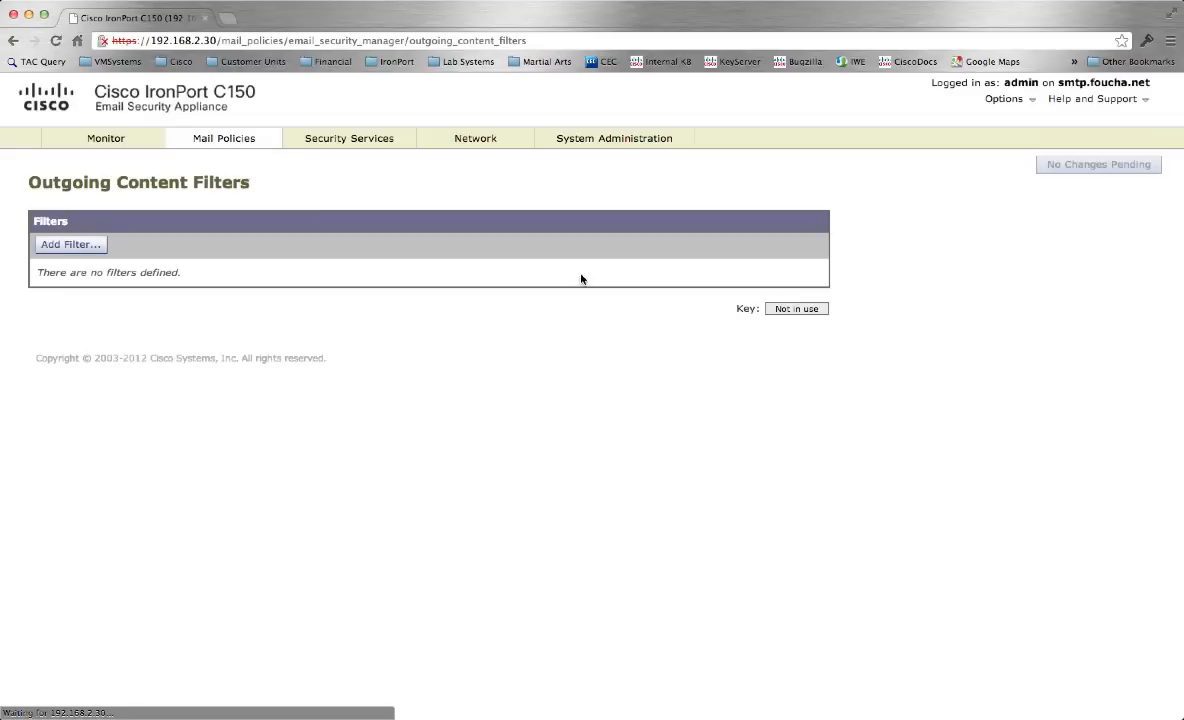
pyautogui.click(70, 244)
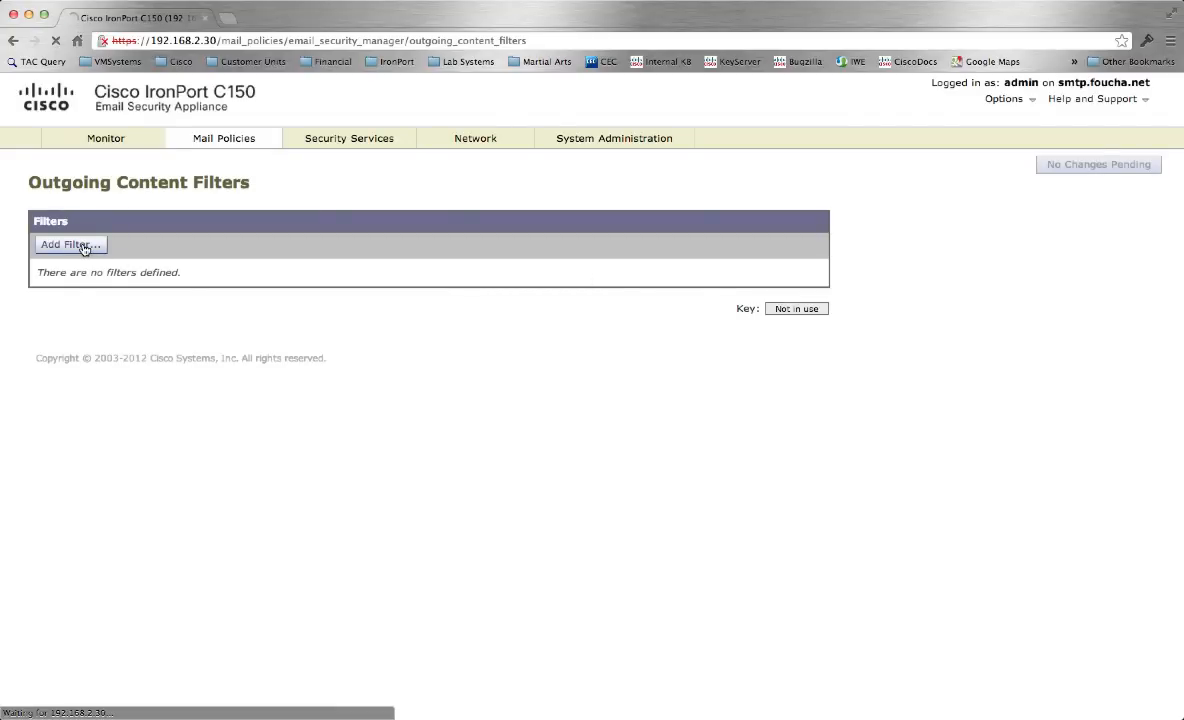
pyautogui.click(70, 244)
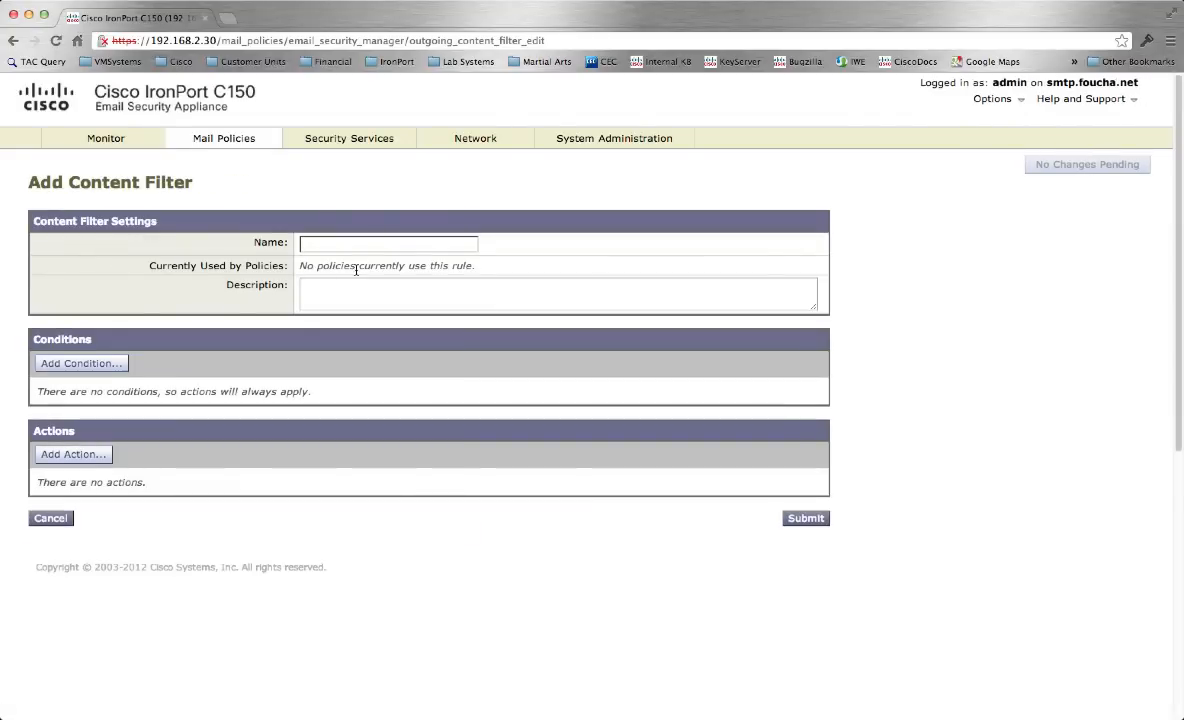
# Name the filter HighSecEncrypt and describe it as encrypting email using the High Security Encryption Profile
pyautogui.click(387, 243)
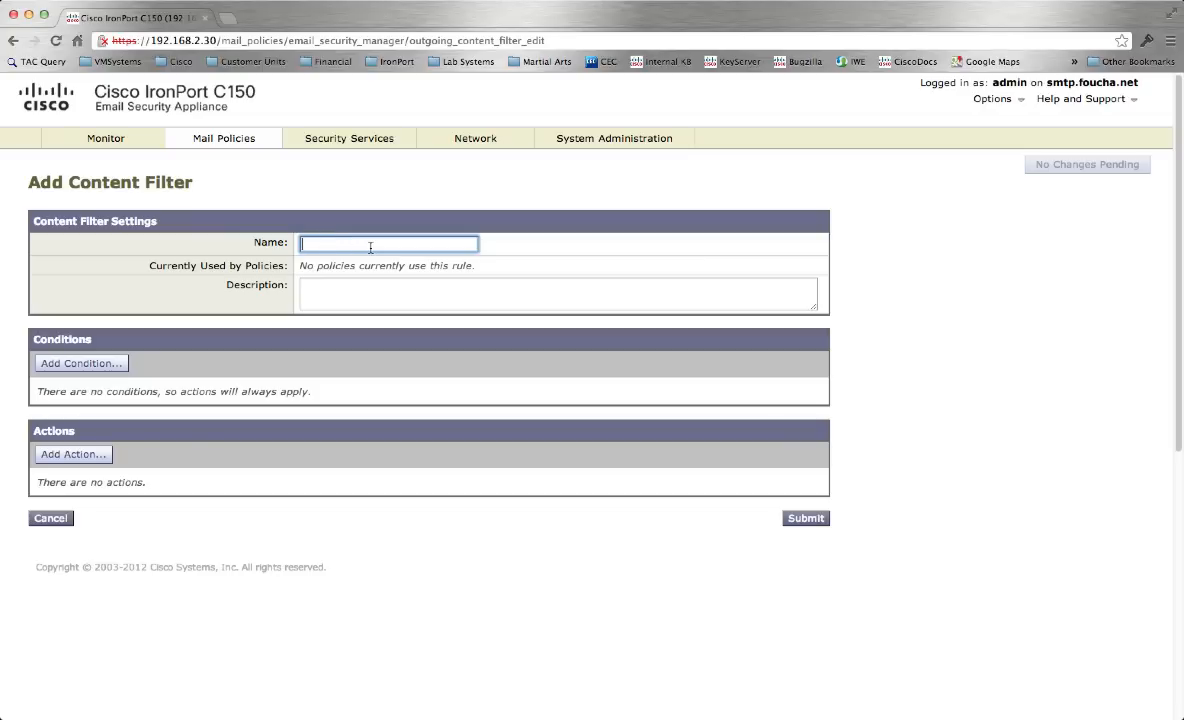
pyautogui.write('HighSec')
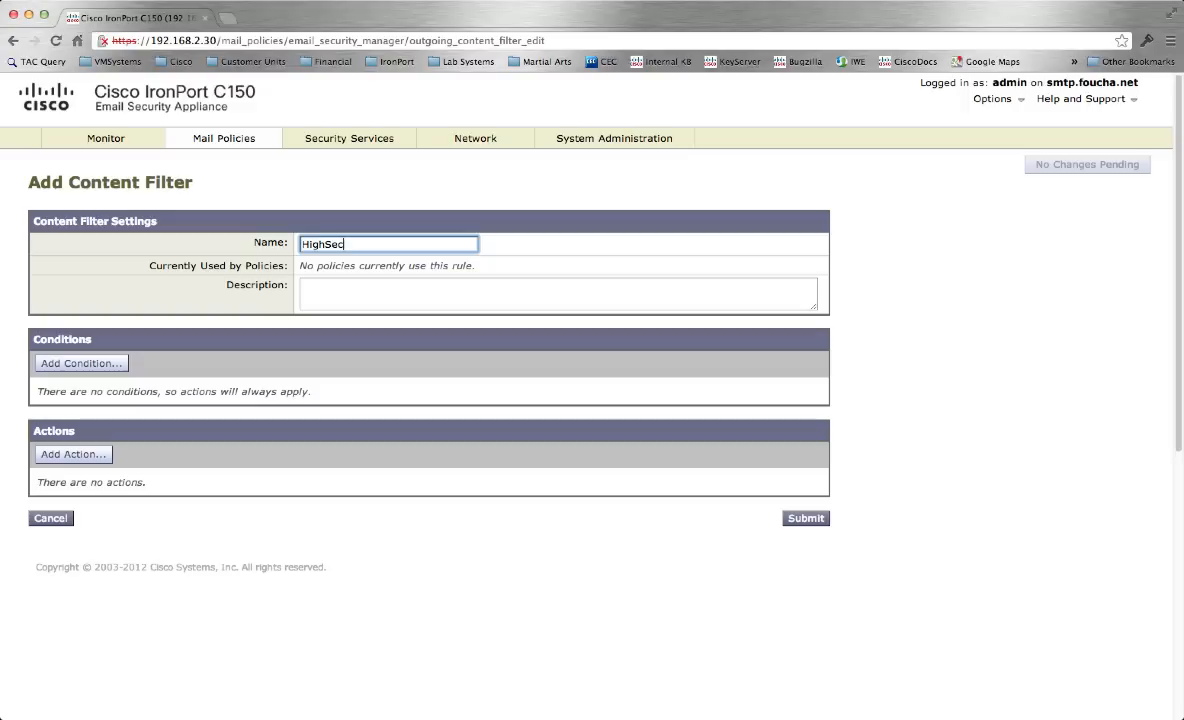
pyautogui.write('Encry')
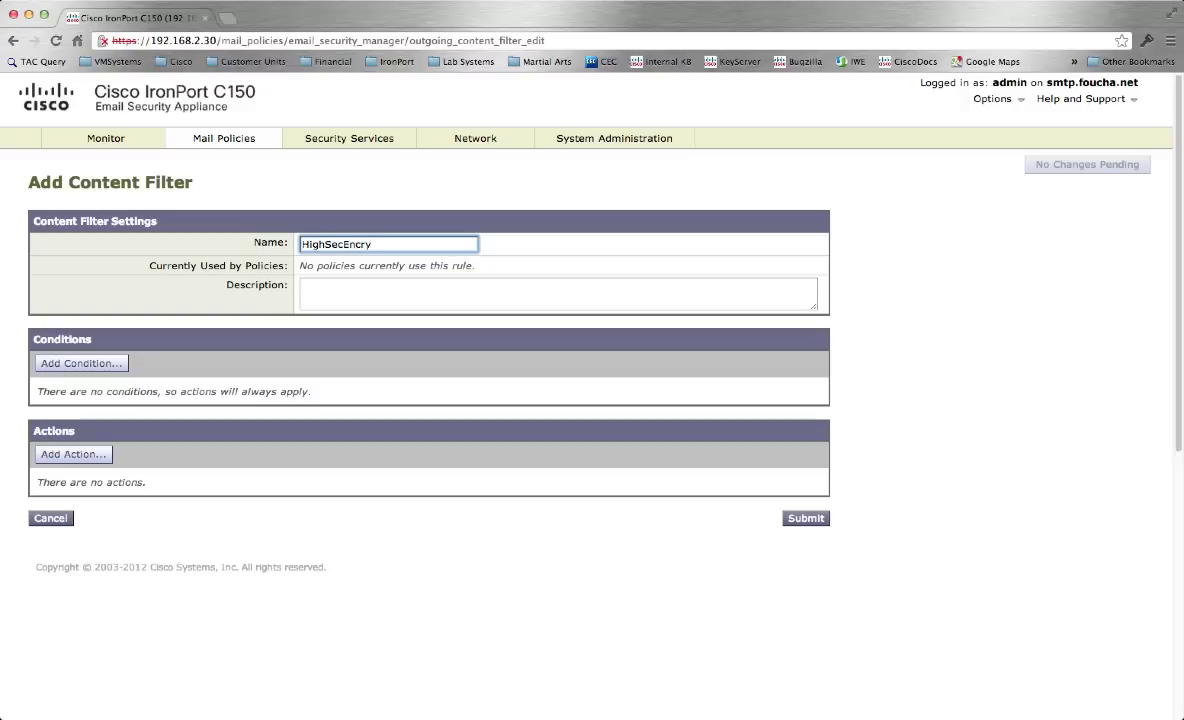
pyautogui.write('pt')
pyautogui.click(558, 294)
pyautogui.write('This content filter encry')
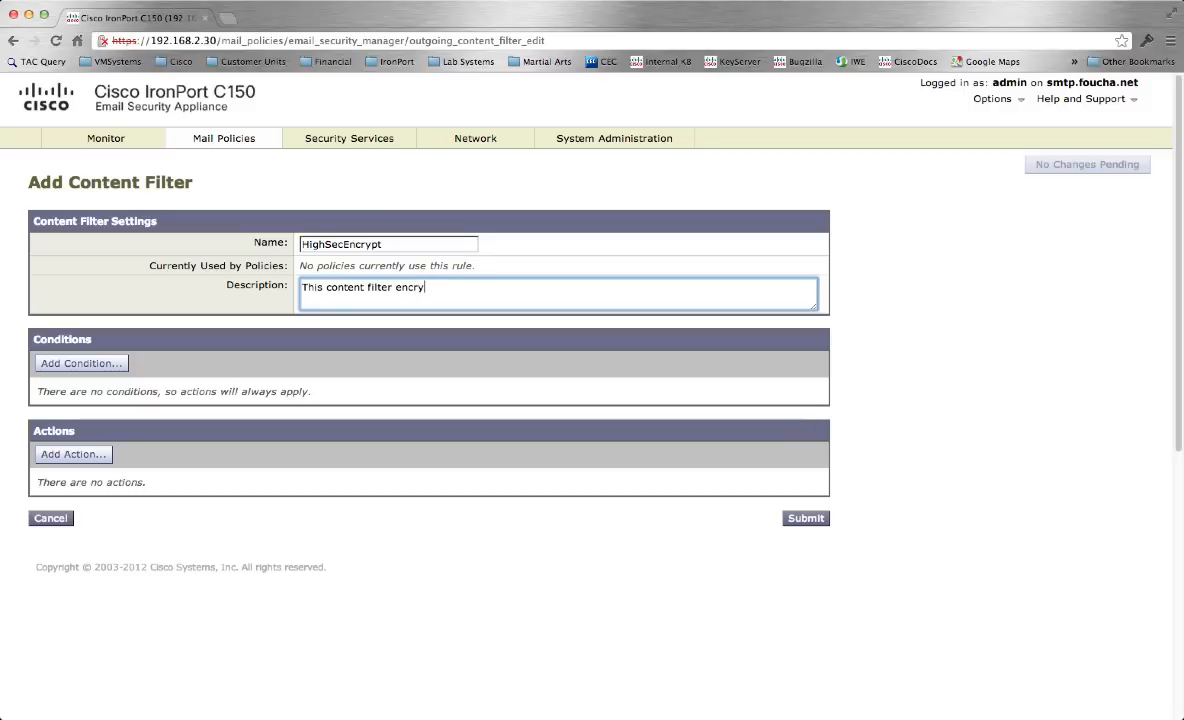
pyautogui.write('pts email')
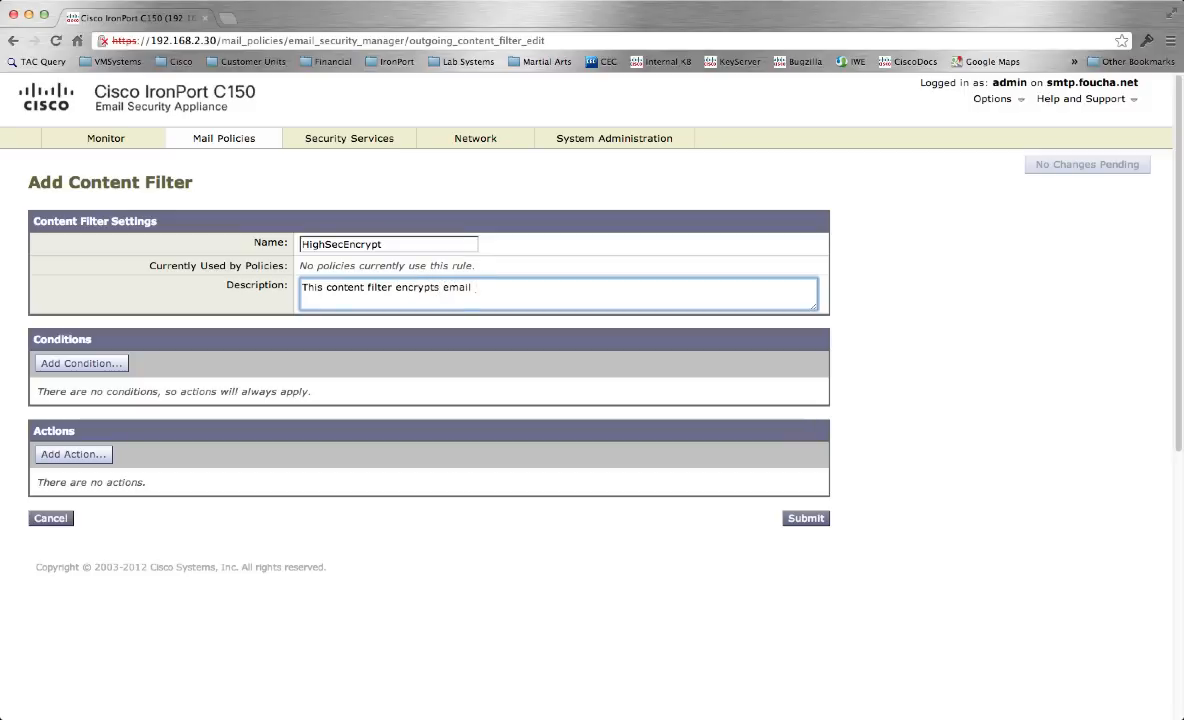
pyautogui.write('using the High')
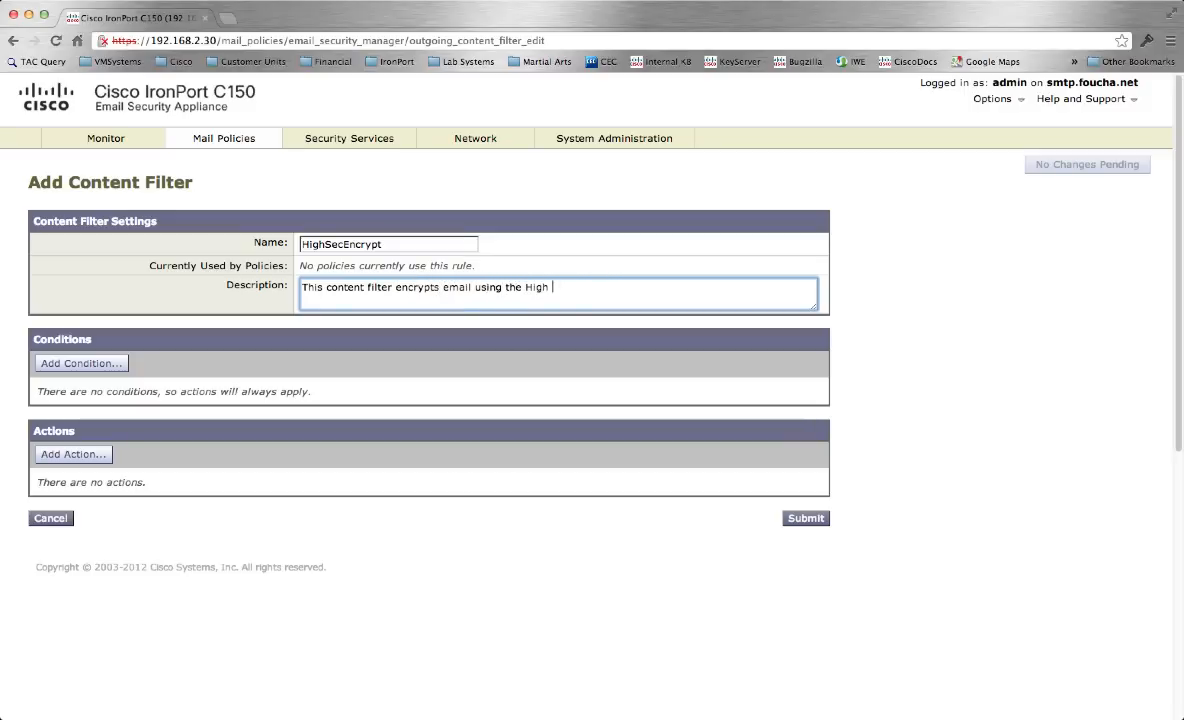
pyautogui.write('Security Encryption')
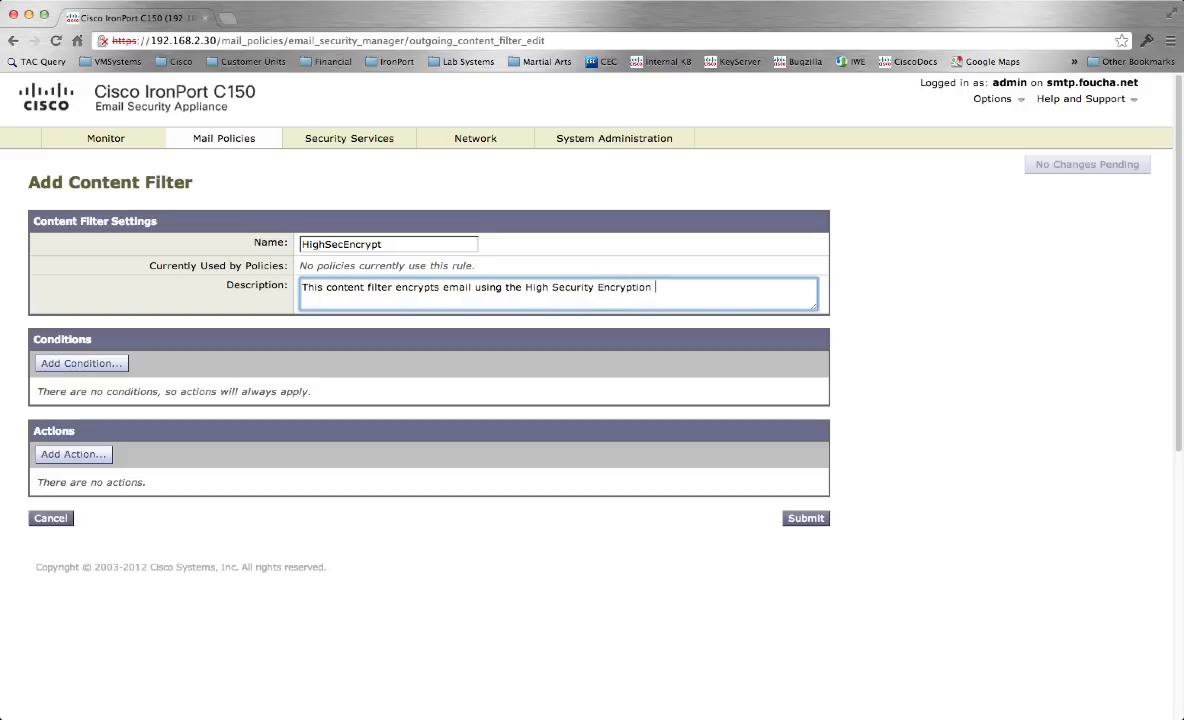
pyautogui.write('Profile')
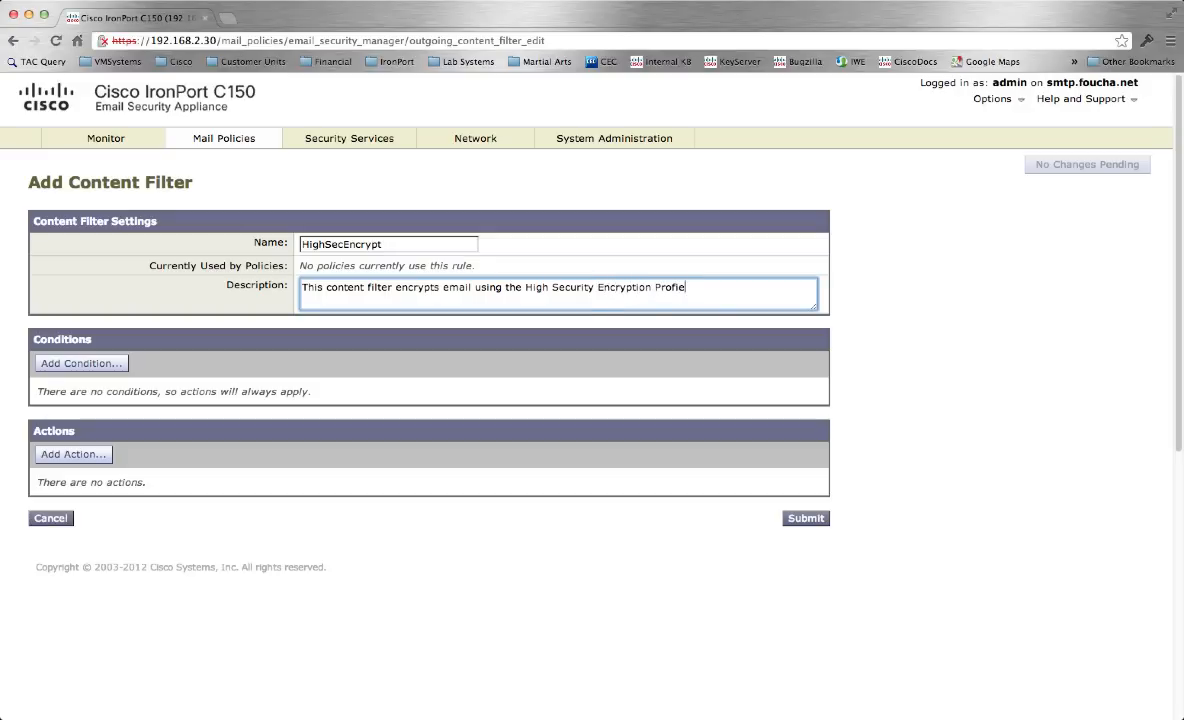
pyautogui.moveTo(125, 358)
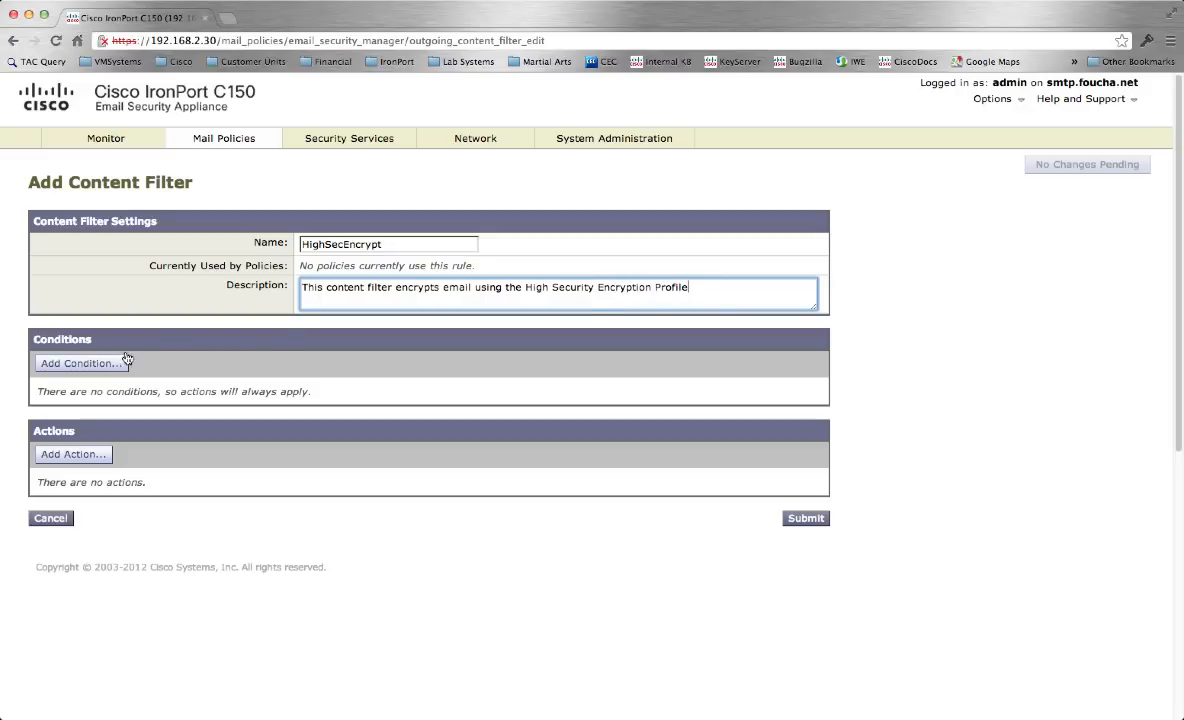
# Add a Subject Header condition to HighSecEncrypt that contains [Send Secure]
pyautogui.click(80, 363)
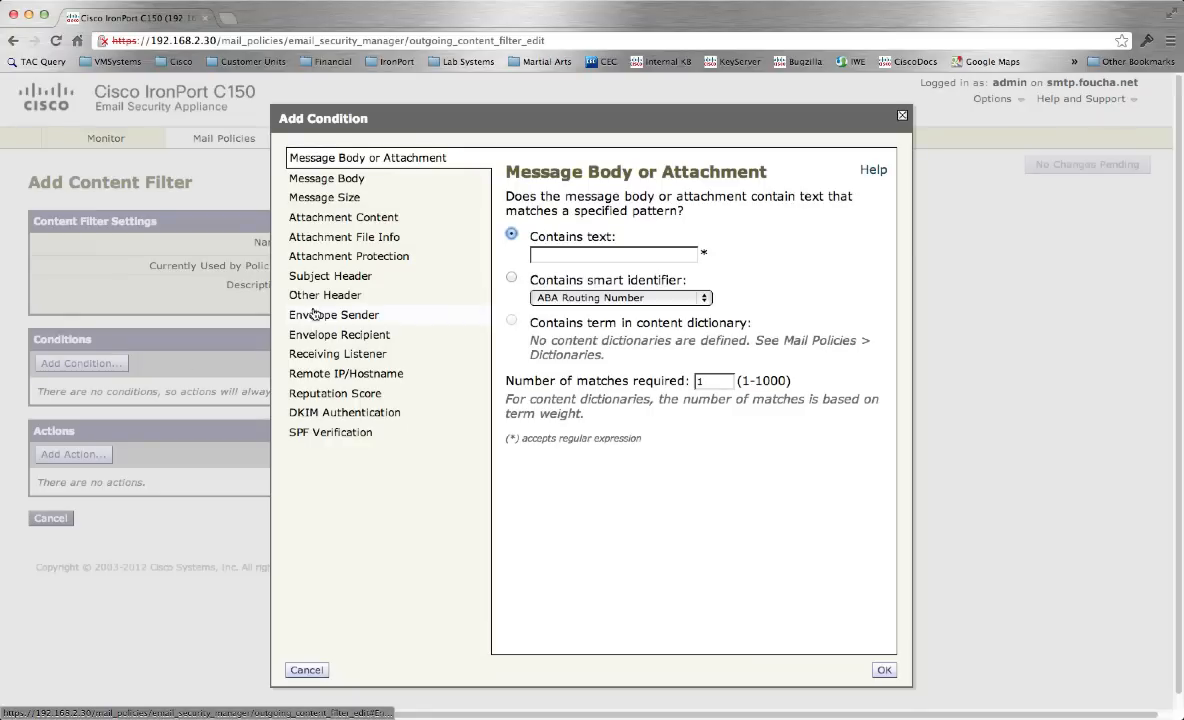
pyautogui.click(330, 275)
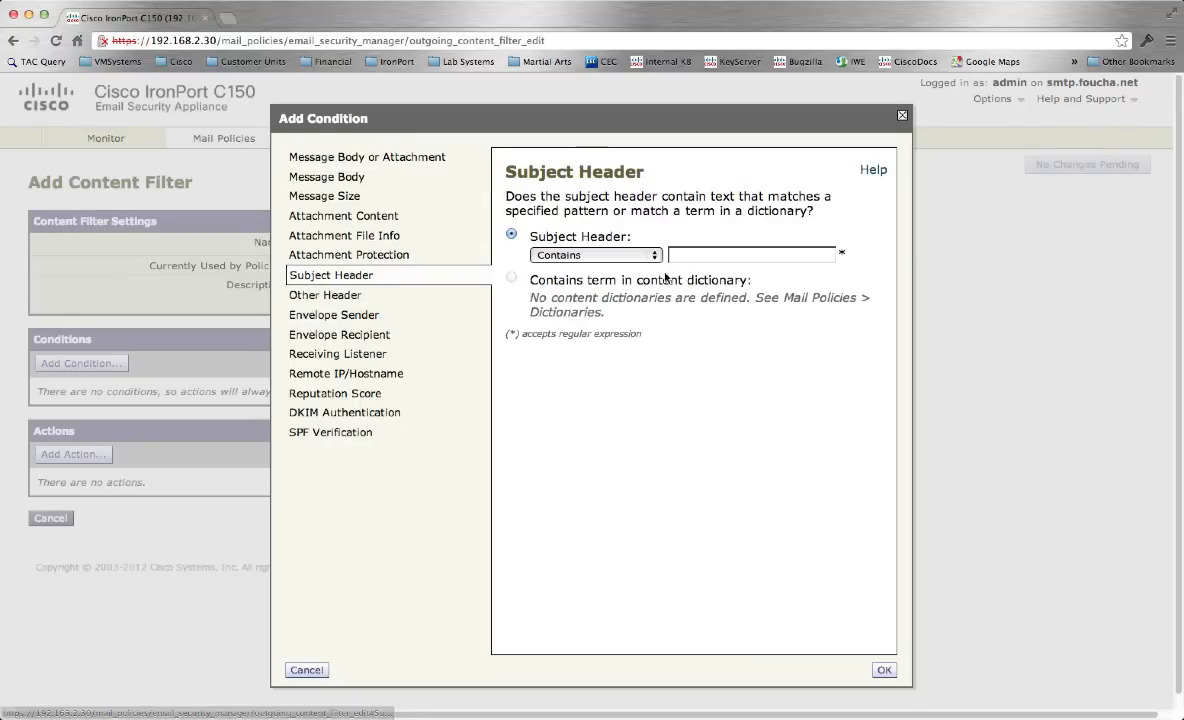
pyautogui.click(752, 254)
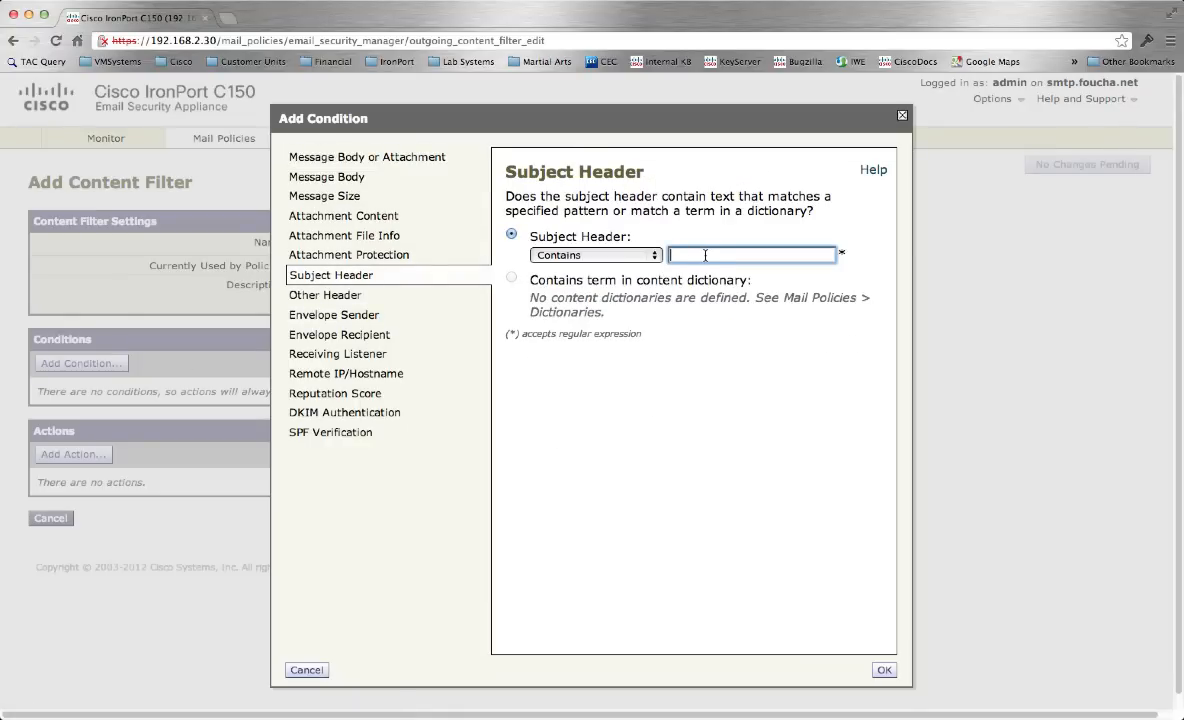
pyautogui.write('\\t')
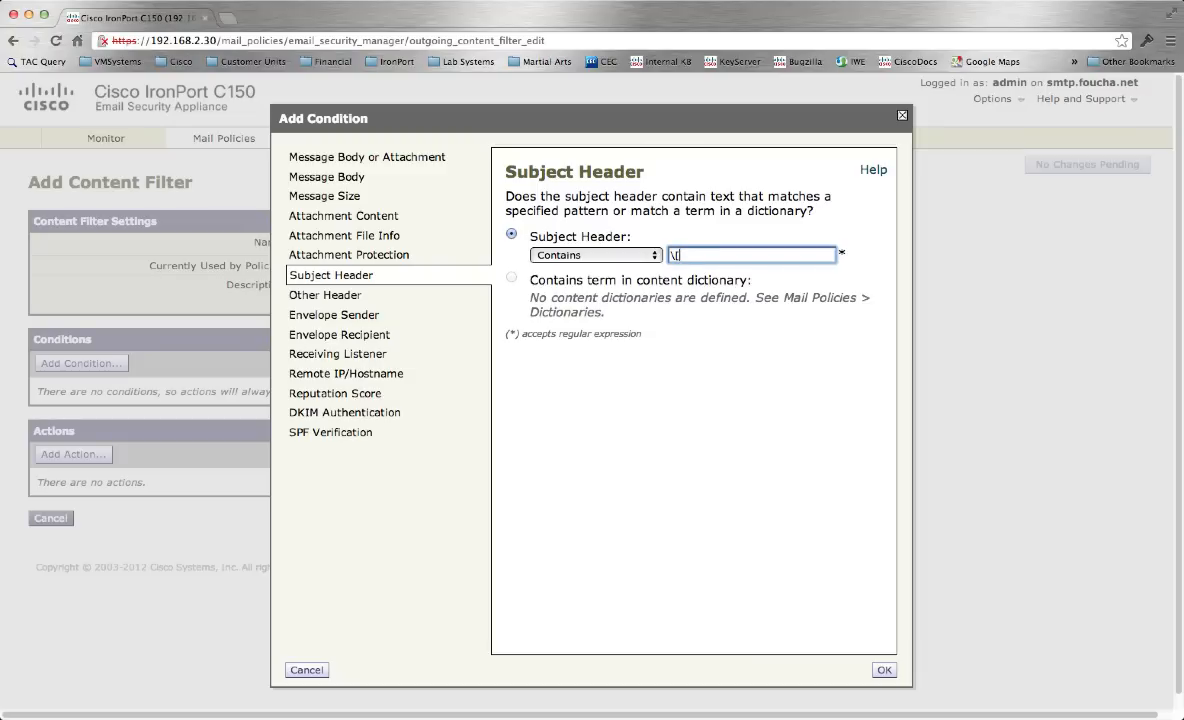
pyautogui.write('[Send Secure\\')
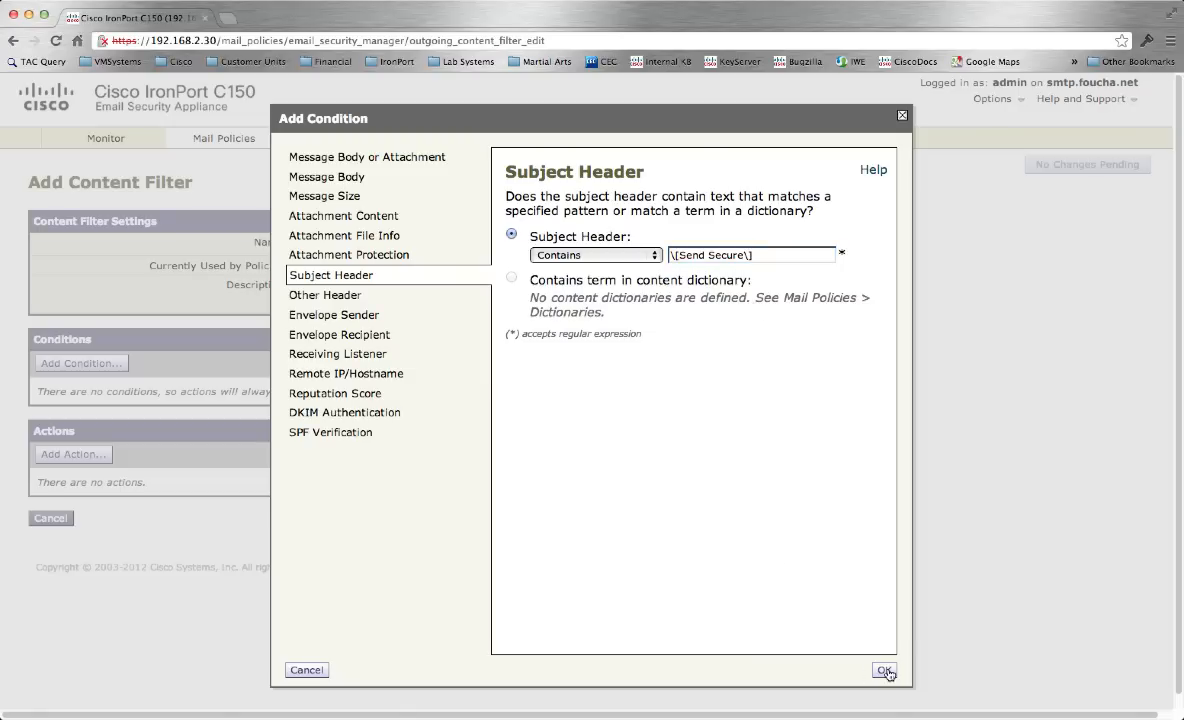
pyautogui.click(885, 671)
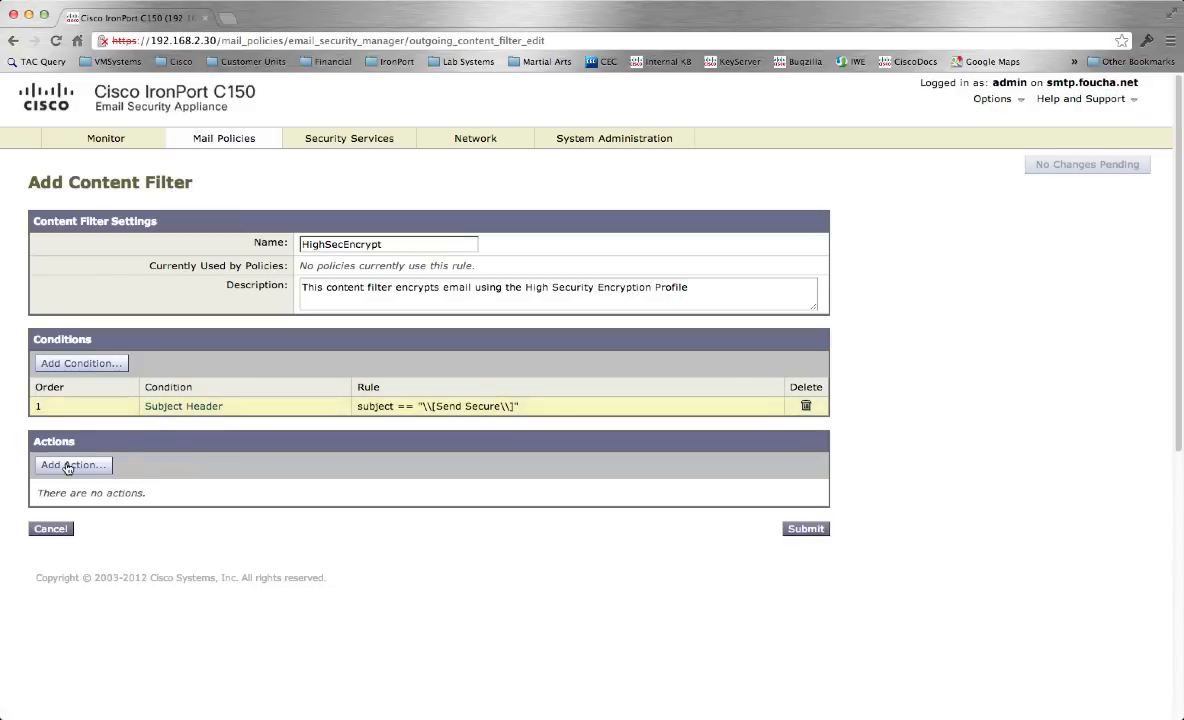
# Add an Encrypt on Delivery action using the HighSecurity profile and submit HighSecEncrypt
pyautogui.click(71, 465)
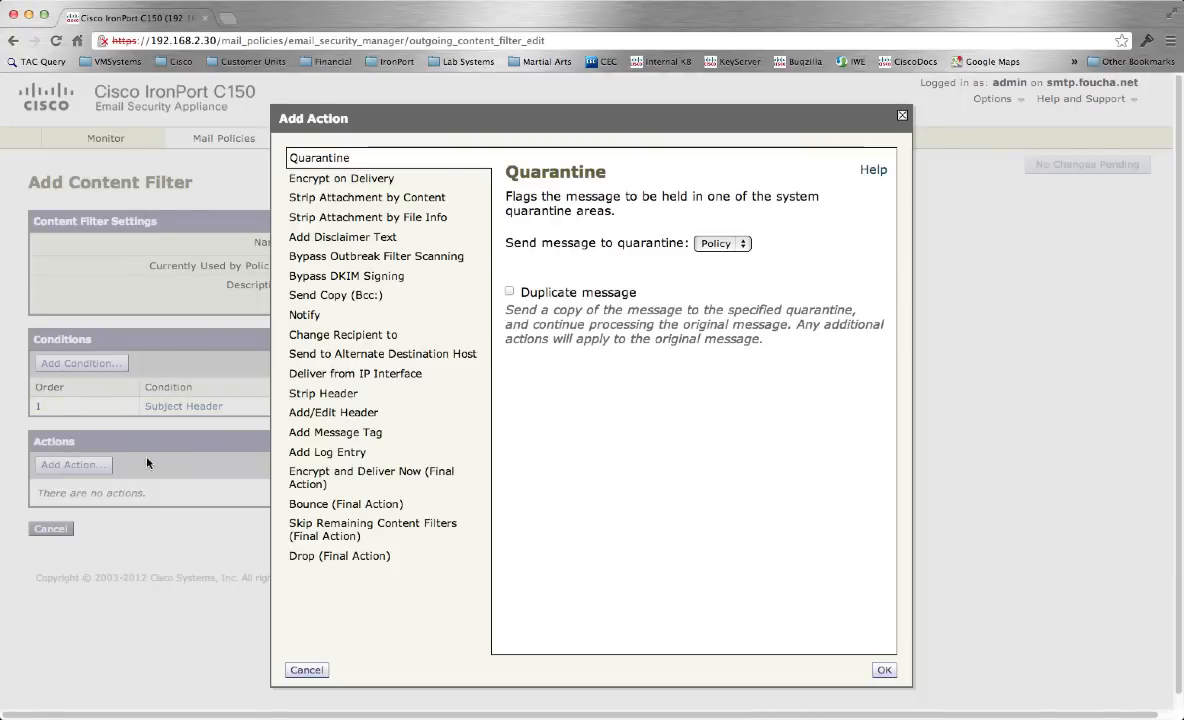
pyautogui.moveTo(318, 184)
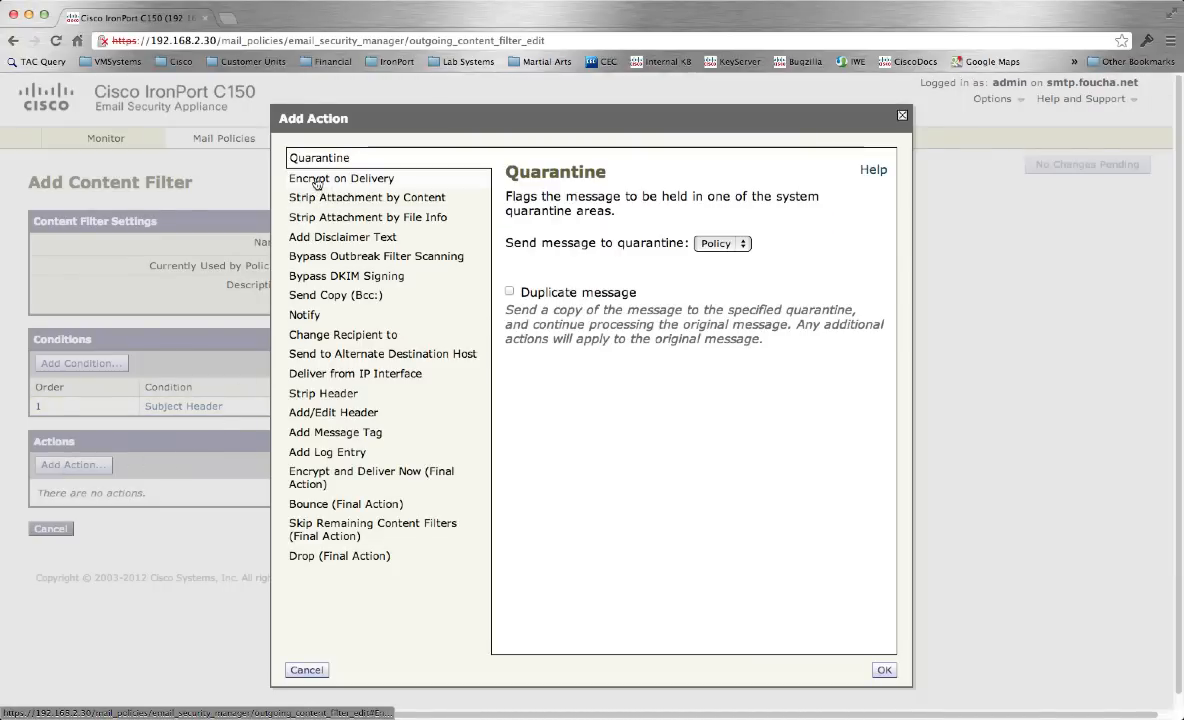
pyautogui.click(341, 178)
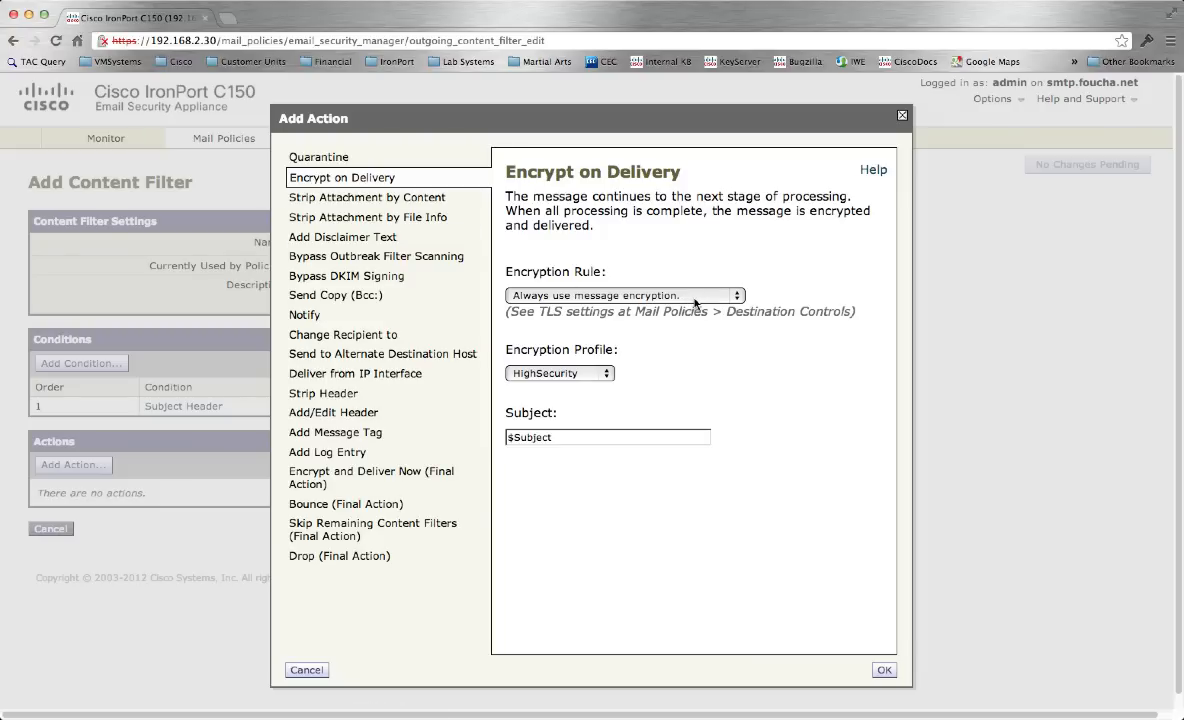
pyautogui.moveTo(577, 420)
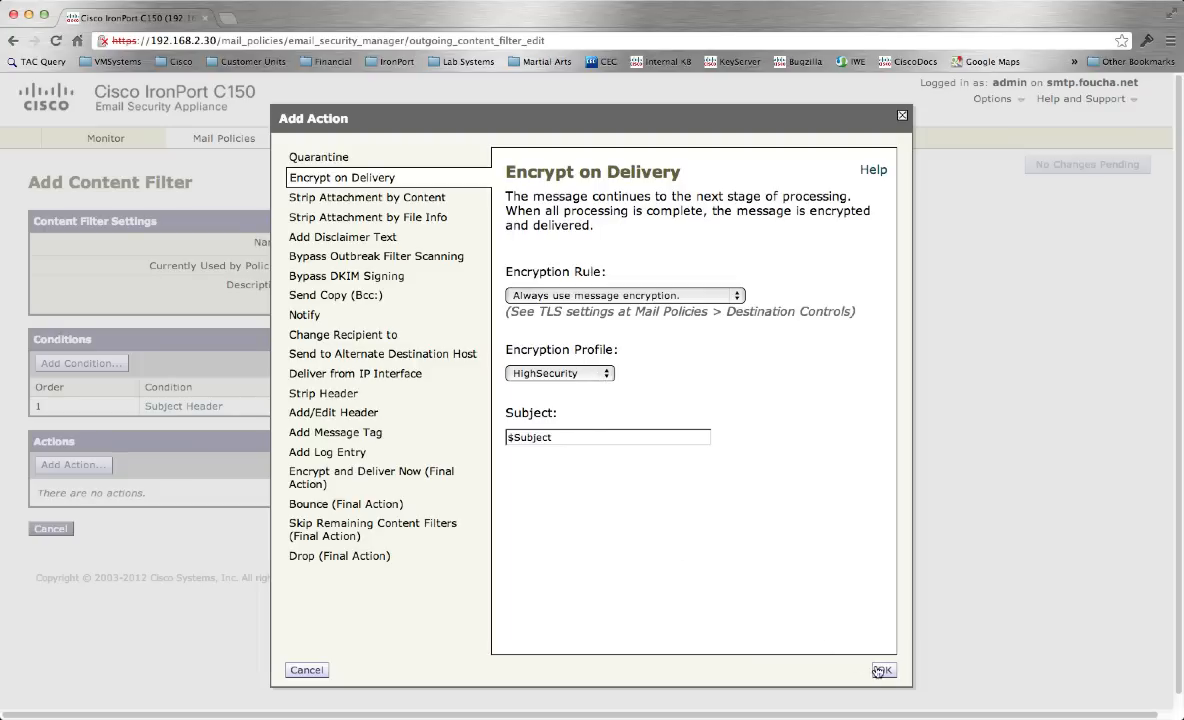
pyautogui.click(878, 671)
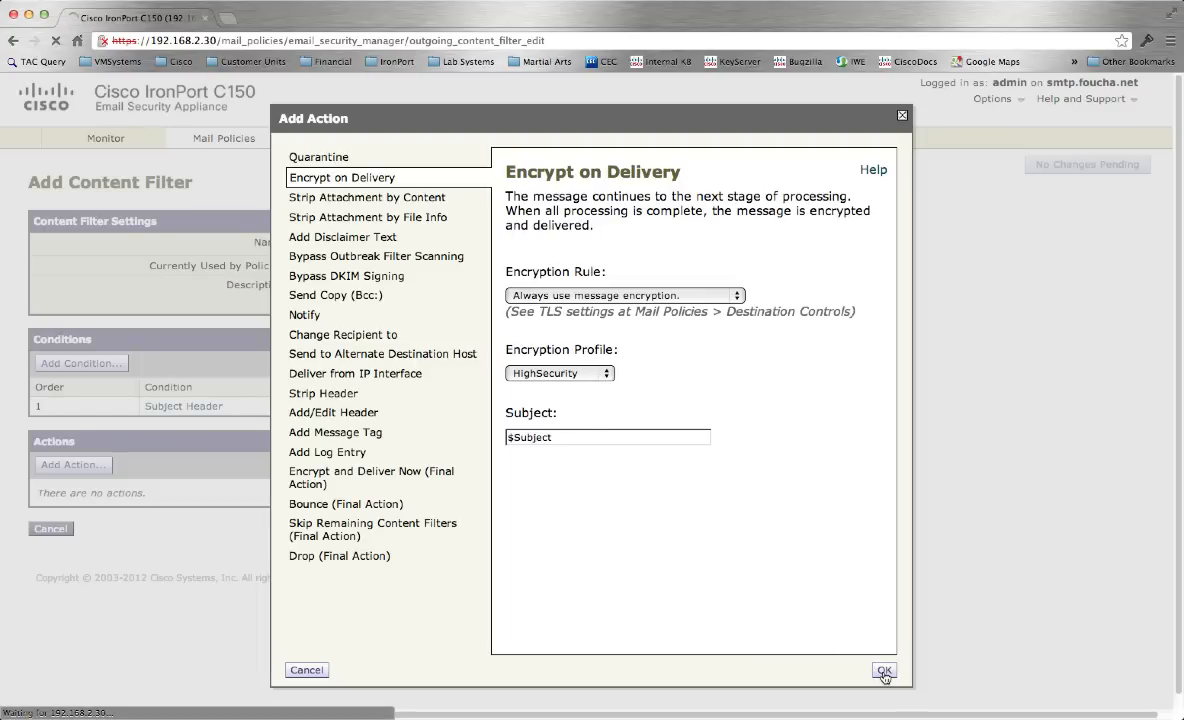
pyautogui.click(880, 670)
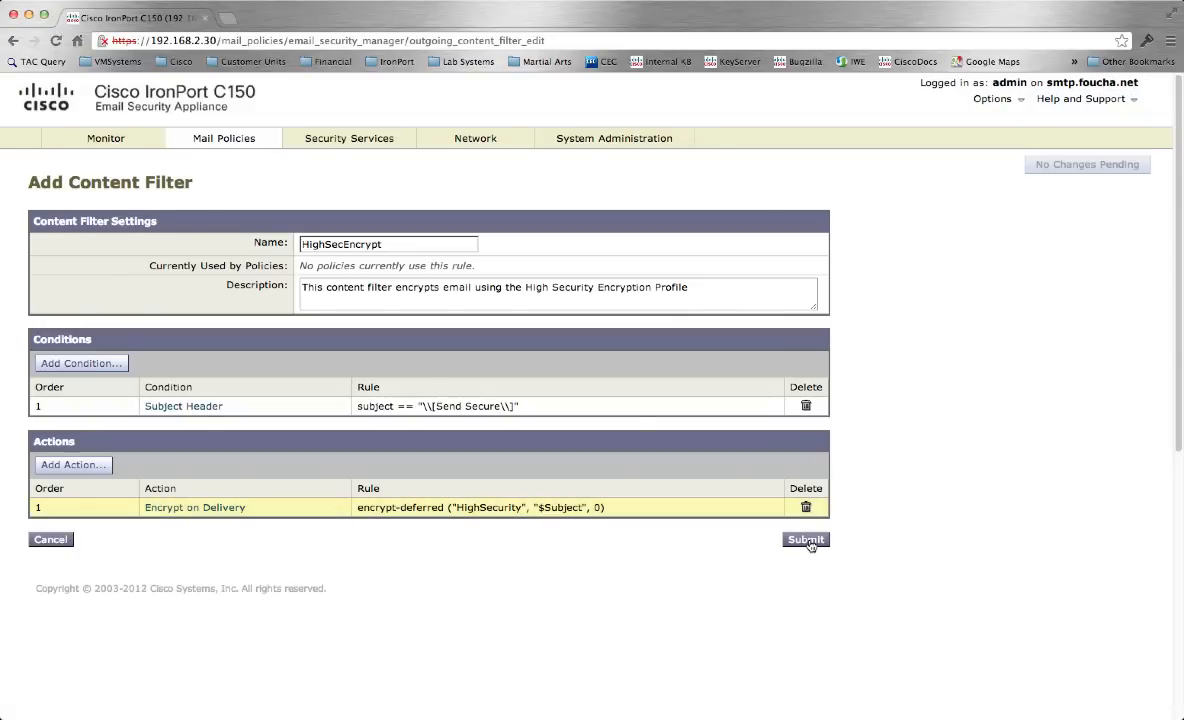
pyautogui.click(805, 540)
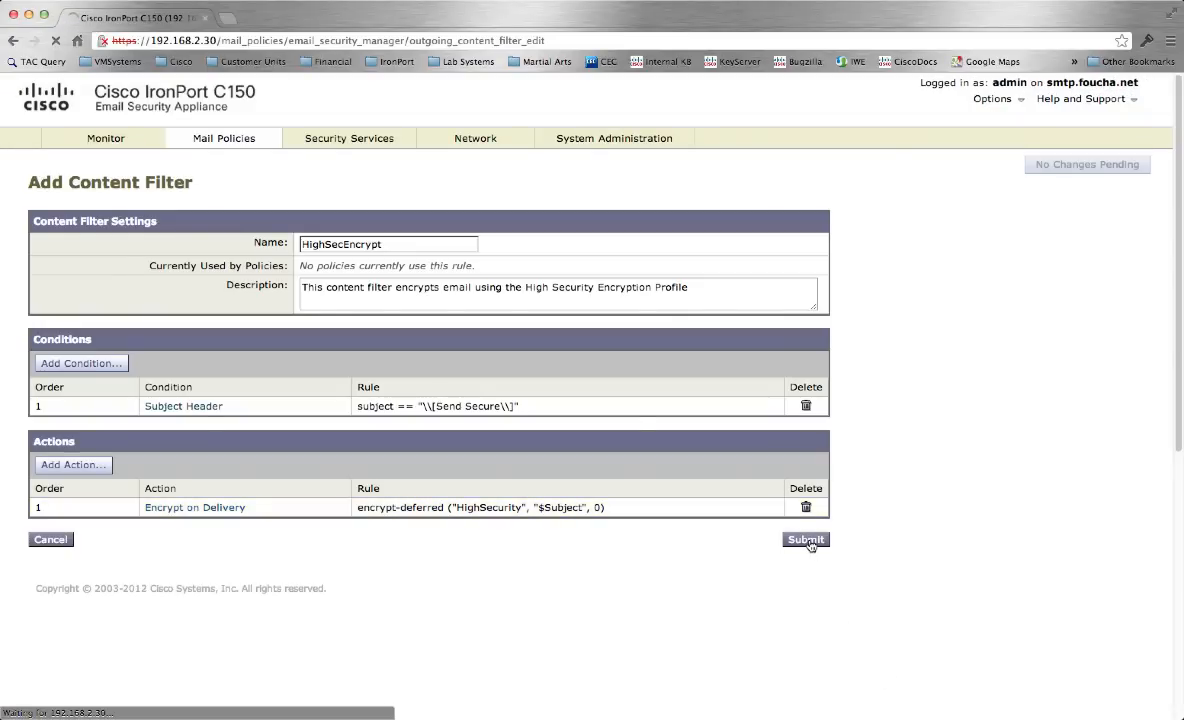
# Create a second outgoing content filter named MedSecurityEncryption
pyautogui.click(805, 540)
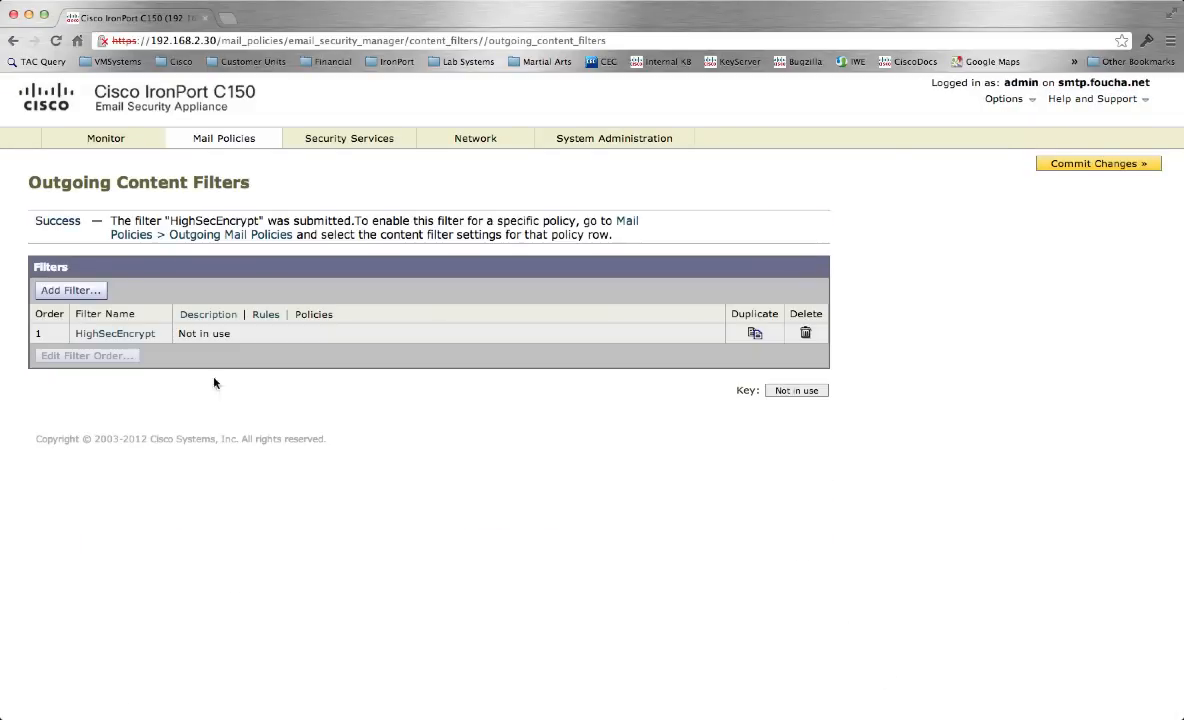
pyautogui.moveTo(69, 290)
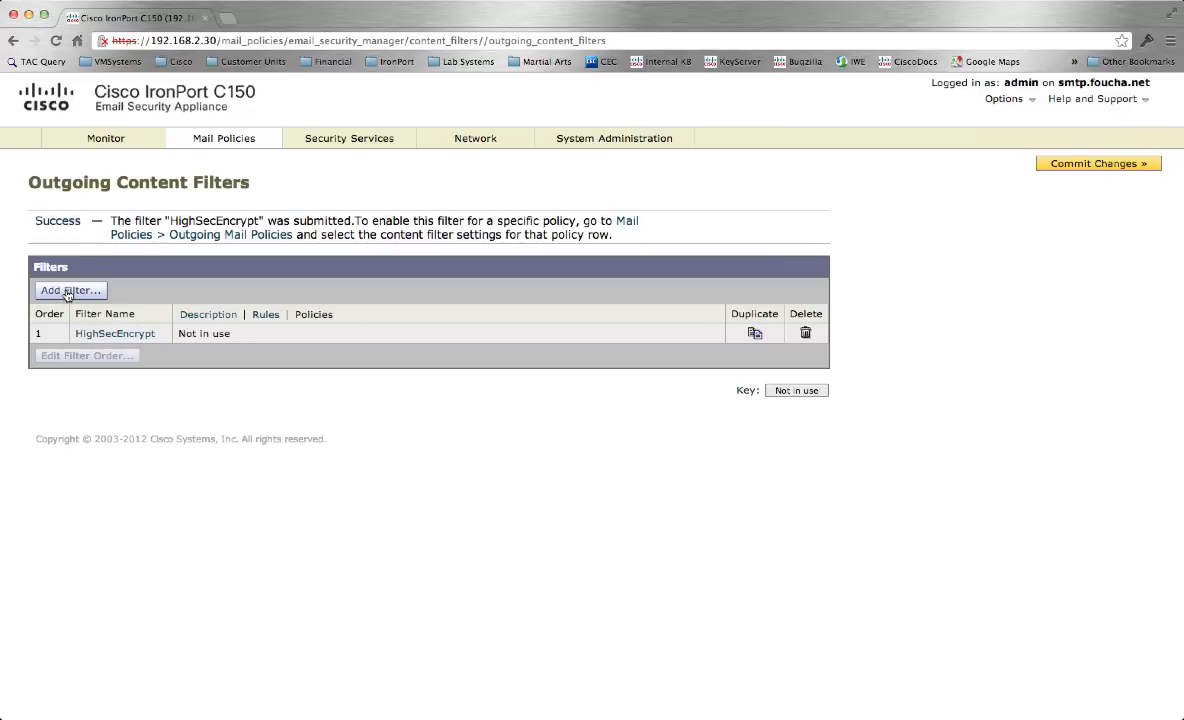
pyautogui.click(69, 290)
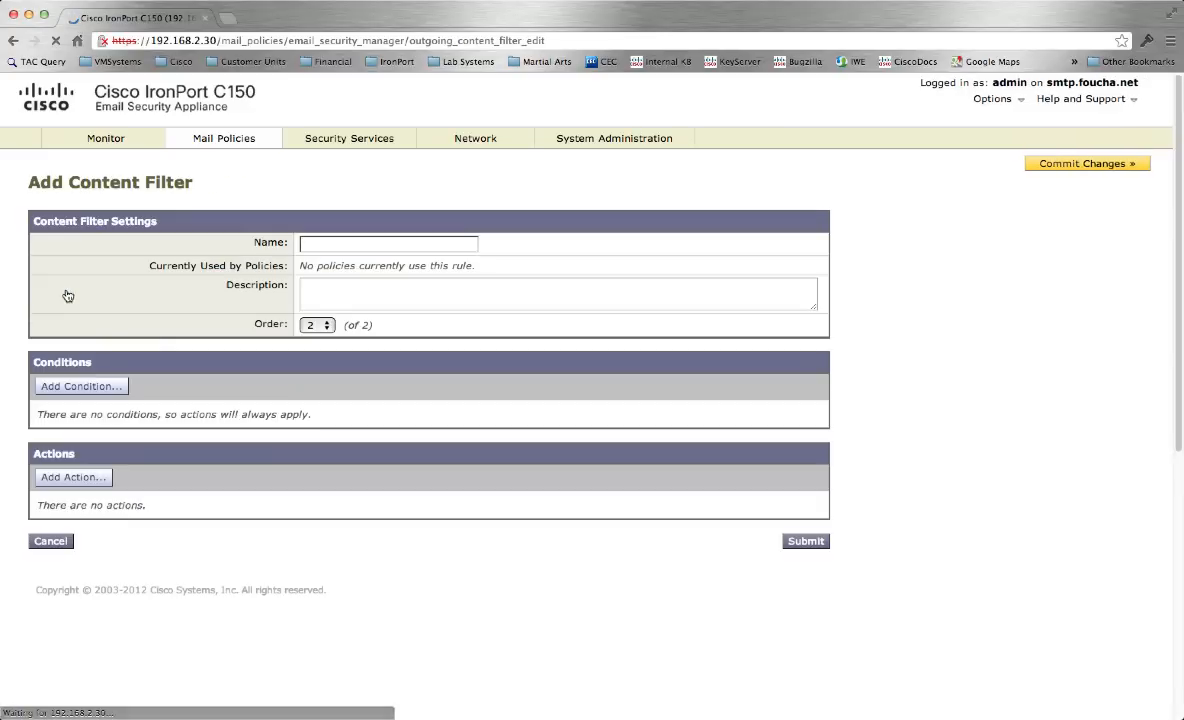
pyautogui.click(388, 243)
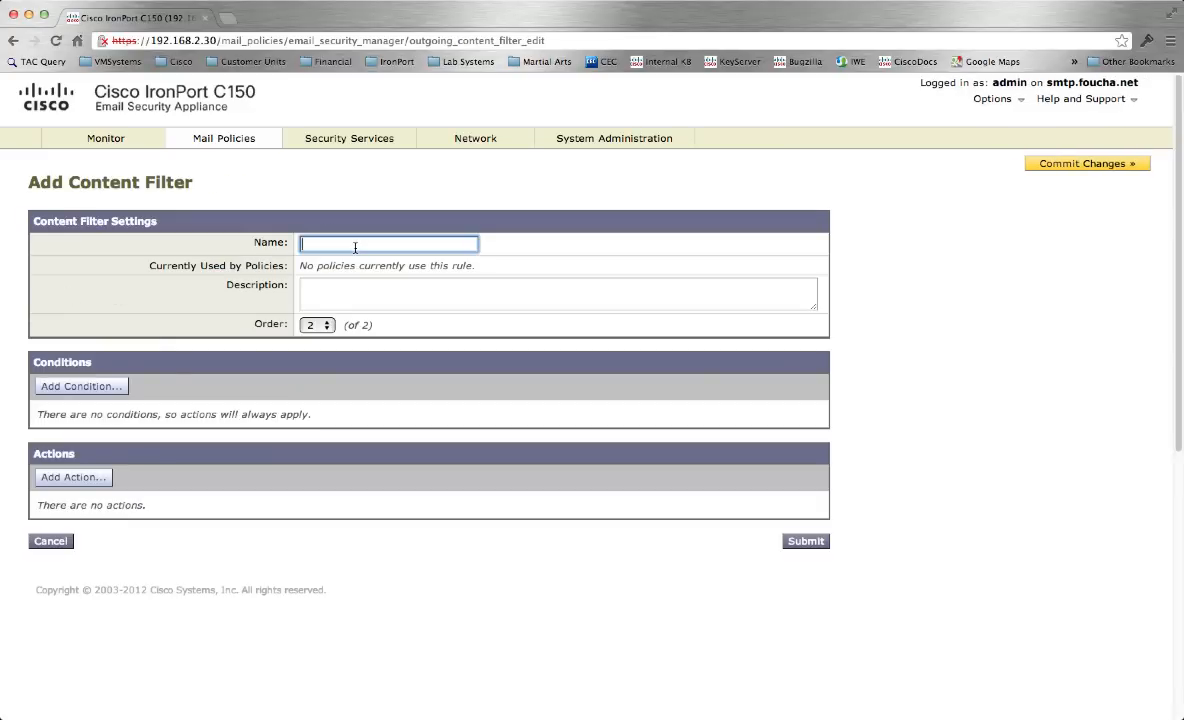
pyautogui.write('Med')
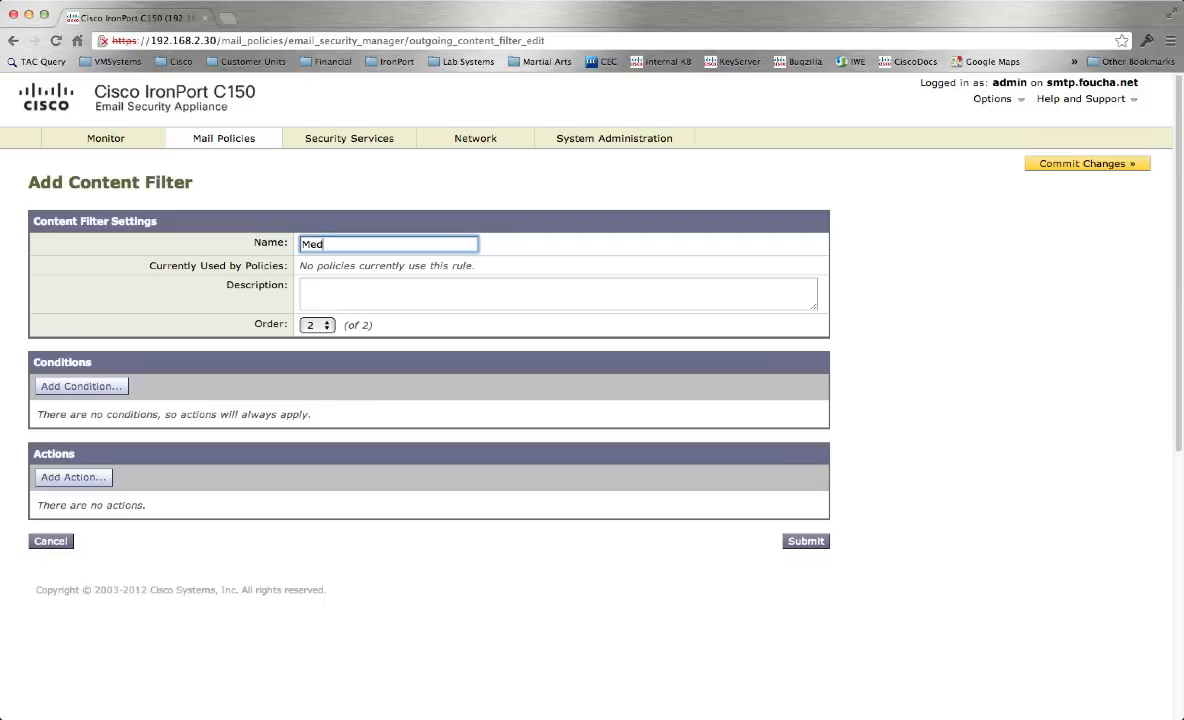
pyautogui.write('SecurityE')
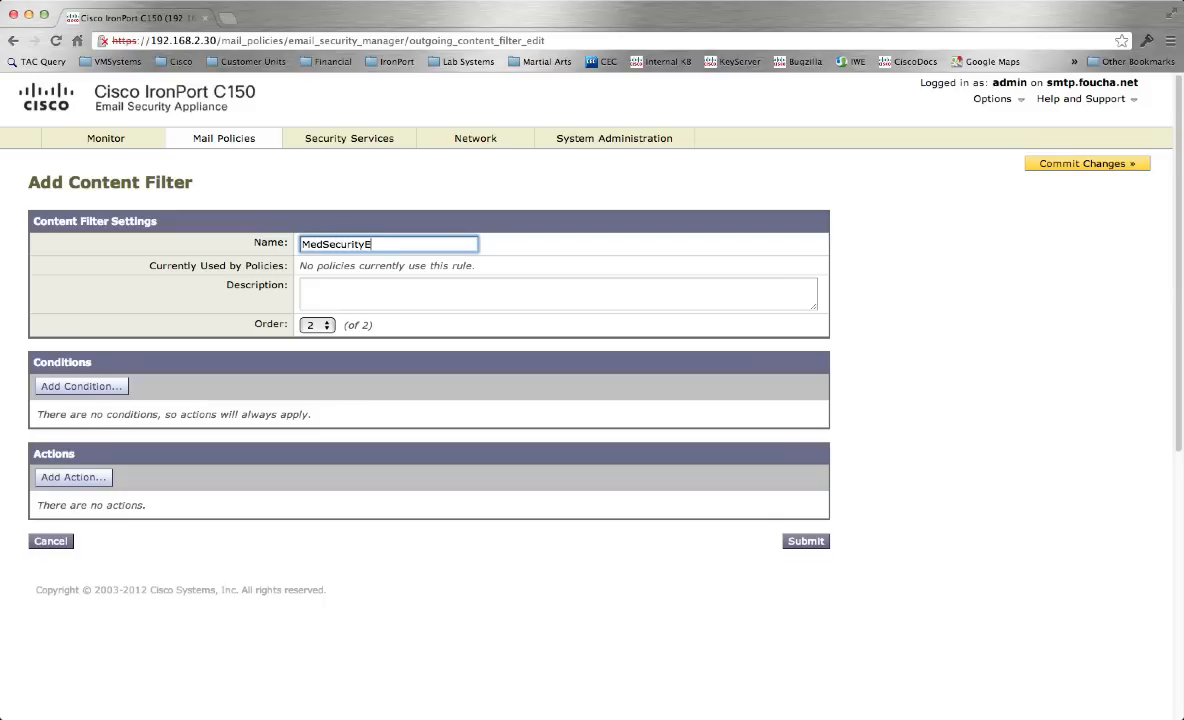
# Describe it as encrypting email using the Medium Security Encryption Profile
pyautogui.write('This content filter')
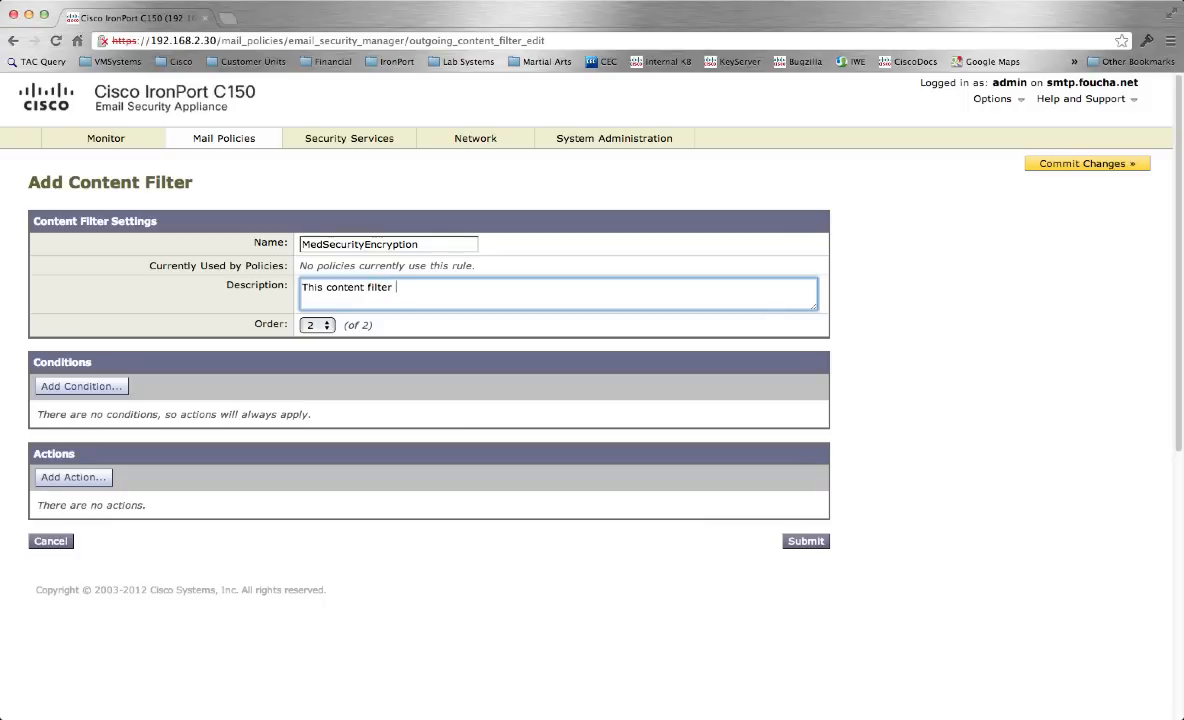
pyautogui.write('encrypts email using the')
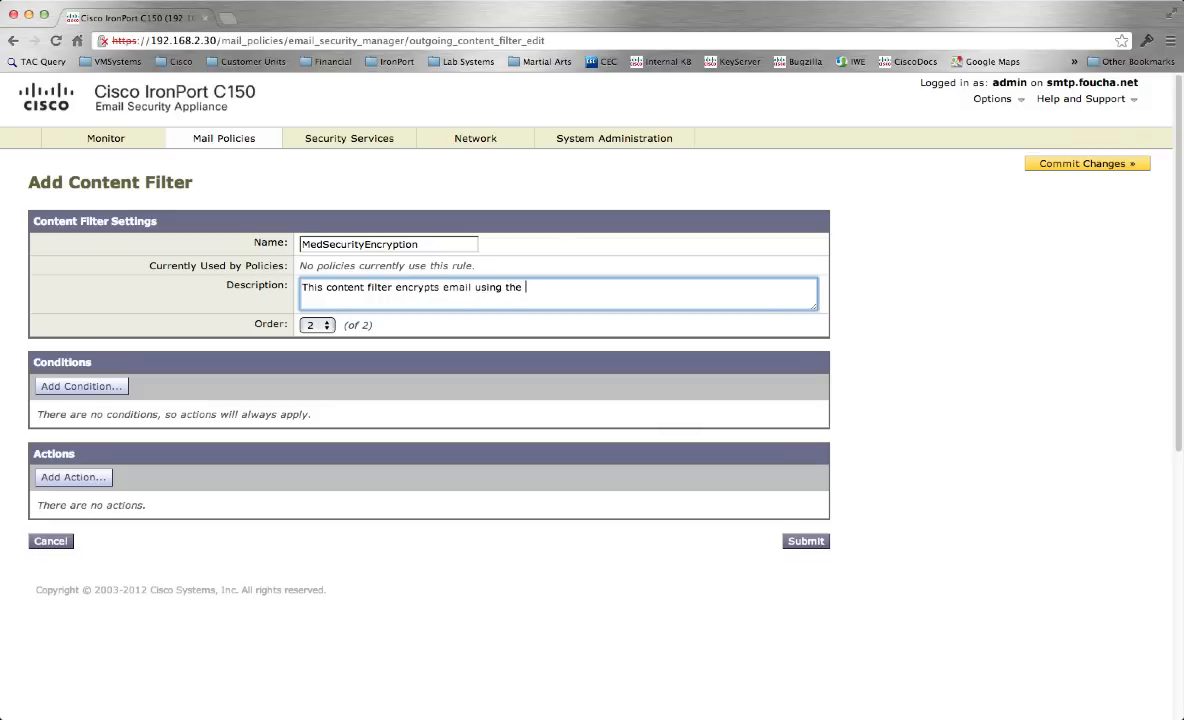
pyautogui.write('Medium Se')
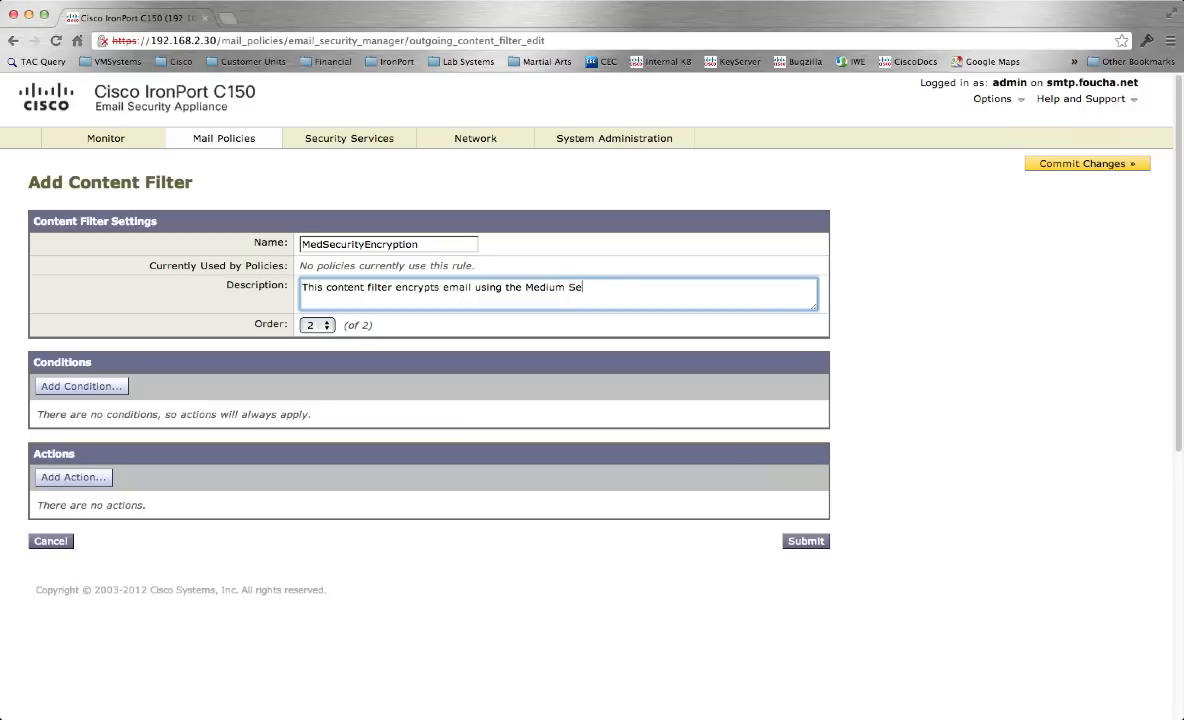
pyautogui.write('curity Encryption Profile')
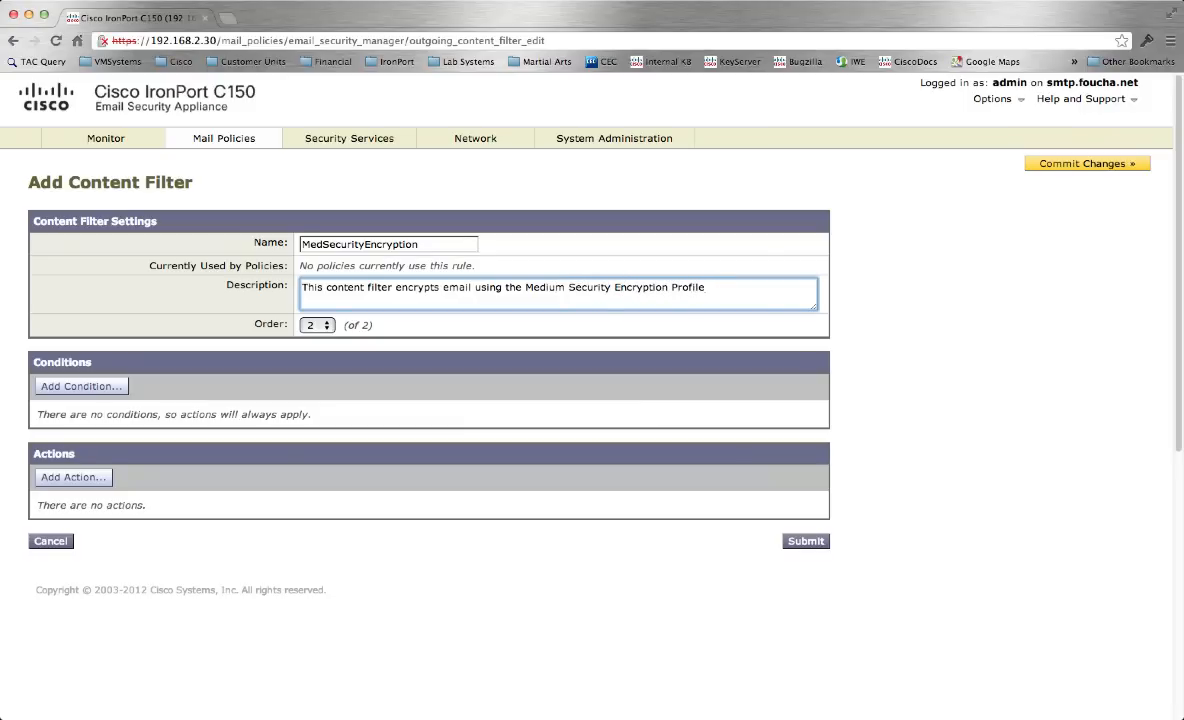
# Add a Subject Header condition to MedSecurityEncryption that contains [encrypt]
pyautogui.click(81, 385)
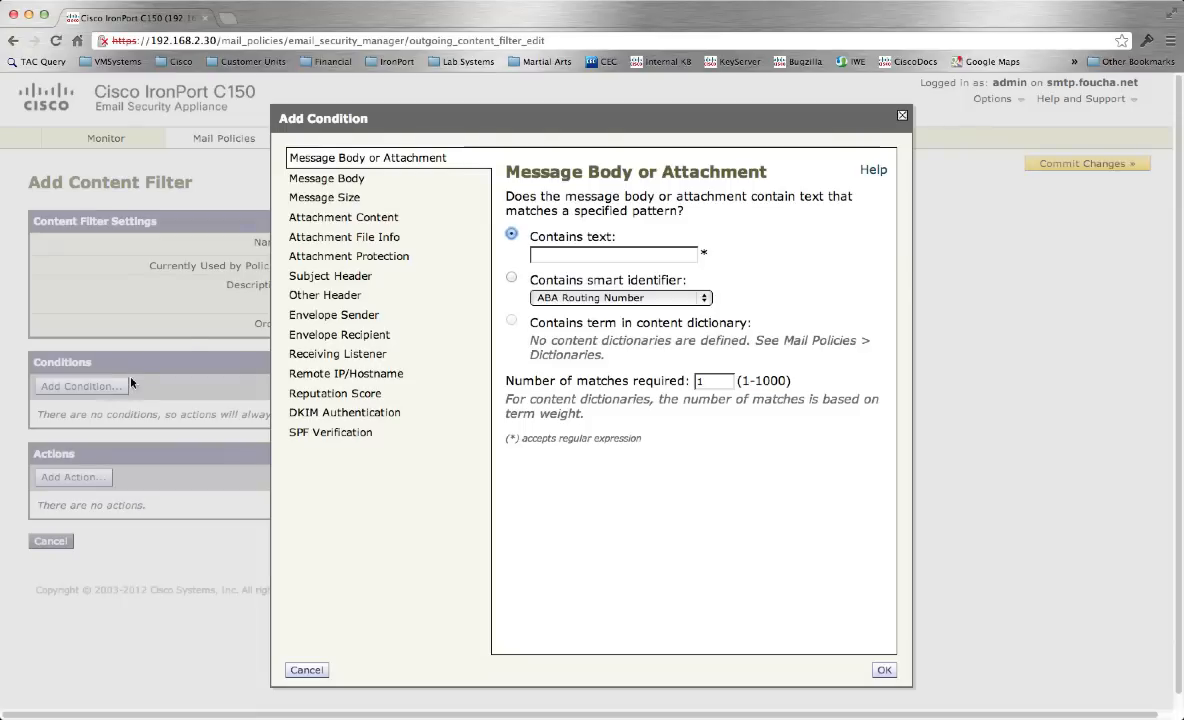
pyautogui.click(330, 275)
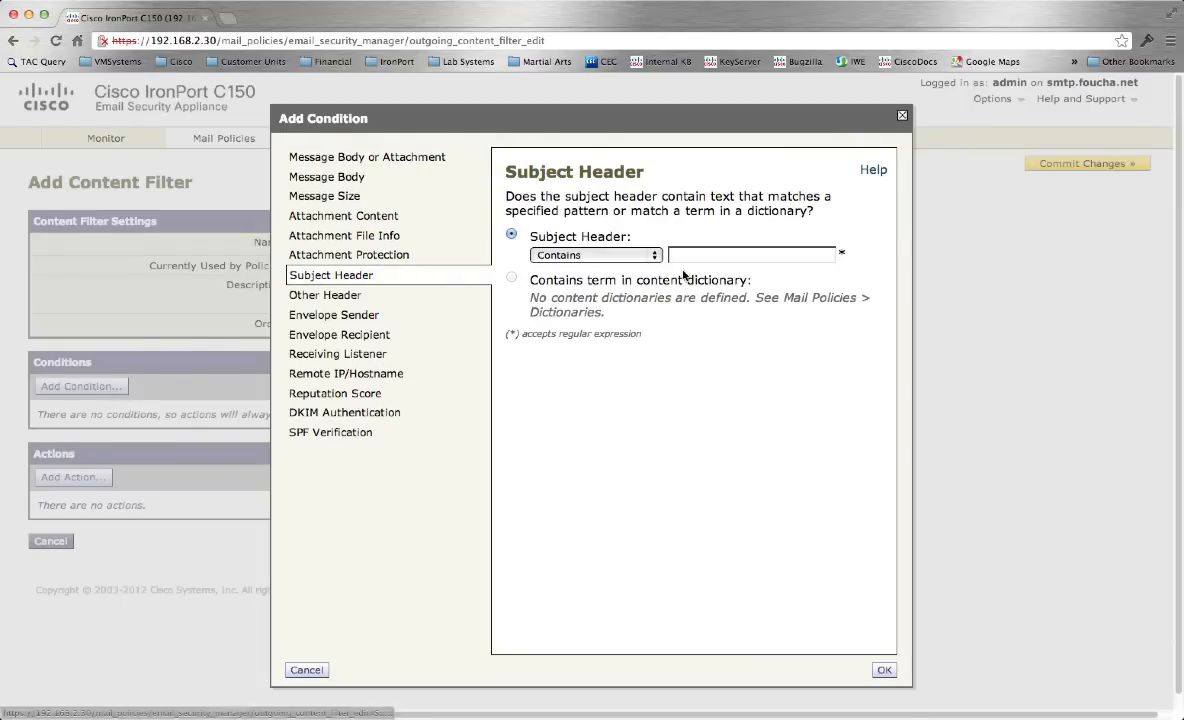
pyautogui.click(752, 254)
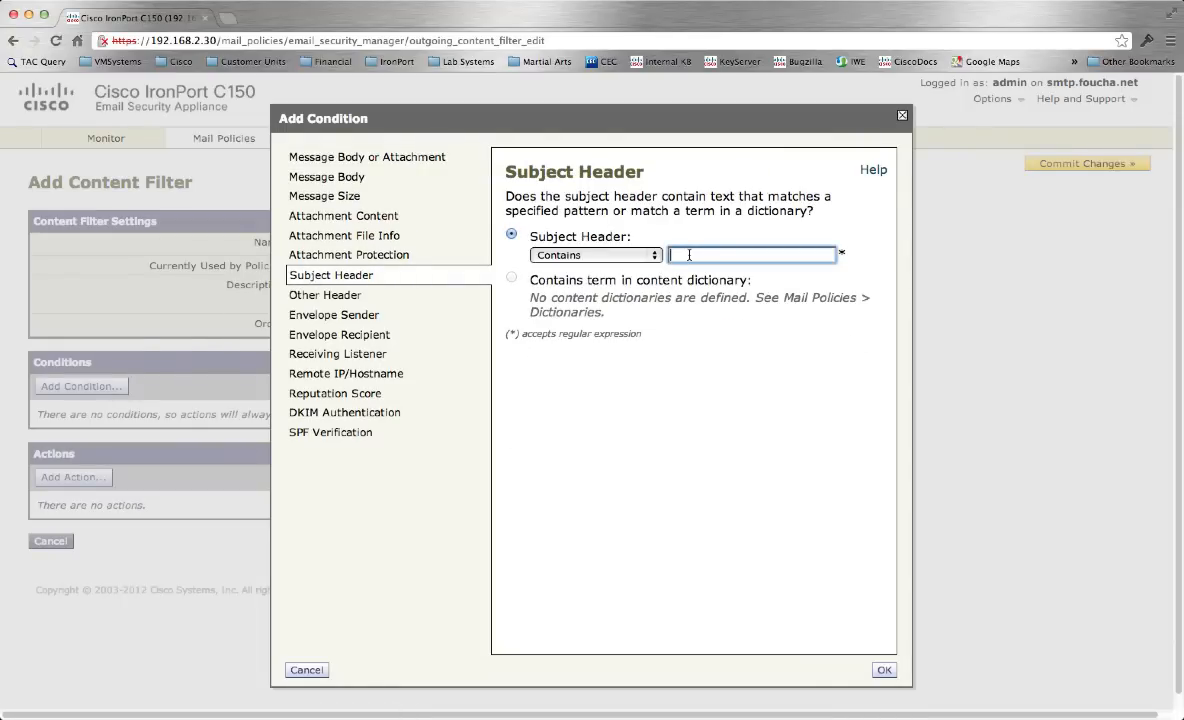
pyautogui.write('\\t')
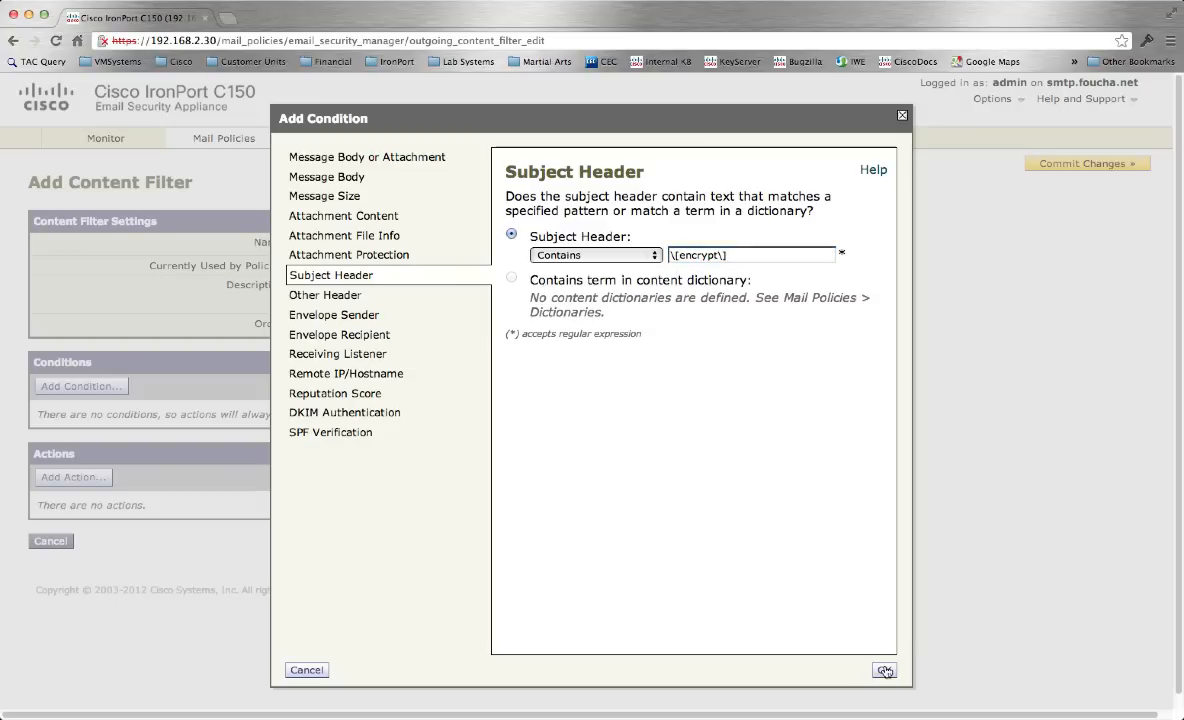
pyautogui.click(880, 671)
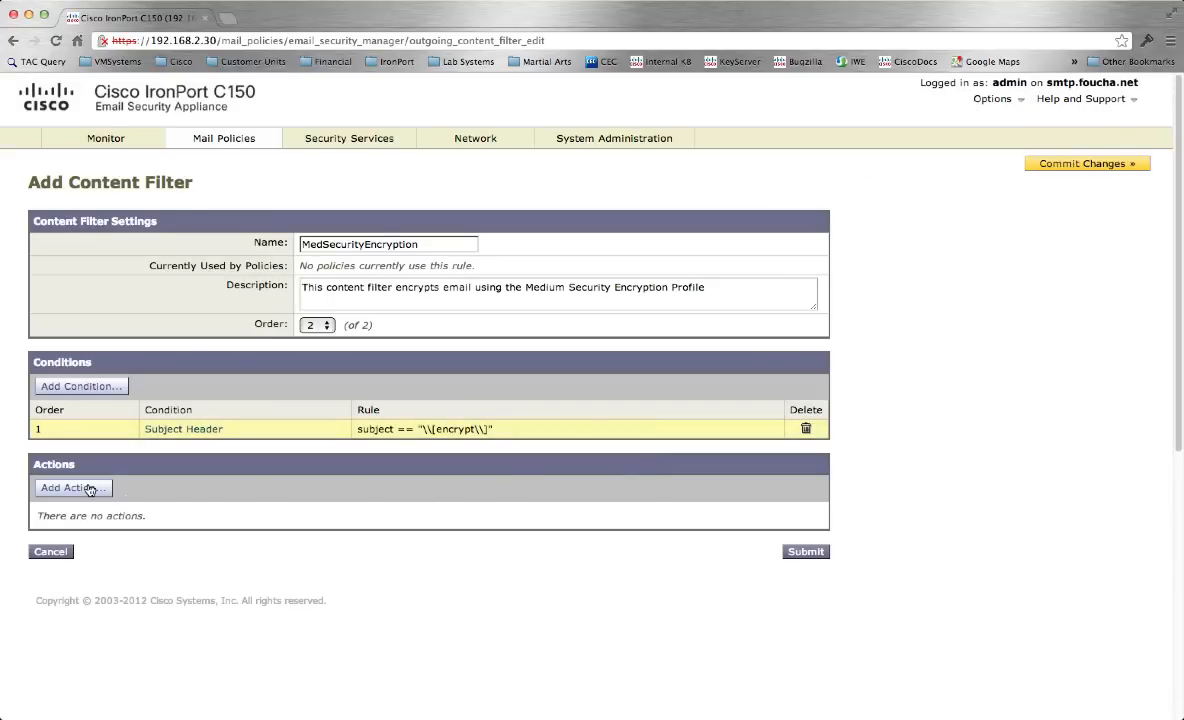
# Add an Encrypt on Delivery action with the MediumSecurity profile and submit MedSecurityEncryption
pyautogui.click(70, 488)
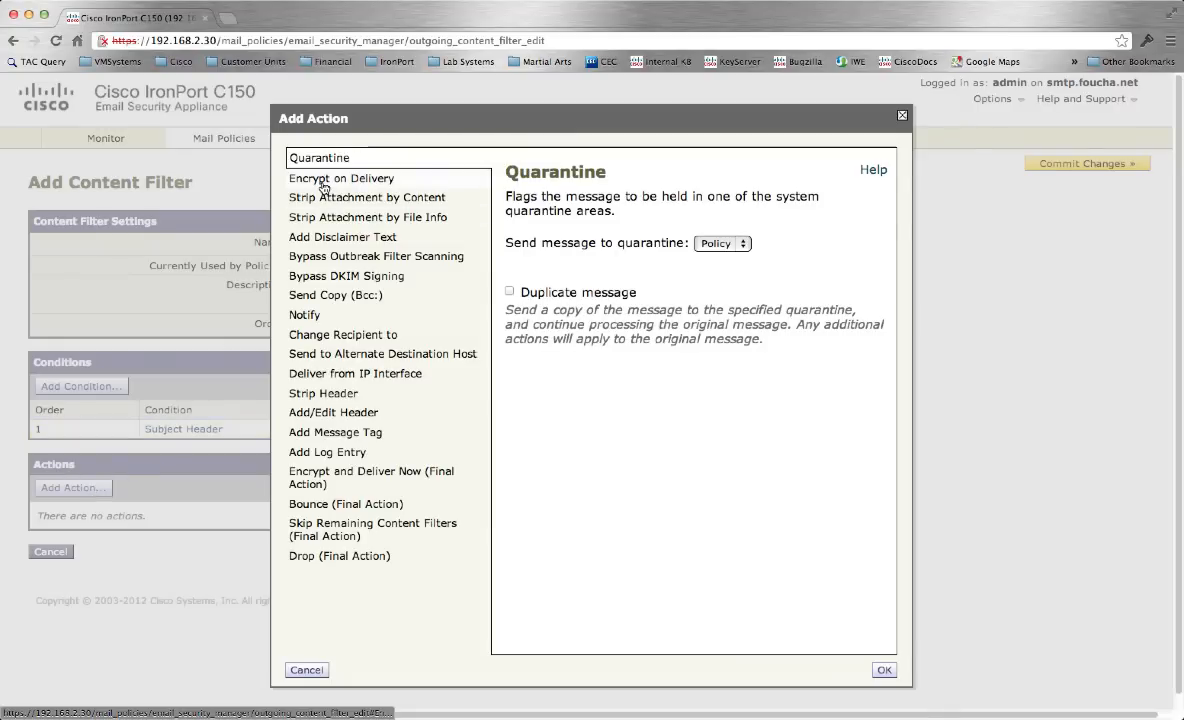
pyautogui.click(341, 178)
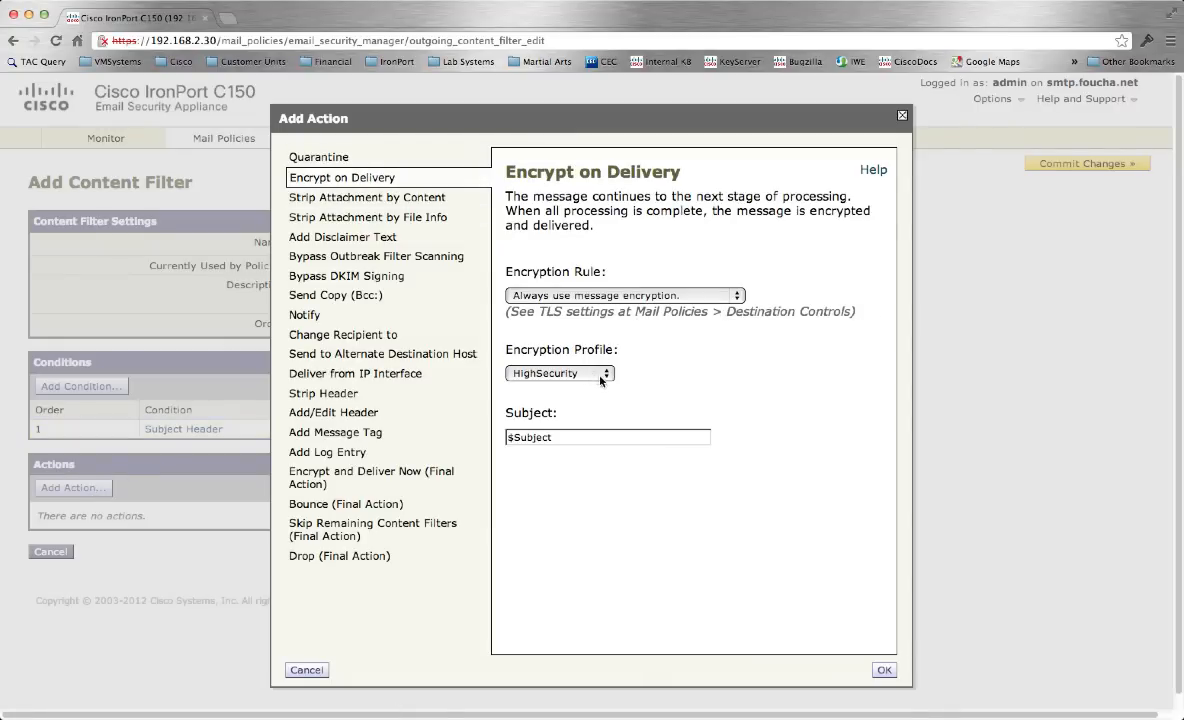
pyautogui.click(557, 373)
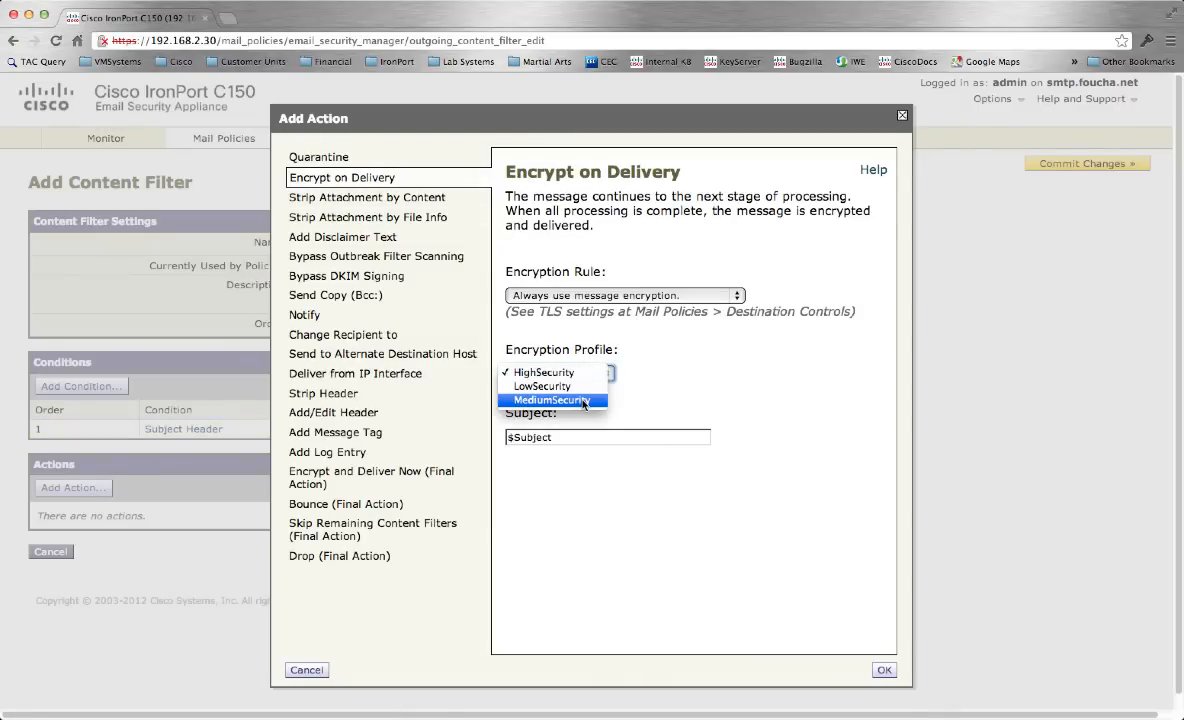
pyautogui.click(551, 400)
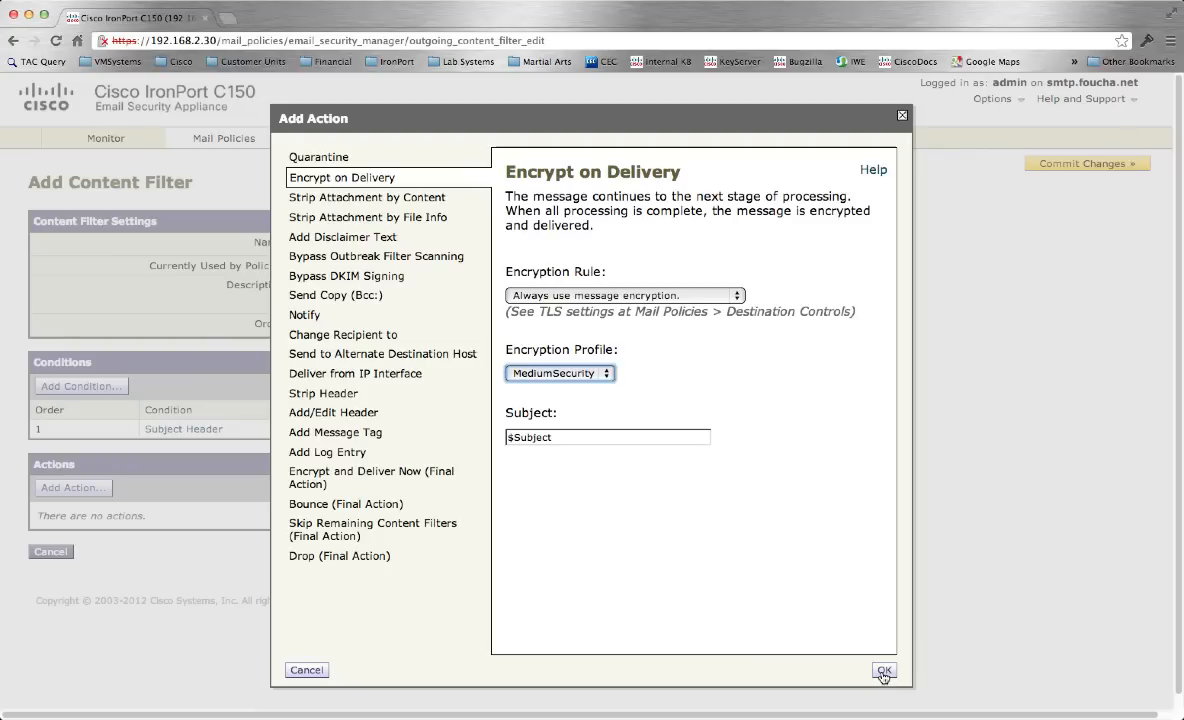
pyautogui.click(880, 670)
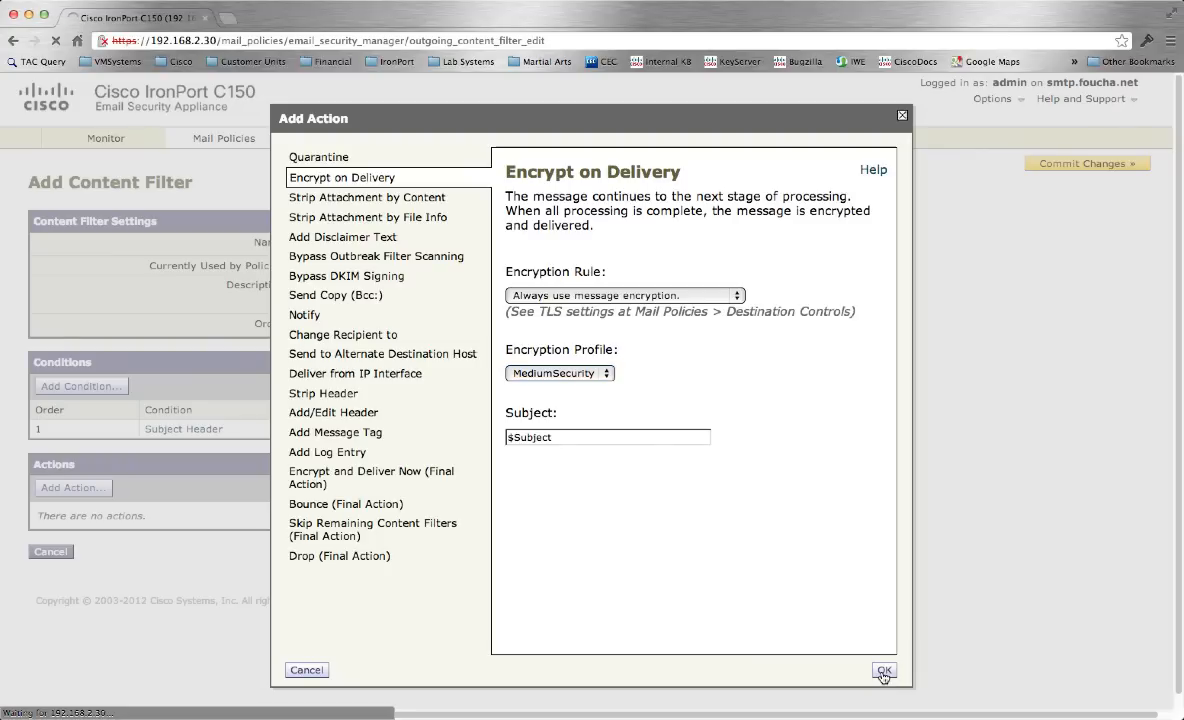
pyautogui.click(878, 670)
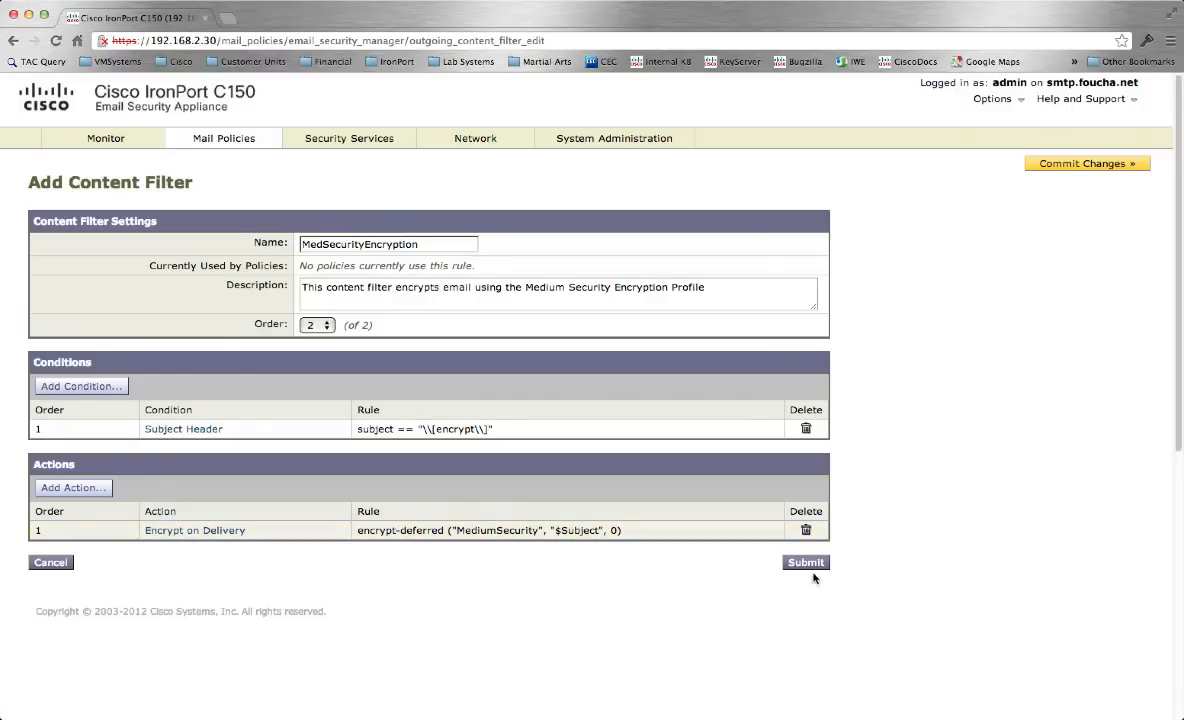
pyautogui.click(805, 563)
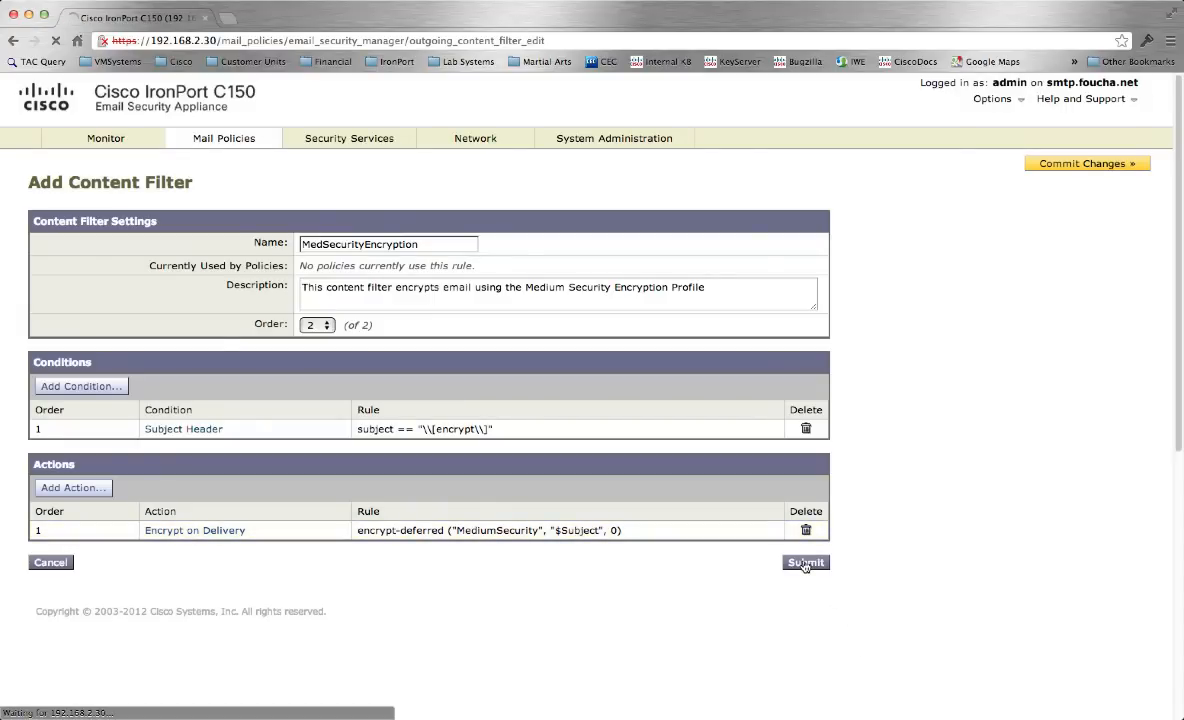
pyautogui.click(804, 562)
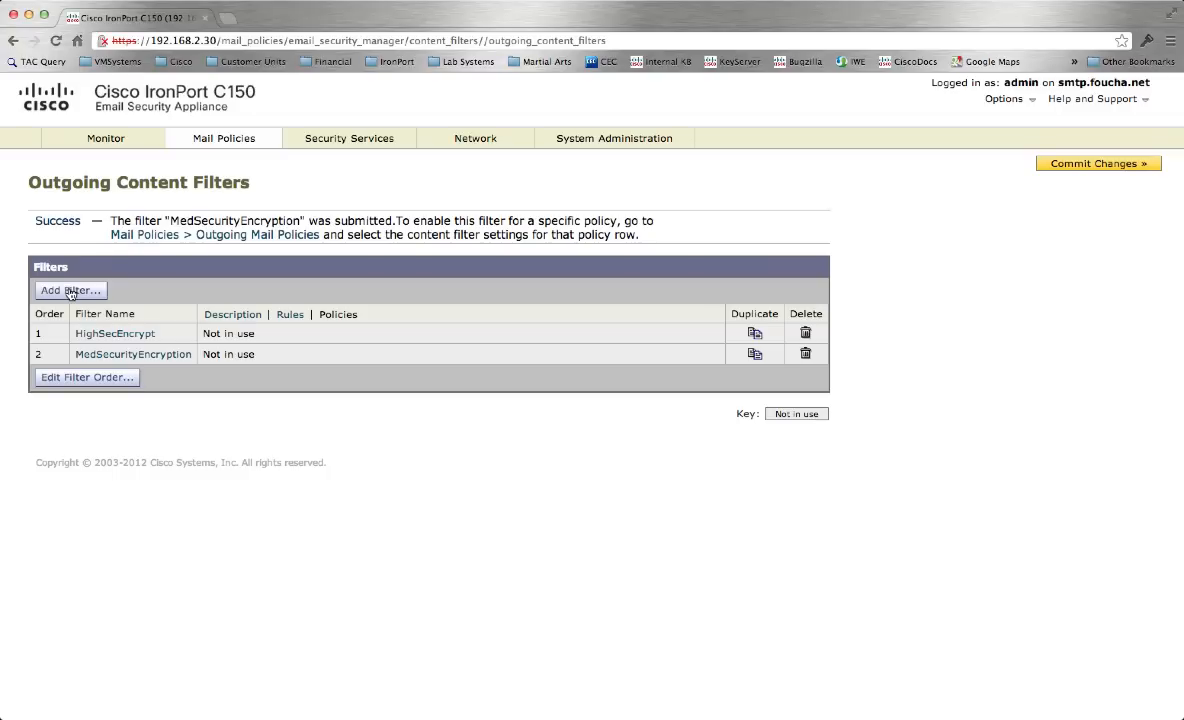
# Create a third outgoing content filter named NoAuthEncryption
pyautogui.click(70, 290)
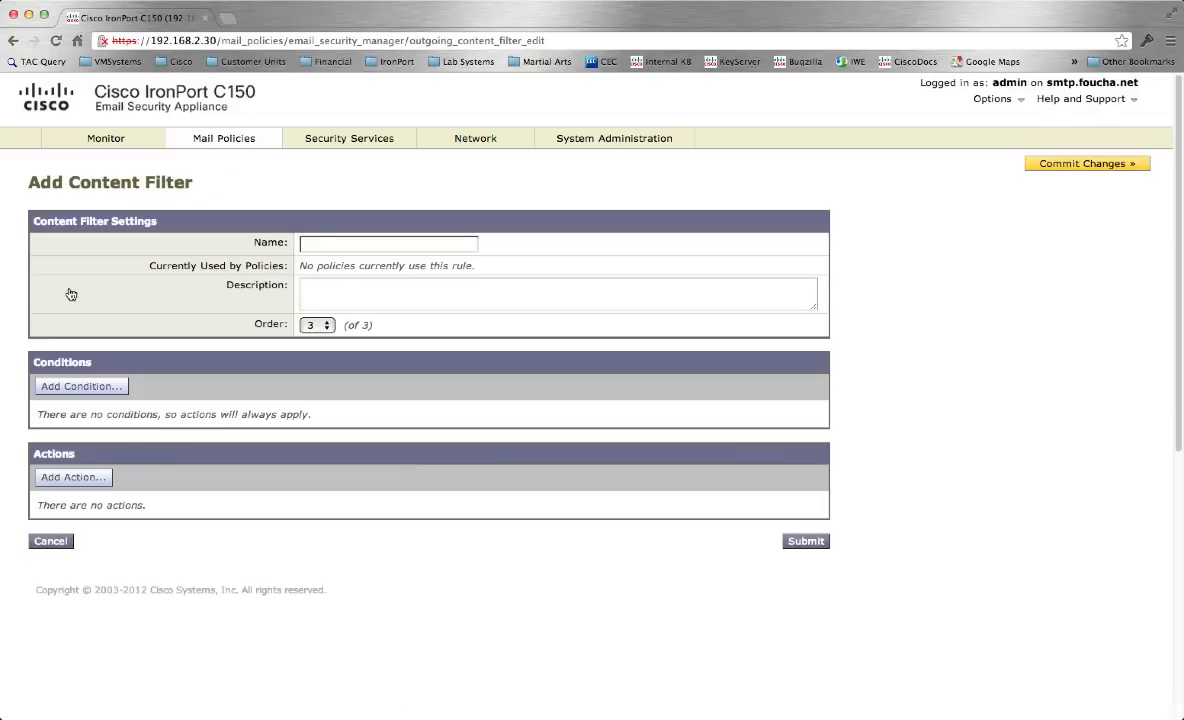
pyautogui.click(388, 243)
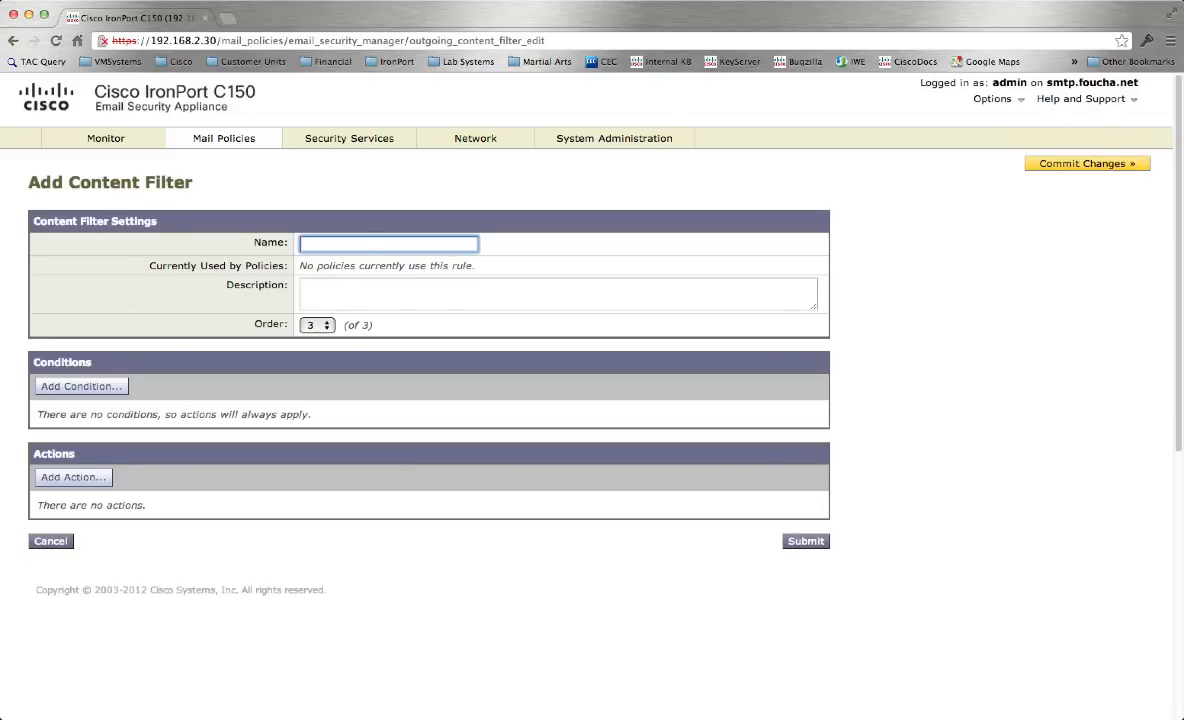
pyautogui.write('NoAuth')
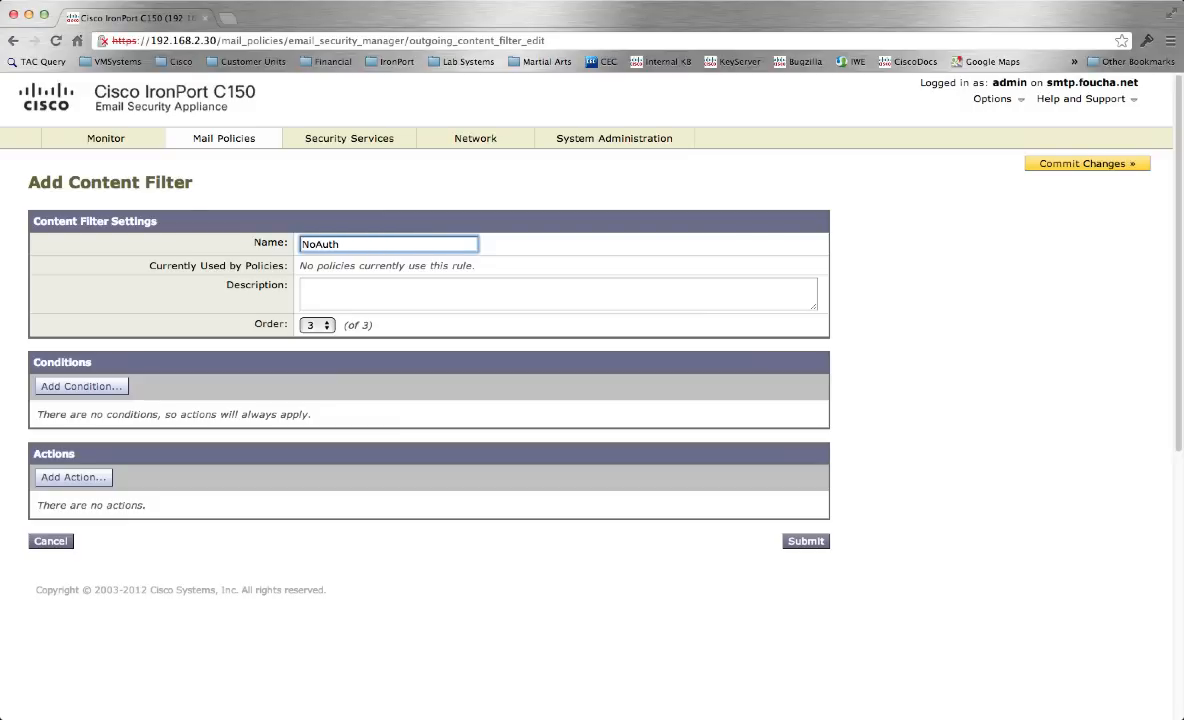
pyautogui.write('Encryption')
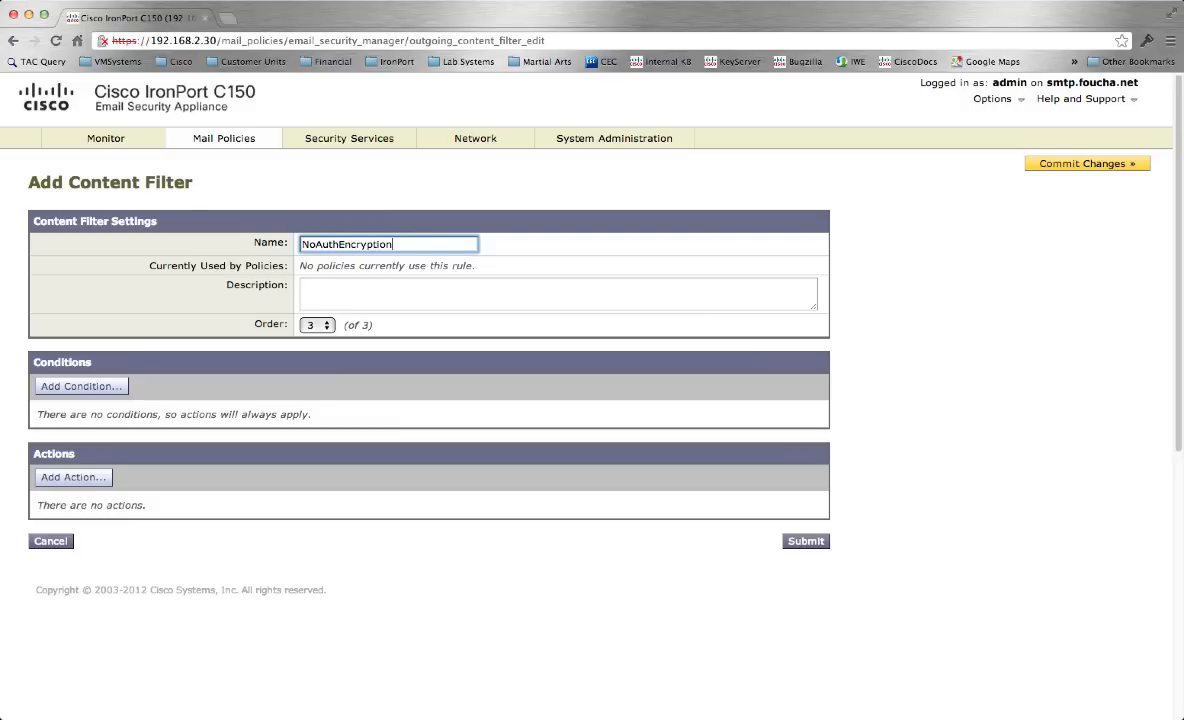
# Describe it as encrypting email with the LowSecurity Encryption Profile and begin a condition
pyautogui.write('This content filter e')
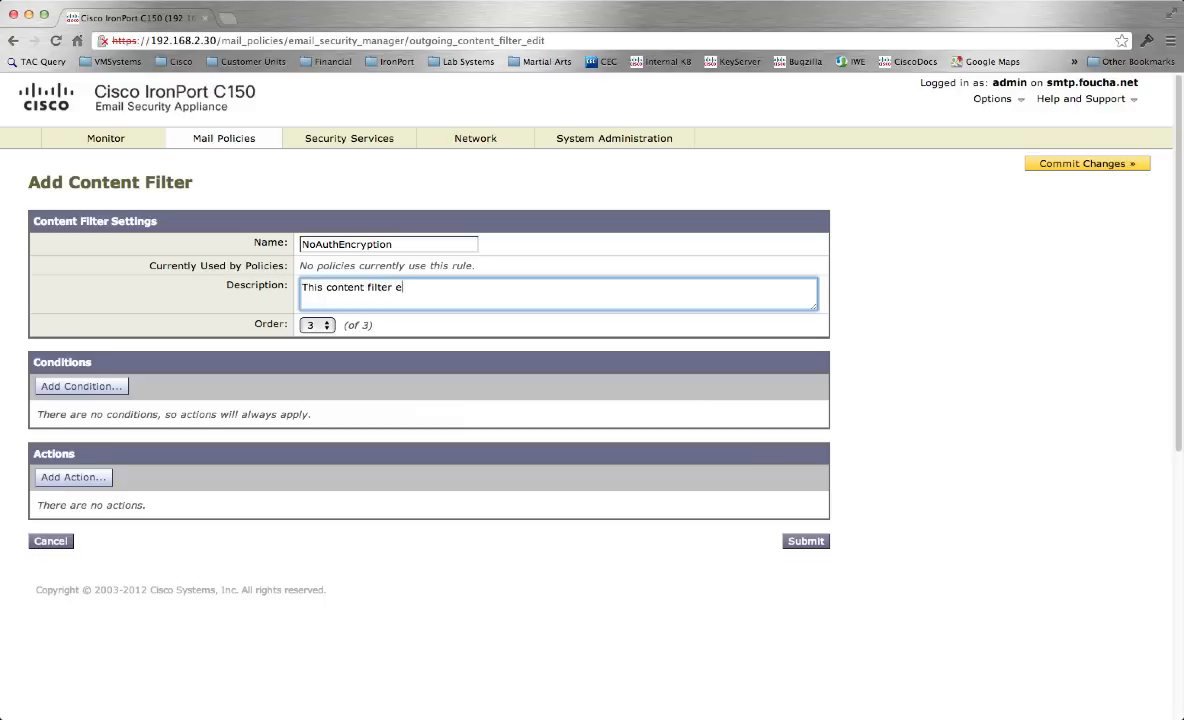
pyautogui.write('ncrypts email us')
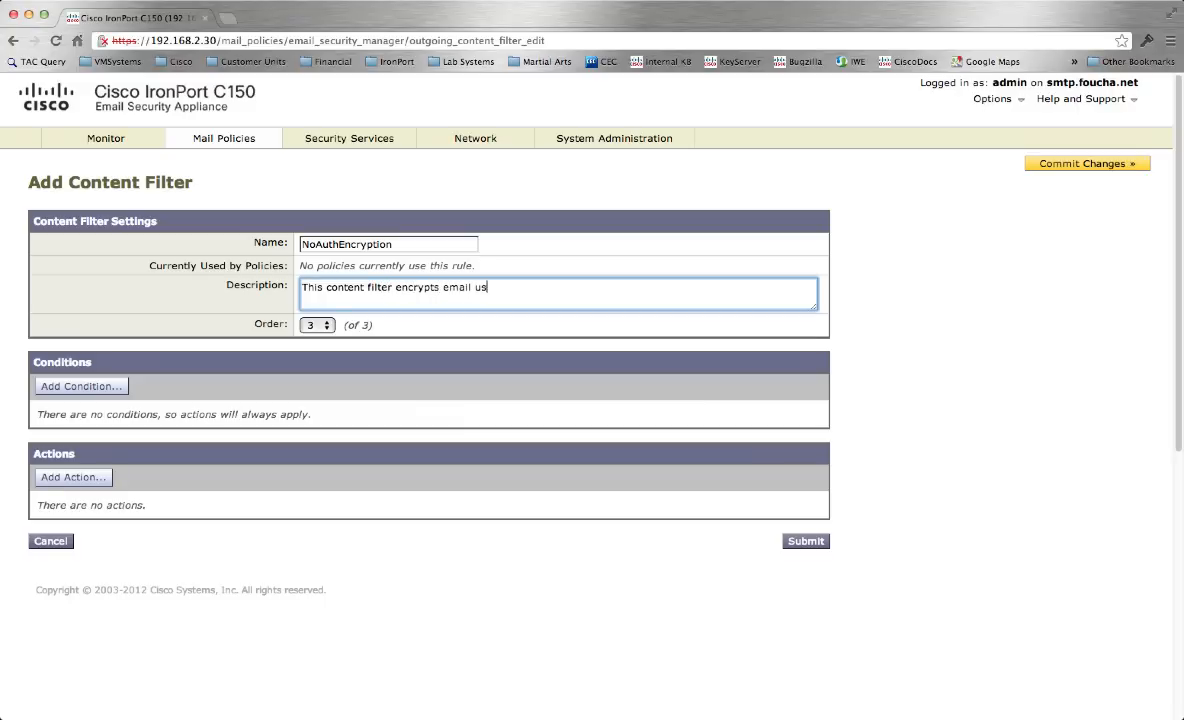
pyautogui.write('ing the No')
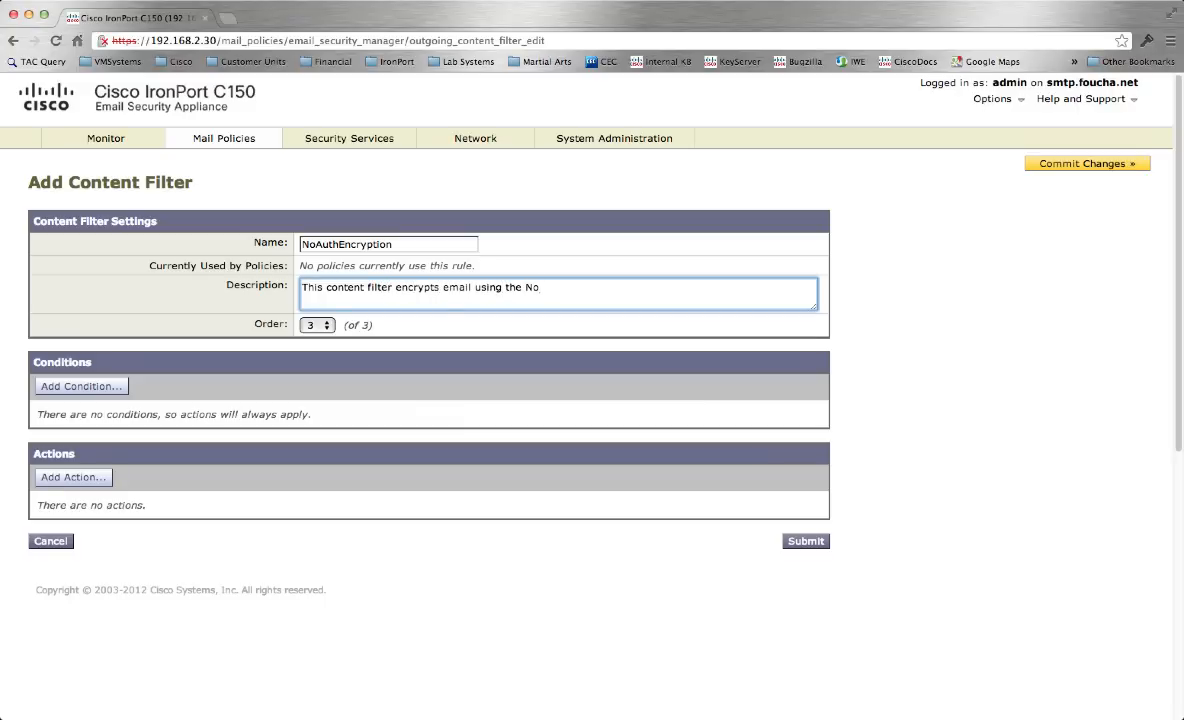
pyautogui.write('LowSe')
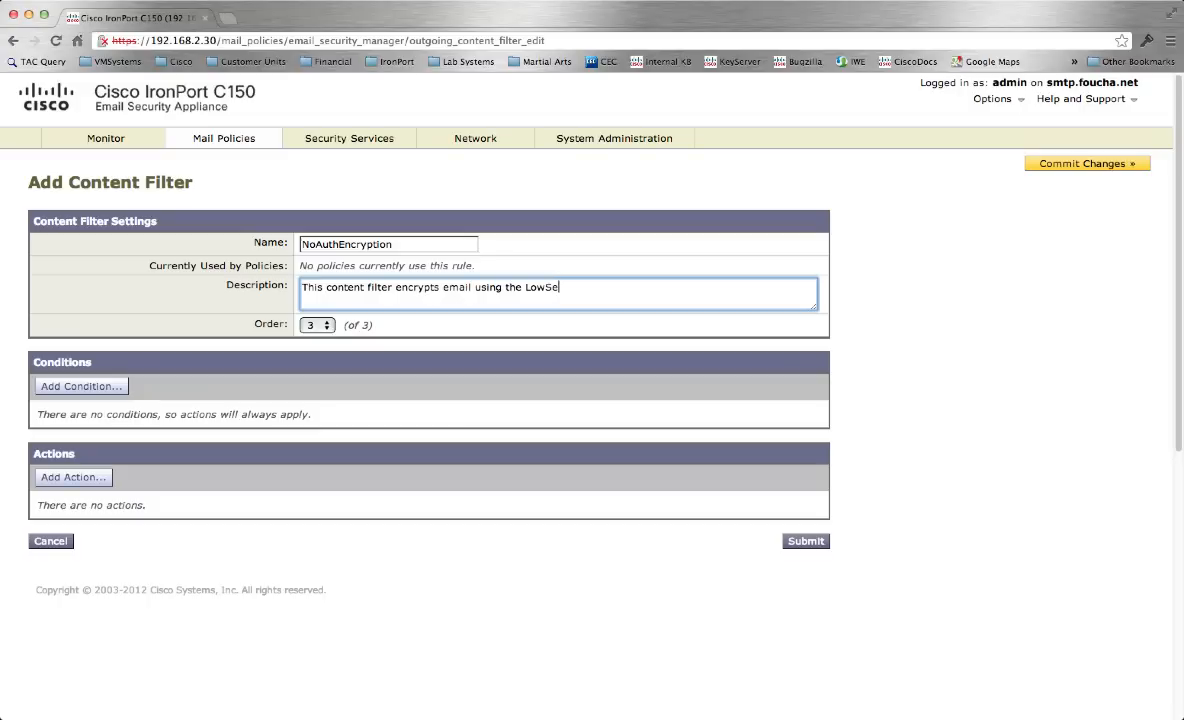
pyautogui.write('curity Encryption Prof')
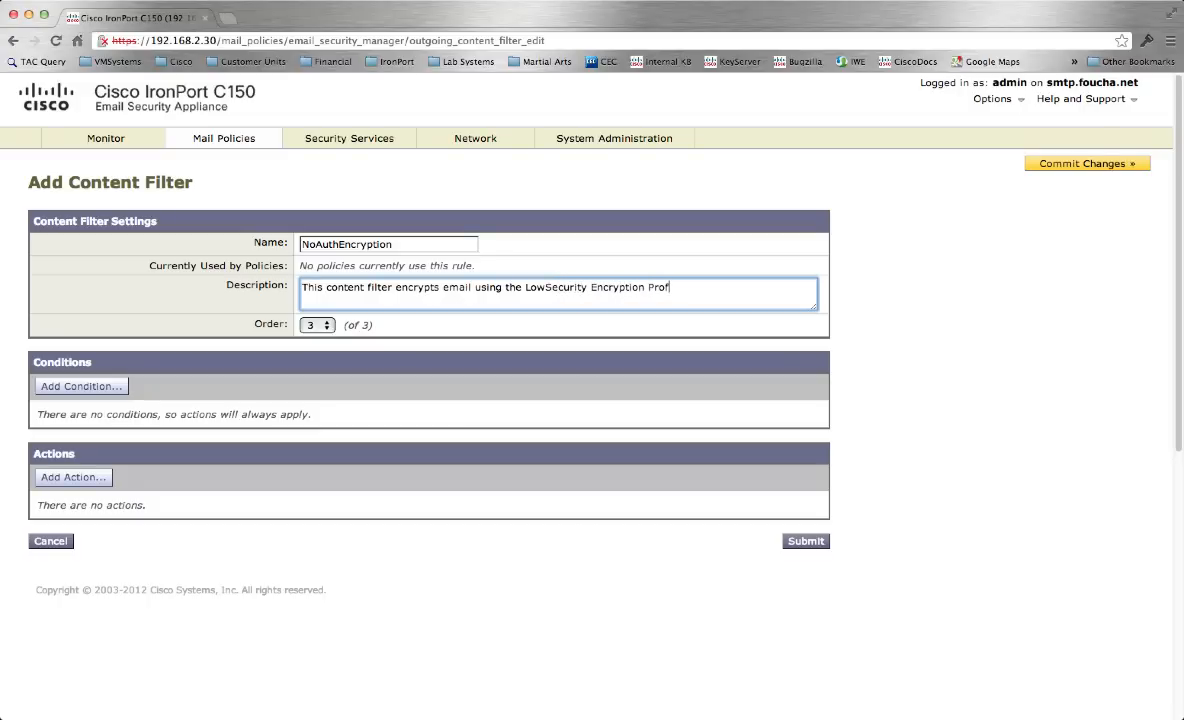
pyautogui.write('ile')
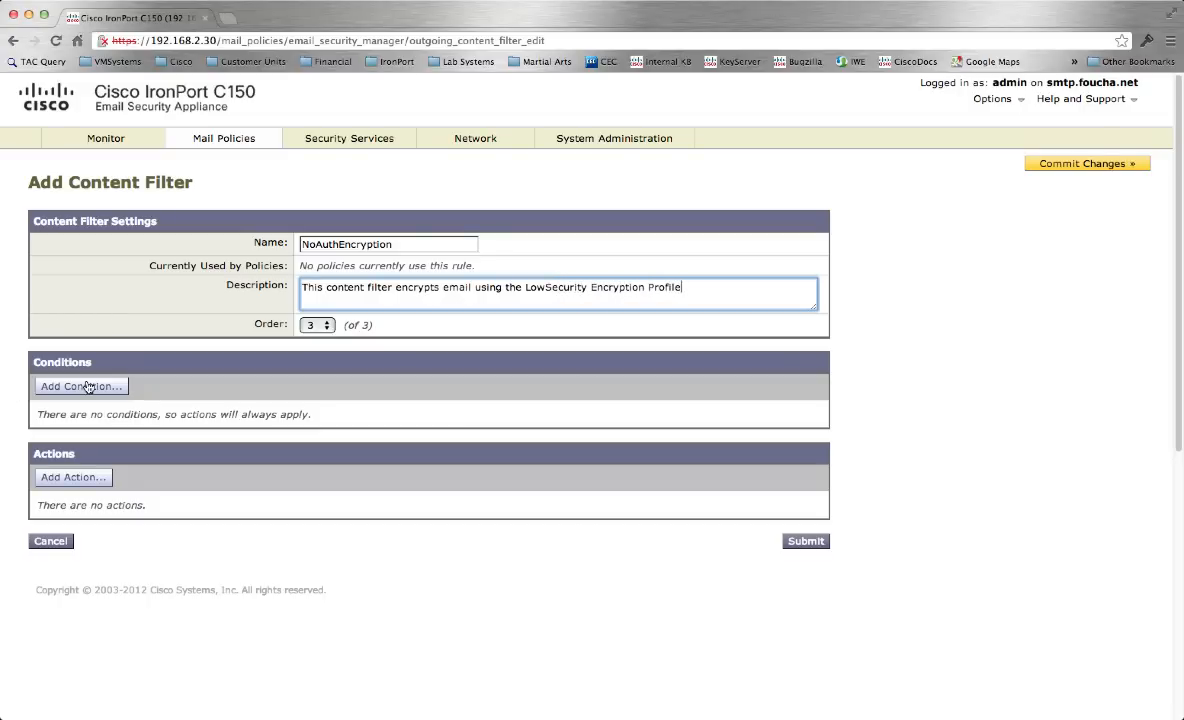
pyautogui.click(81, 386)
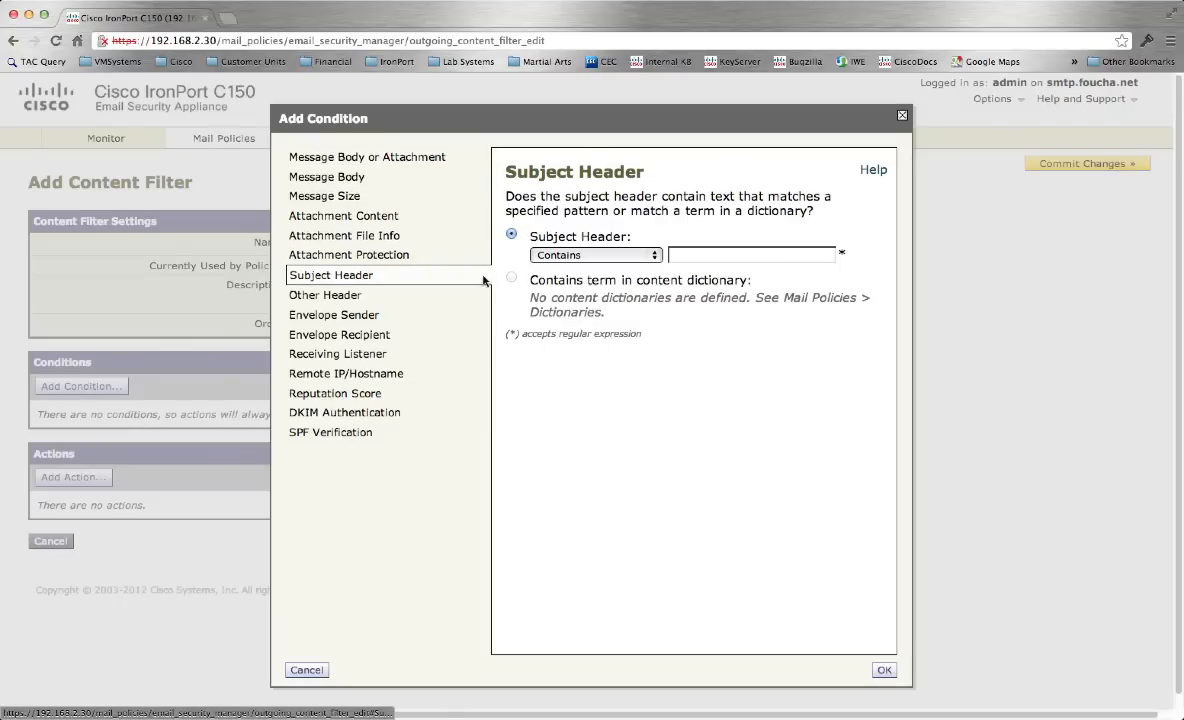
# Set the Subject Header condition to match [No Auth] case-insensitively using (?i)
pyautogui.click(751, 254)
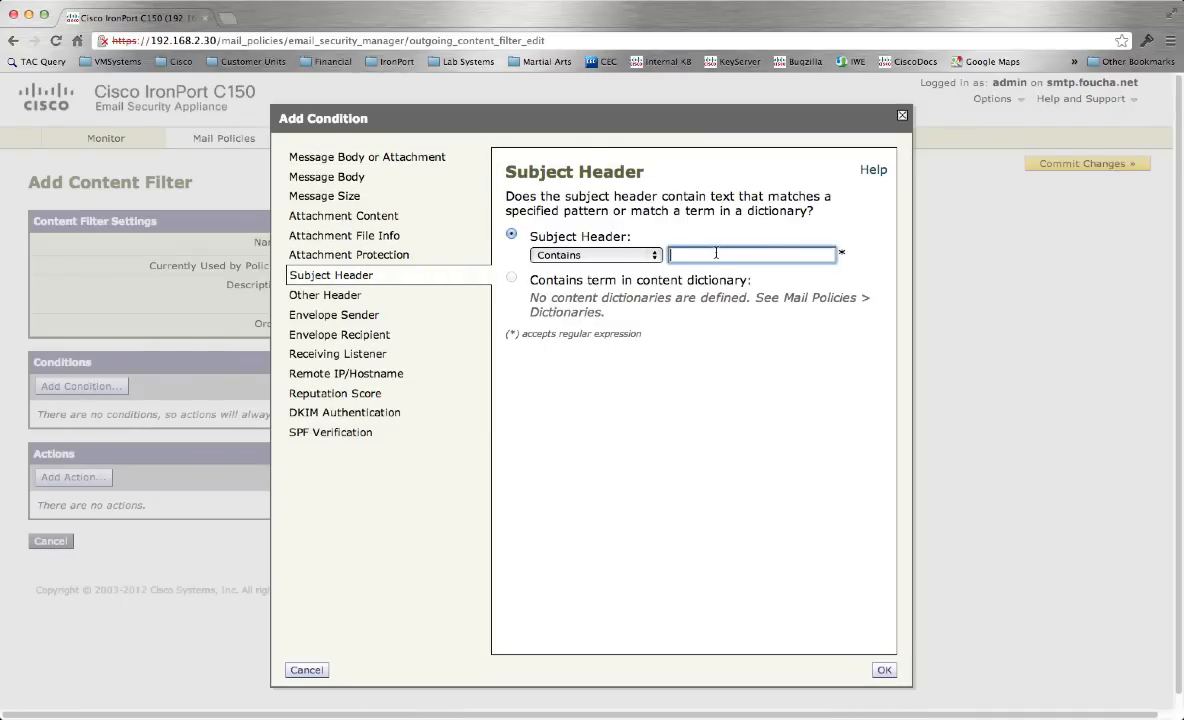
pyautogui.write('\\[No]')
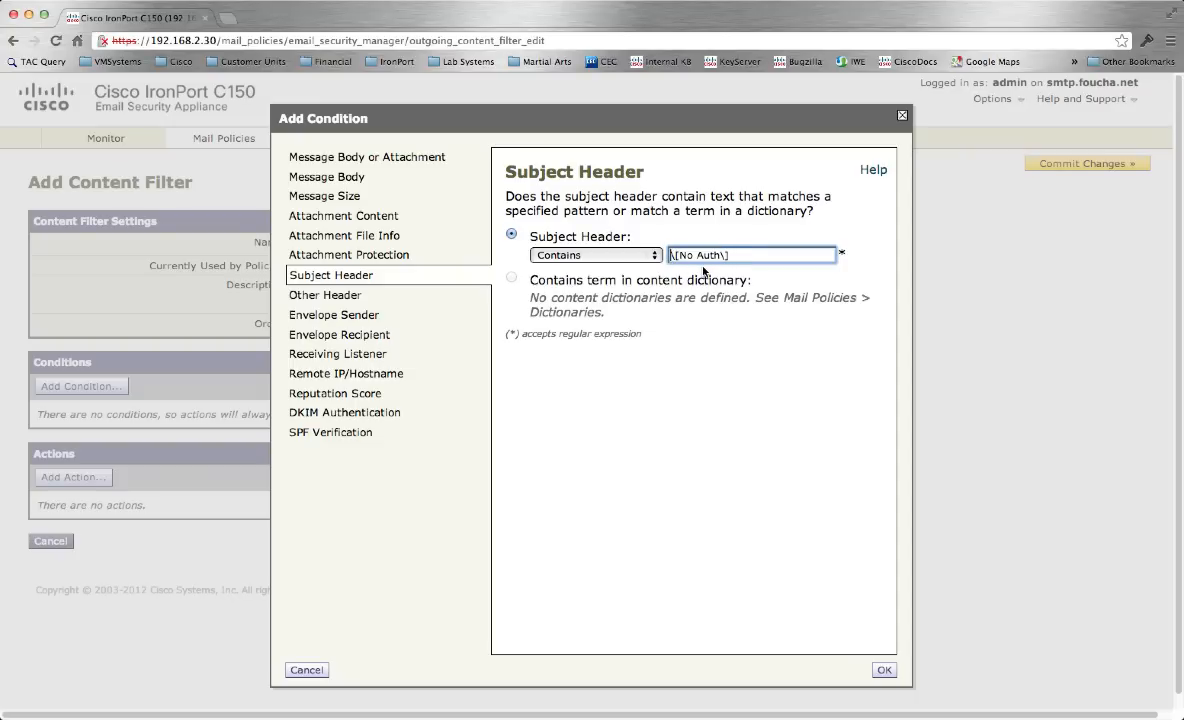
pyautogui.write('(?i)')
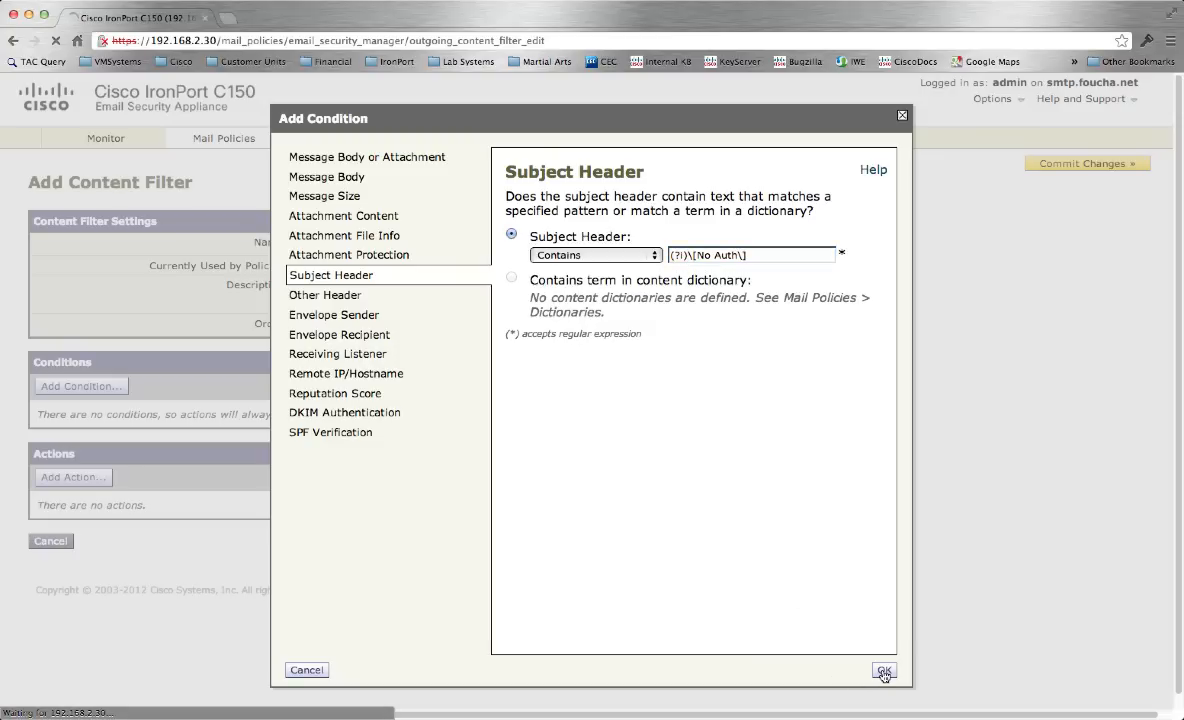
pyautogui.click(882, 671)
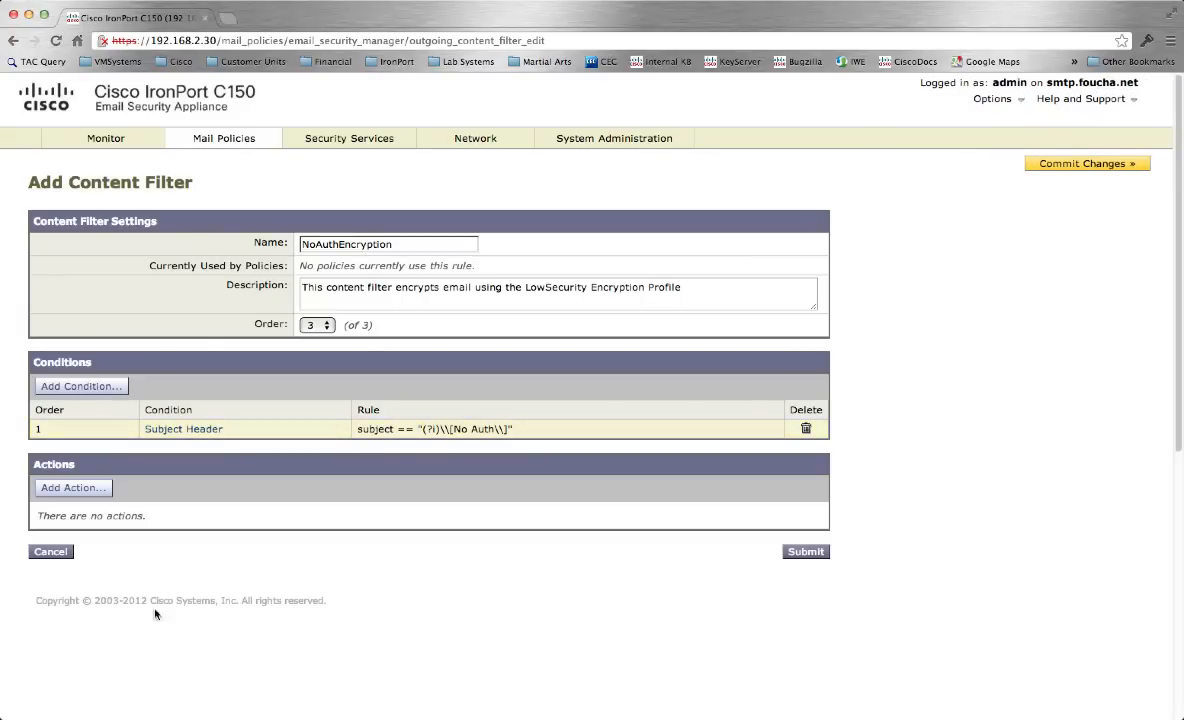
pyautogui.click(70, 488)
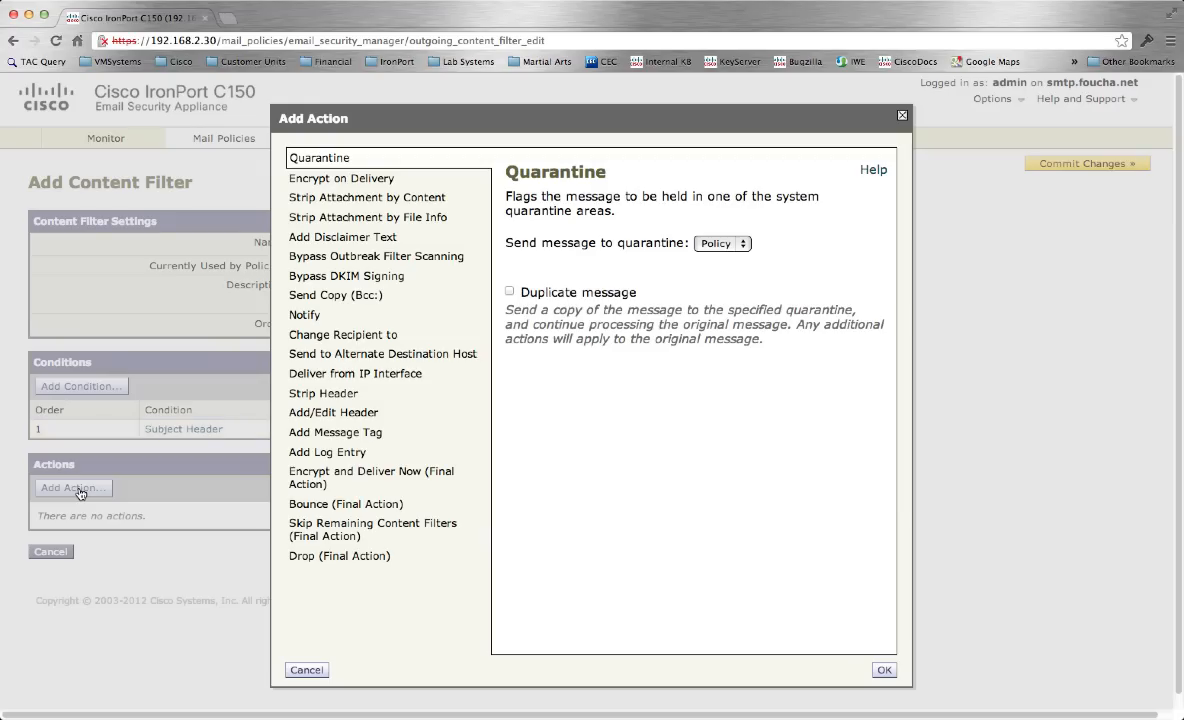
# Give NoAuthEncryption an Encrypt on Delivery action with LowSecurity and submit it
pyautogui.click(342, 177)
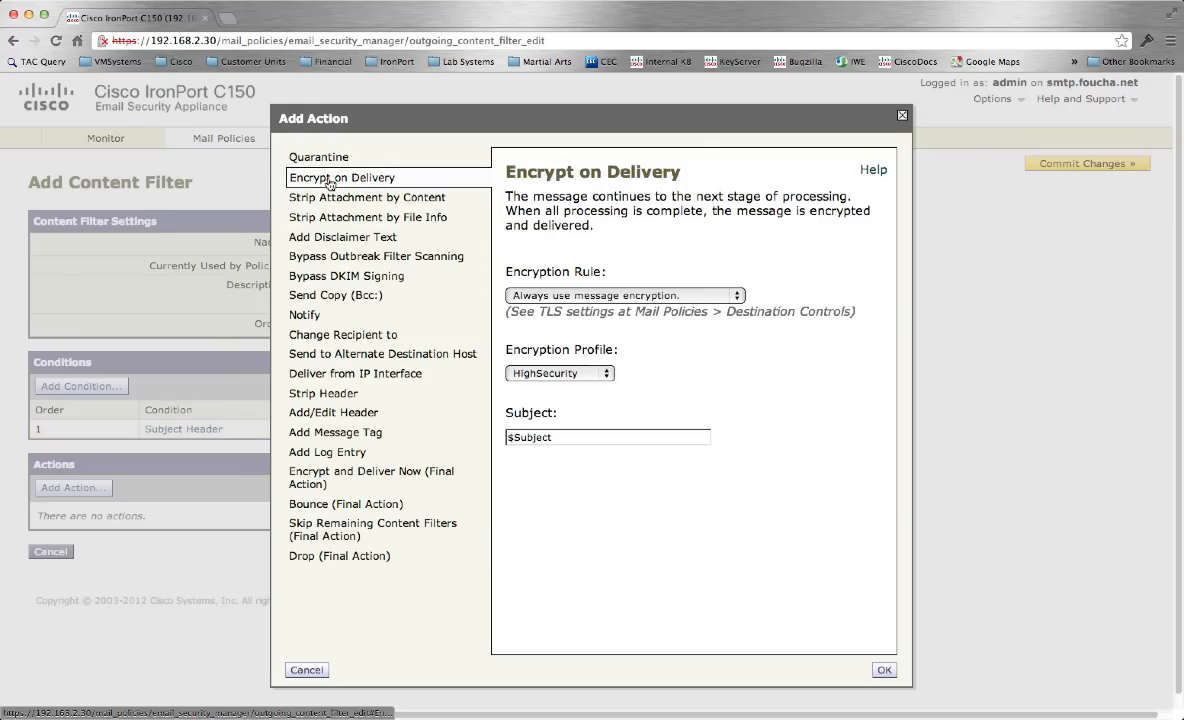
pyautogui.click(559, 373)
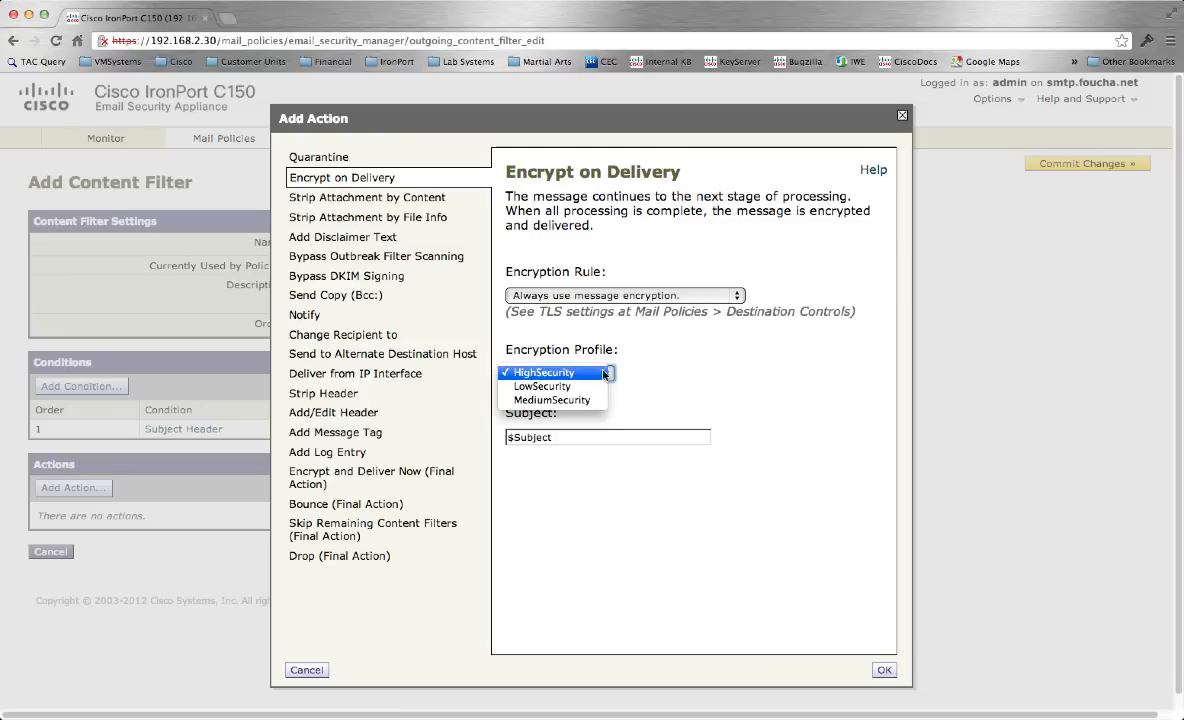
pyautogui.click(542, 386)
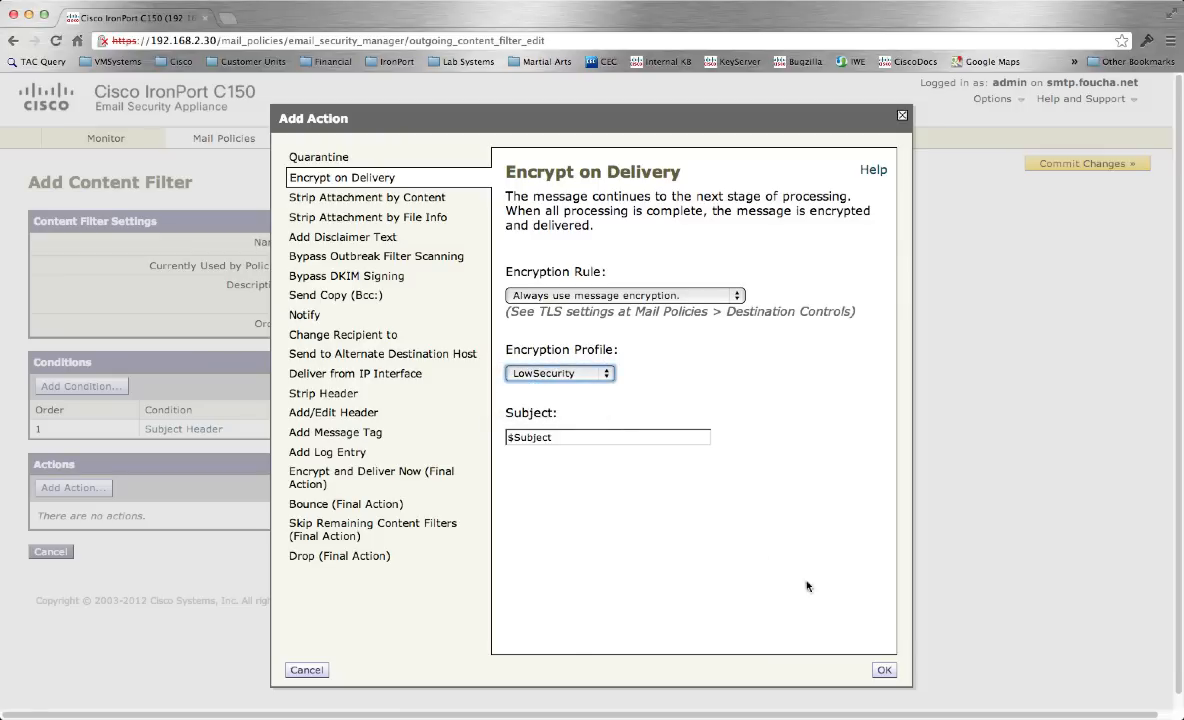
pyautogui.click(884, 670)
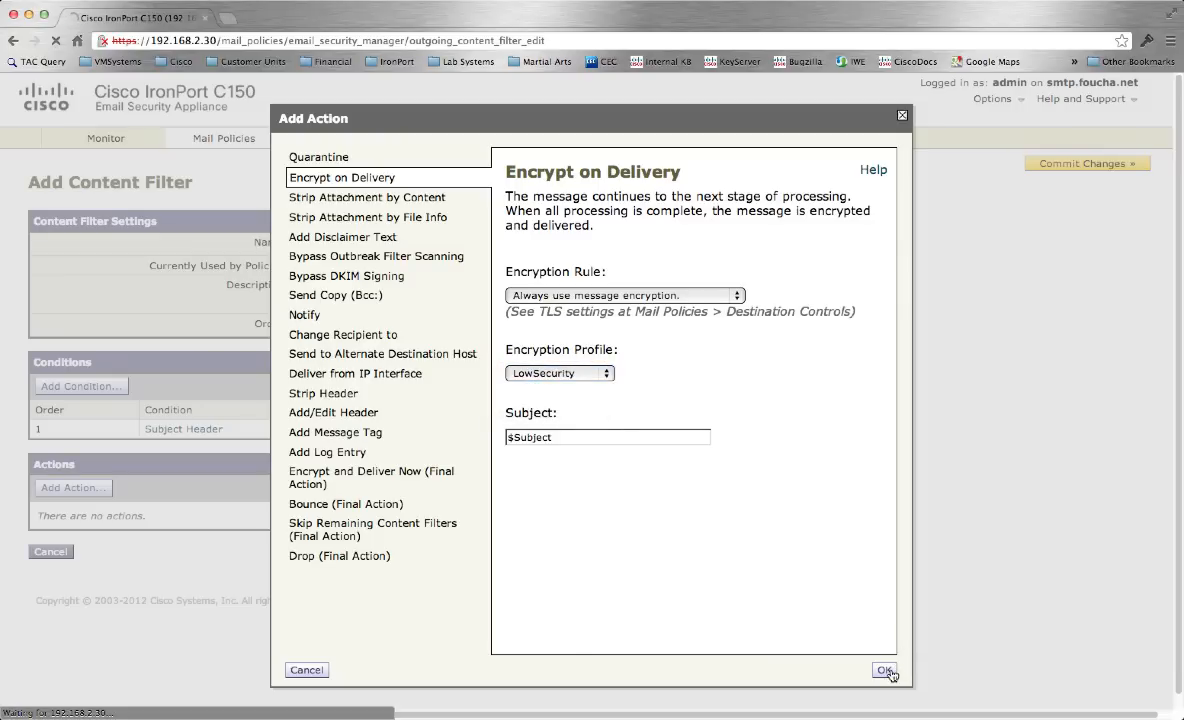
pyautogui.click(885, 671)
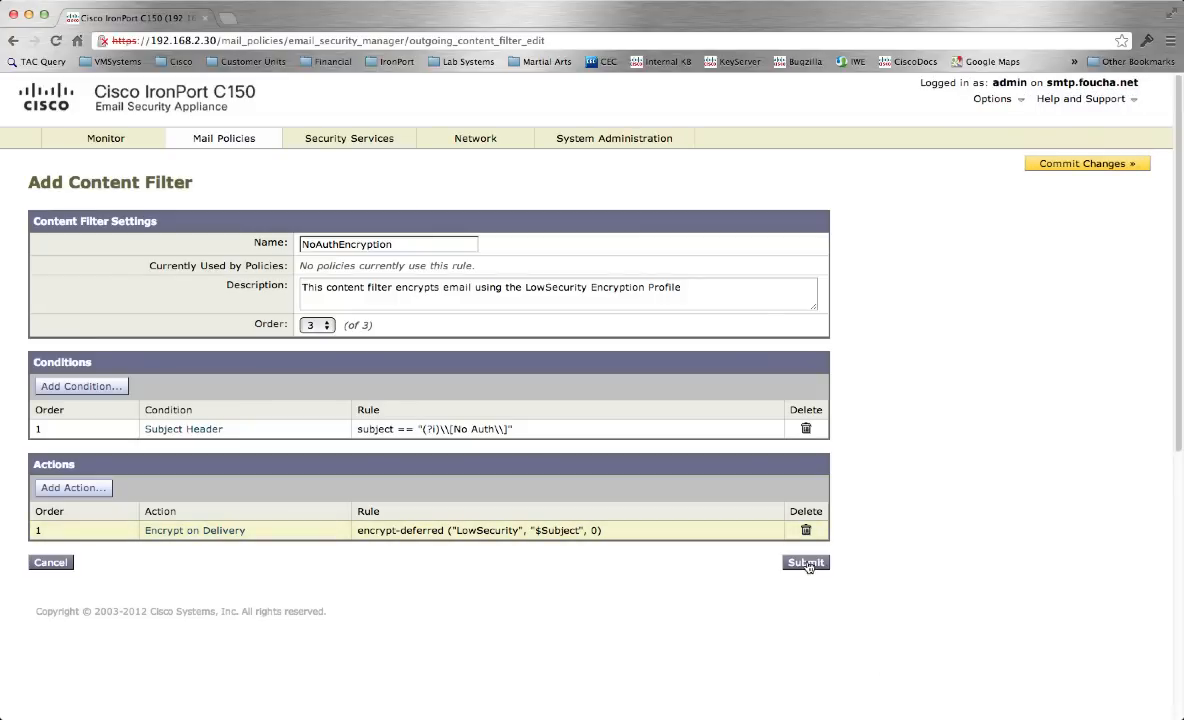
pyautogui.click(803, 562)
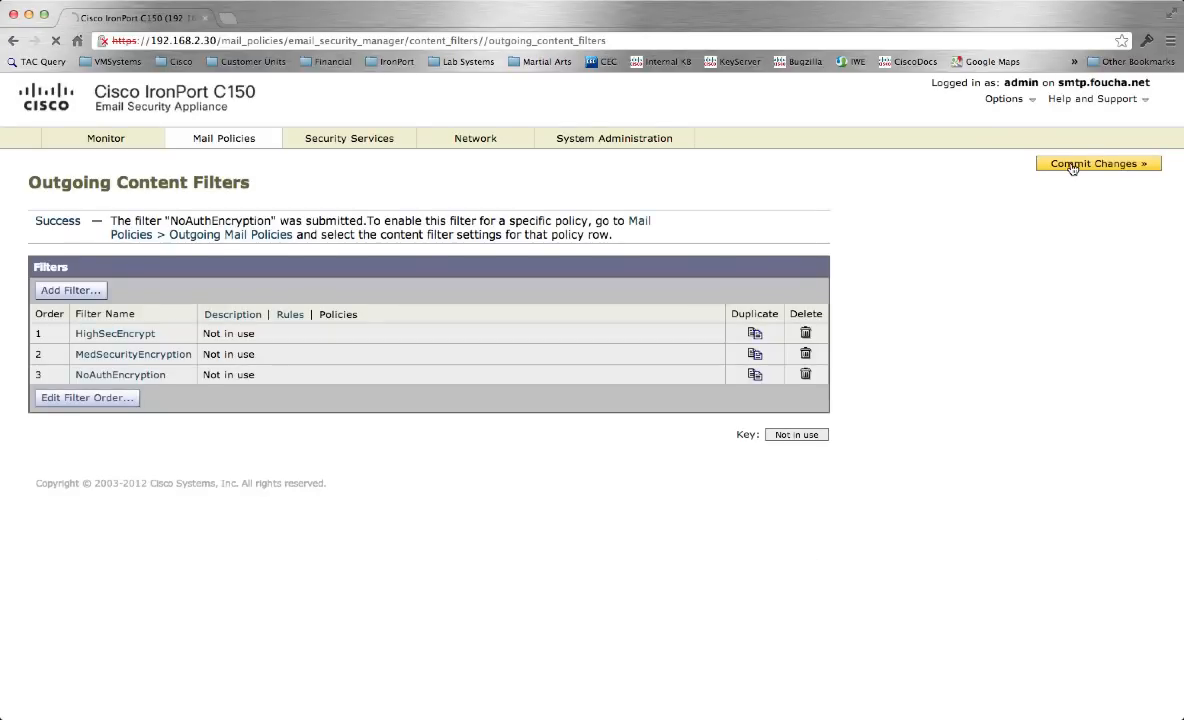
# Commit all pending changes to the appliance
pyautogui.click(1098, 163)
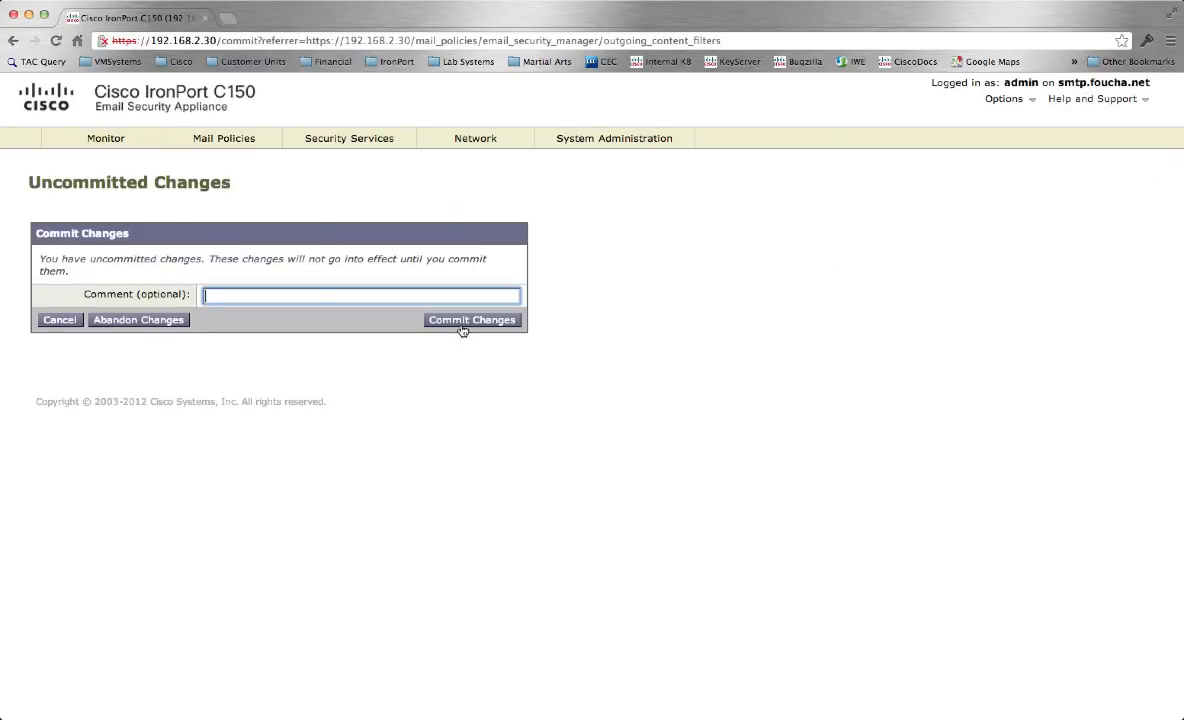
pyautogui.click(472, 320)
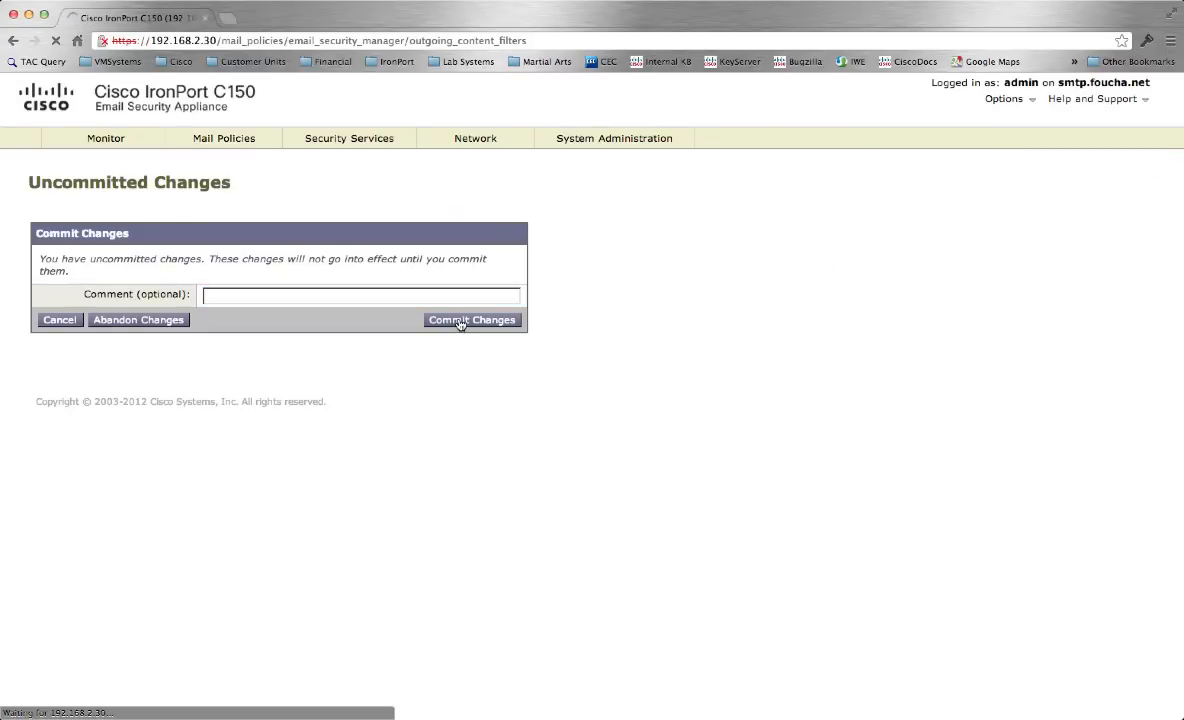
pyautogui.click(471, 320)
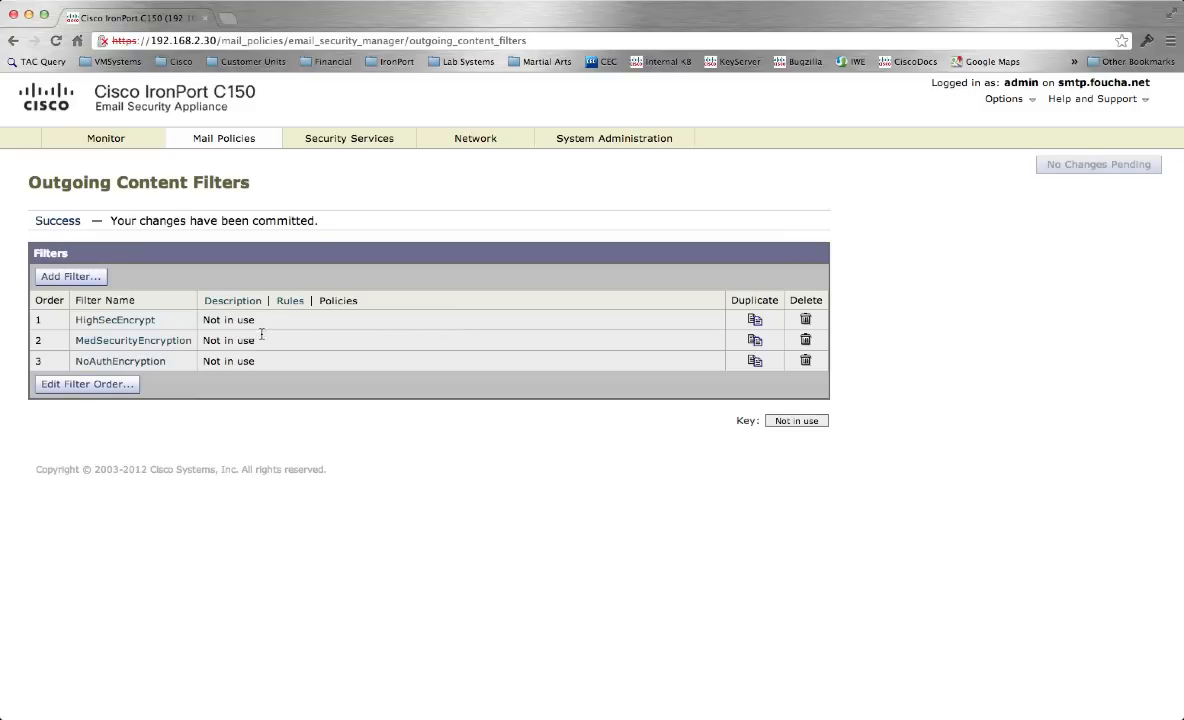
pyautogui.click(223, 138)
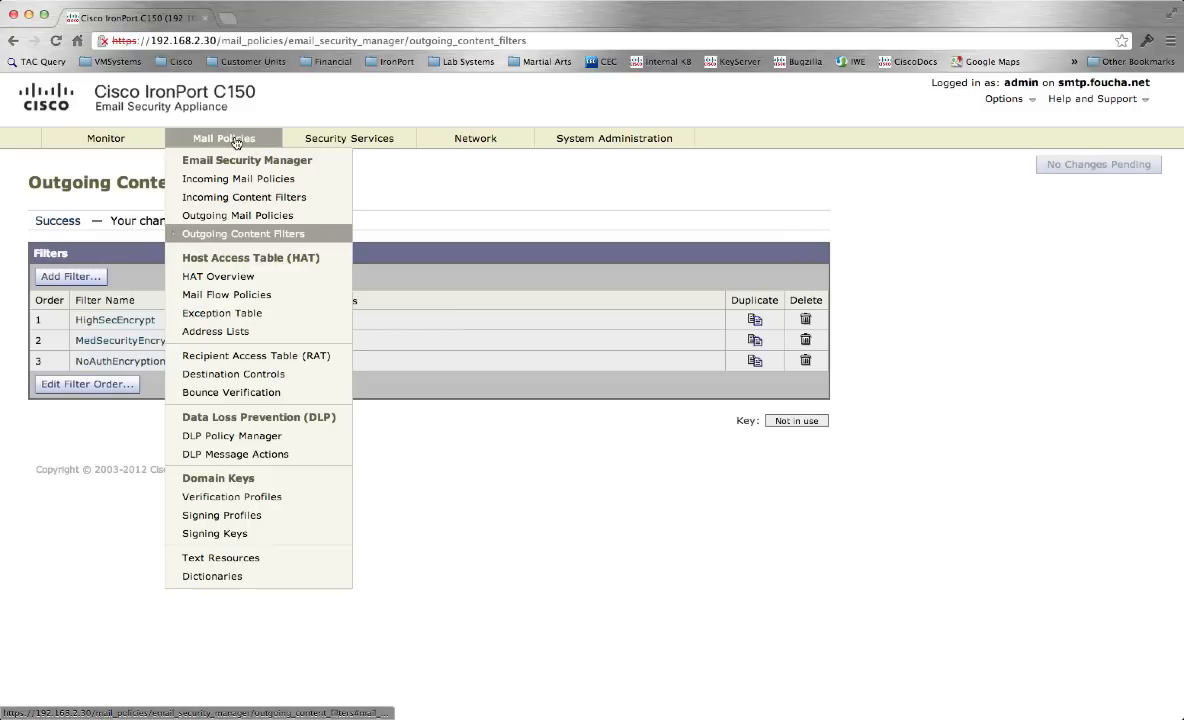
# Enable the HighSecEncrypt, MedSecurityEncryption and NoAuthEncryption filters on the outgoing Default Policy
pyautogui.click(243, 233)
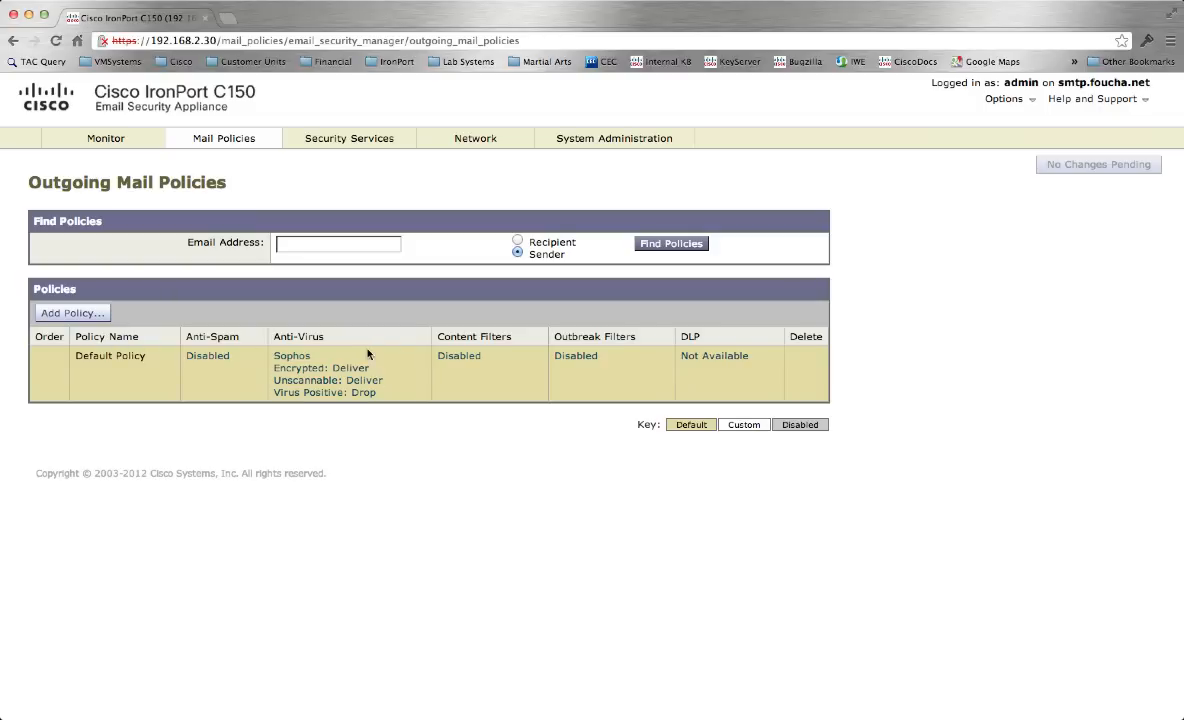
pyautogui.moveTo(459, 360)
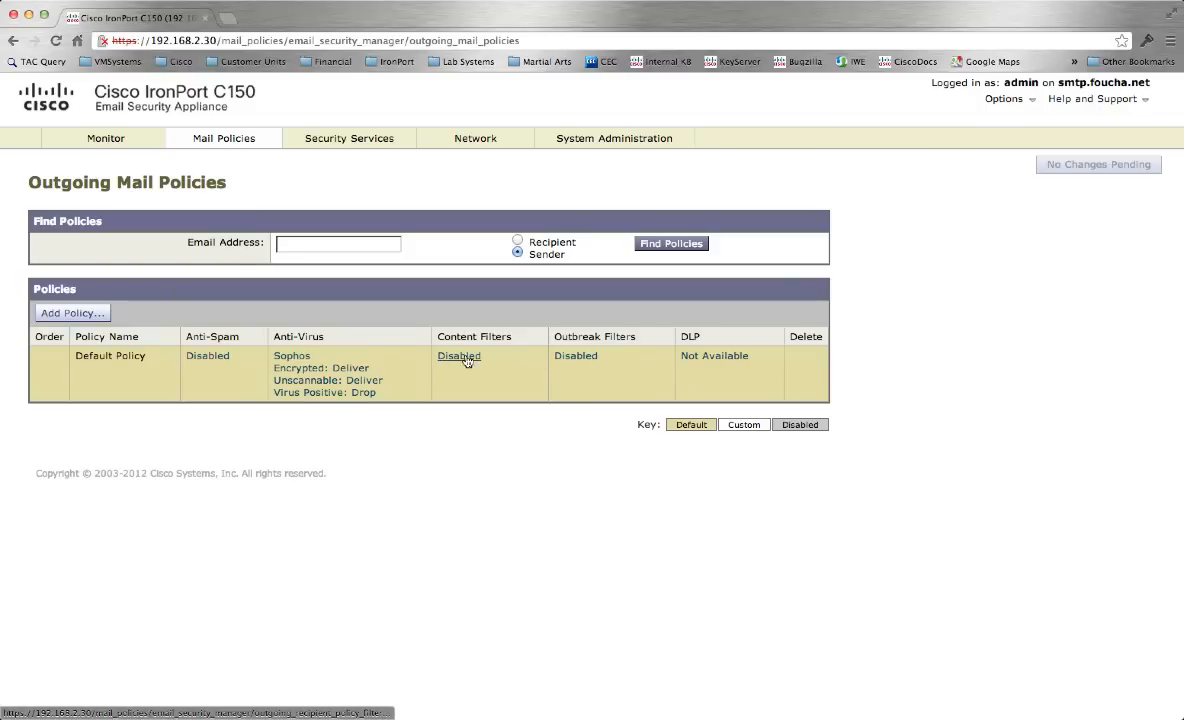
pyautogui.click(458, 356)
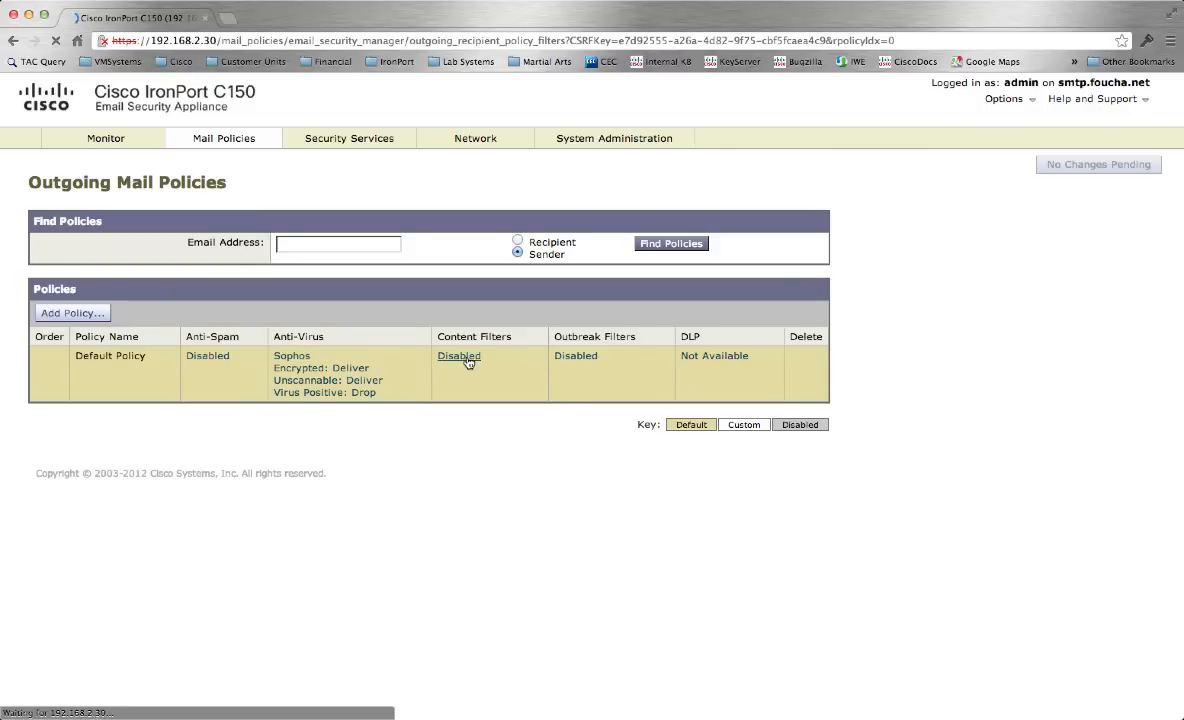
pyautogui.click(459, 356)
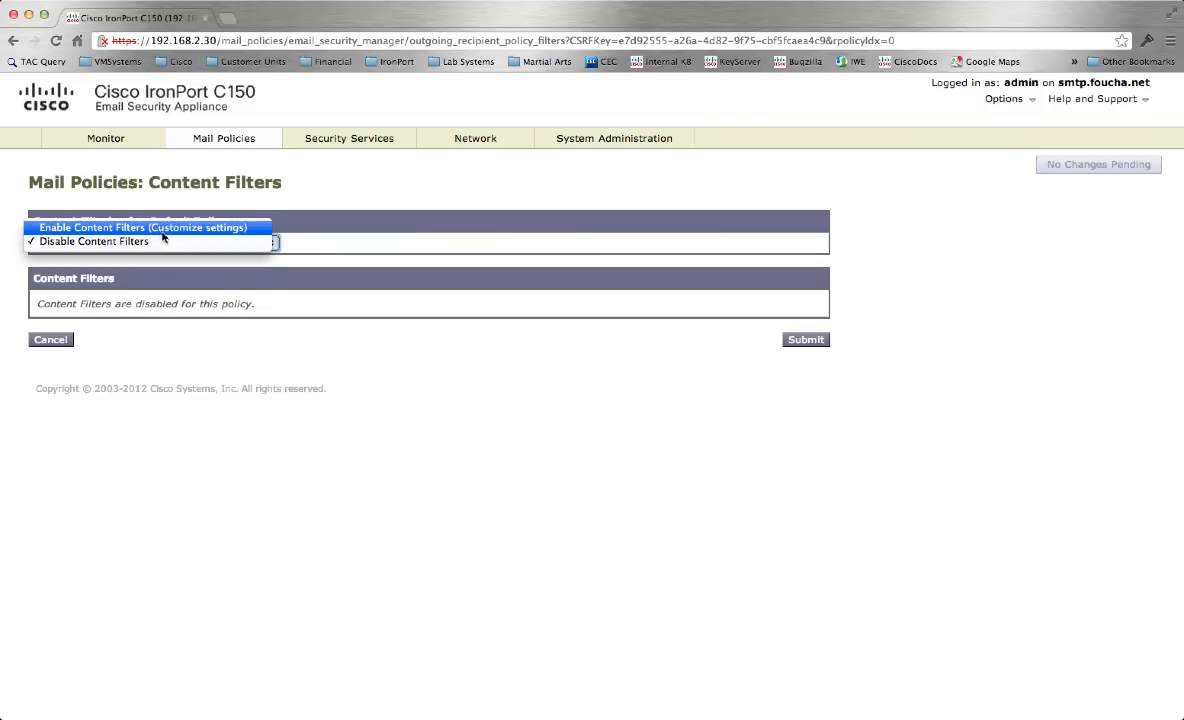
pyautogui.click(143, 227)
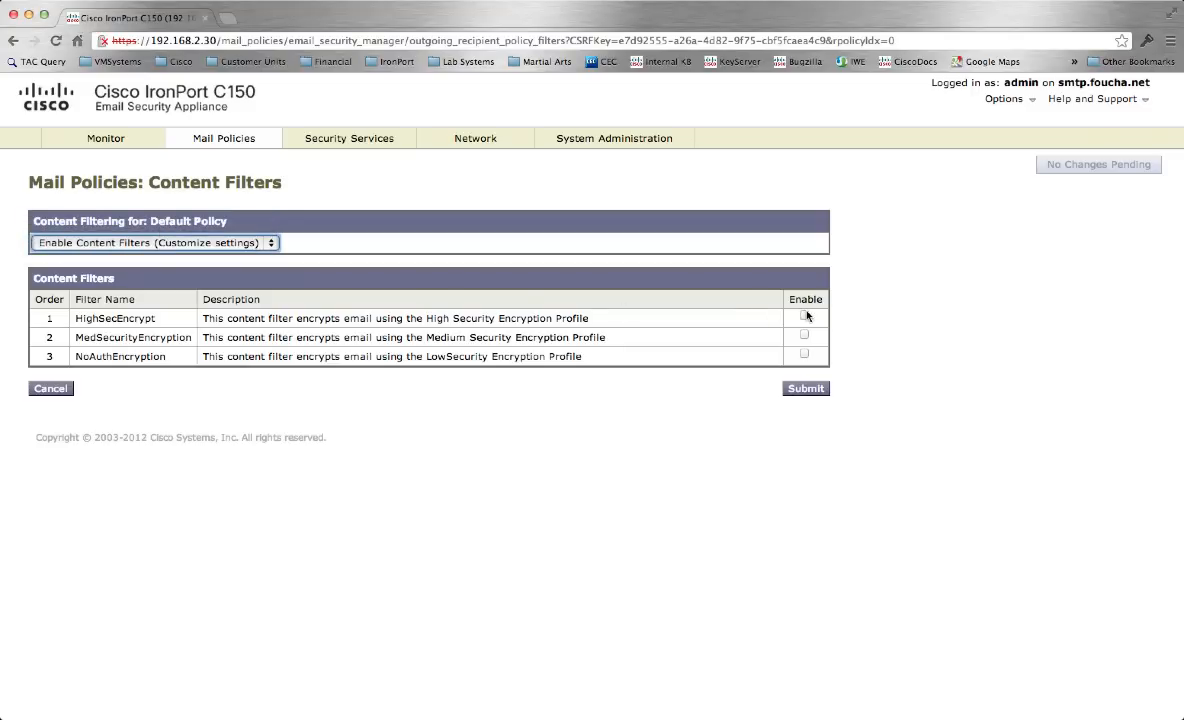
pyautogui.click(805, 318)
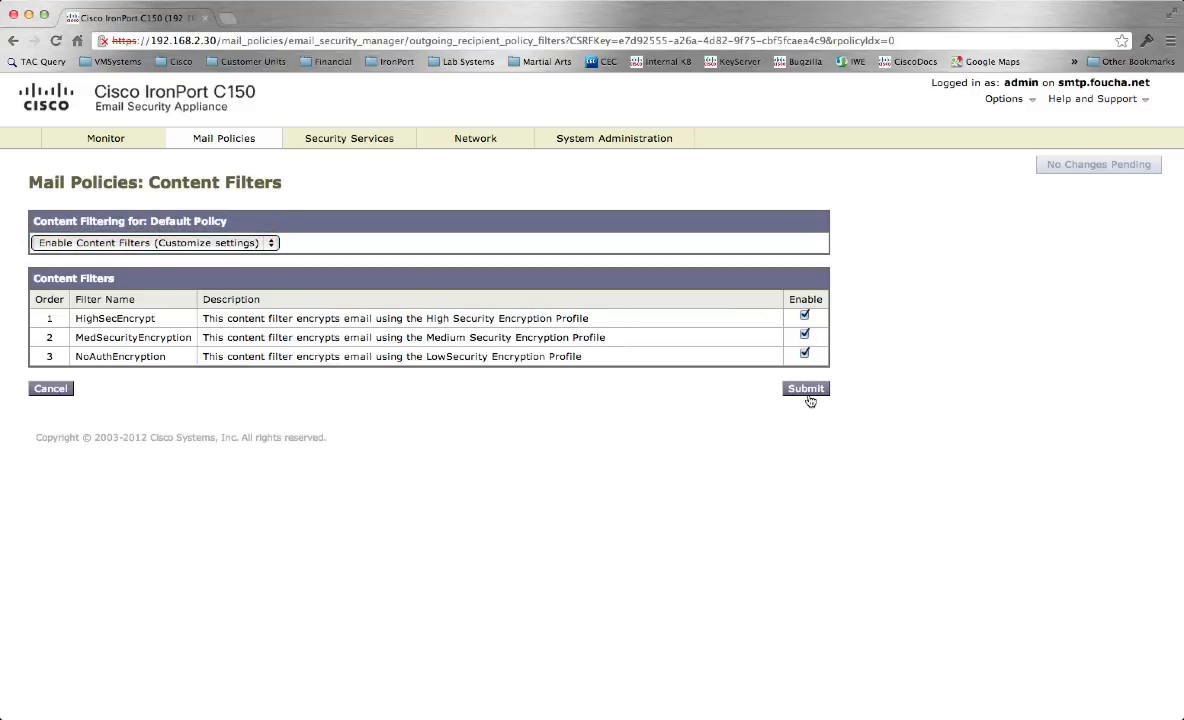
pyautogui.click(805, 388)
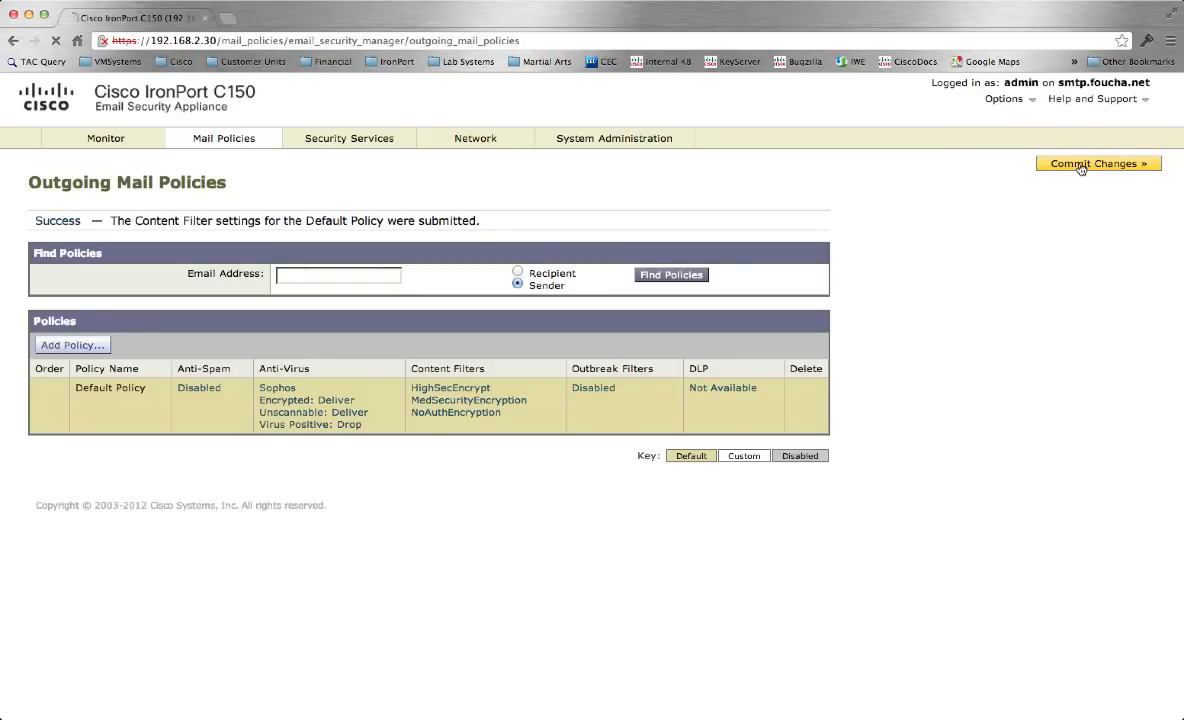
pyautogui.click(1099, 163)
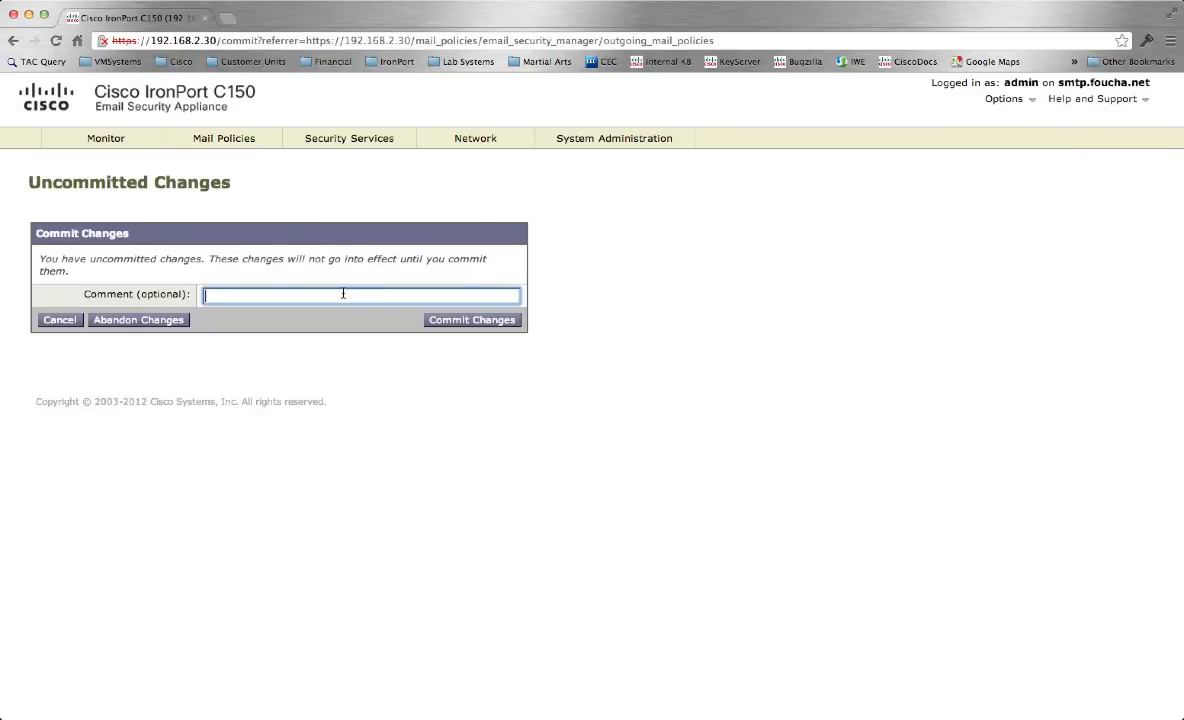
# Commit the changes with the comment 'added encryption for outbound email'
pyautogui.write('added')
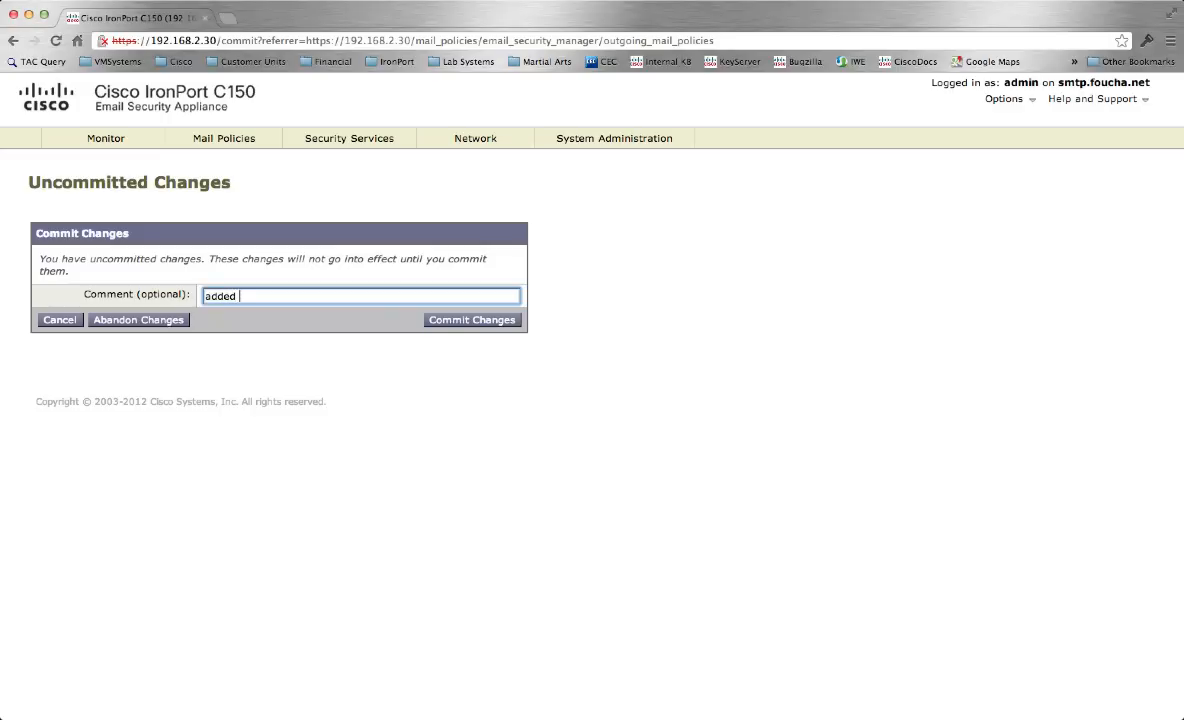
pyautogui.write('encryption')
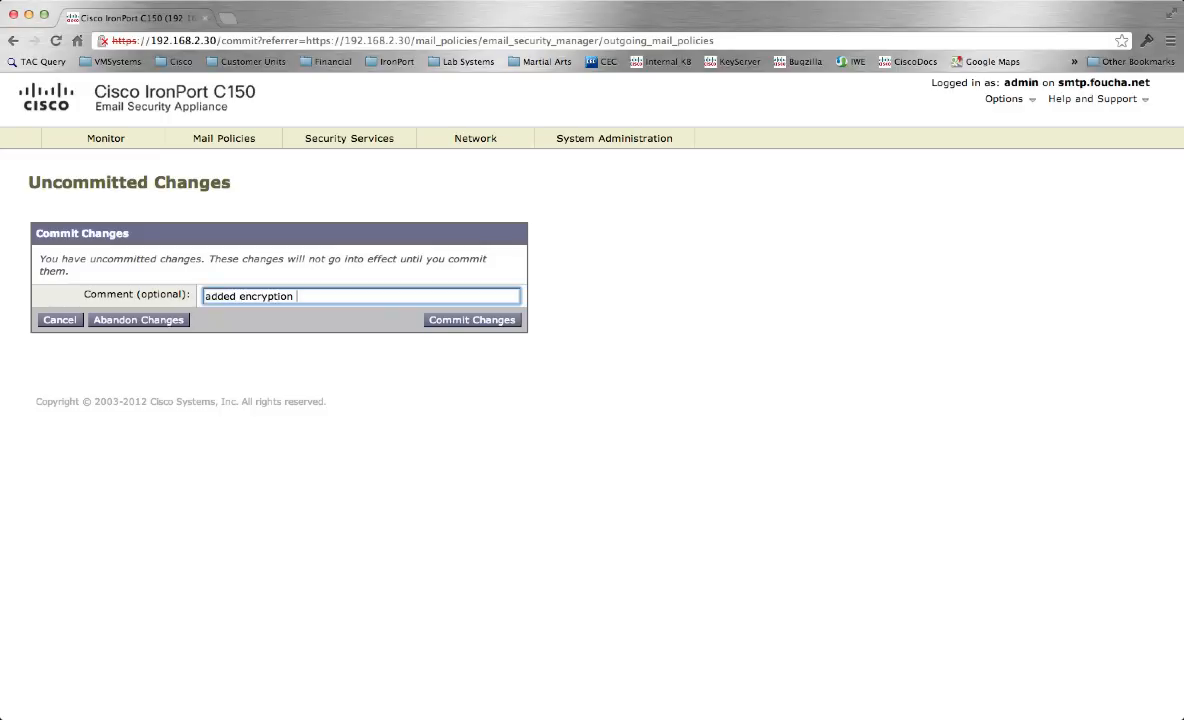
pyautogui.write('for outbound em')
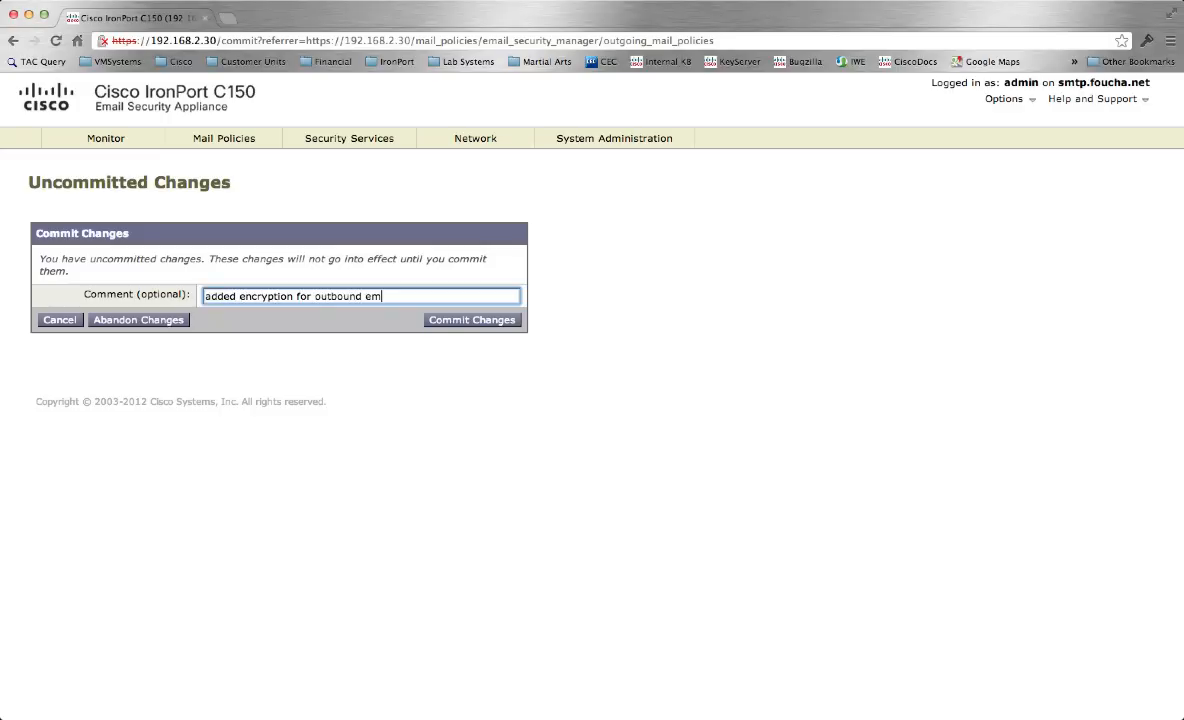
pyautogui.write('ail')
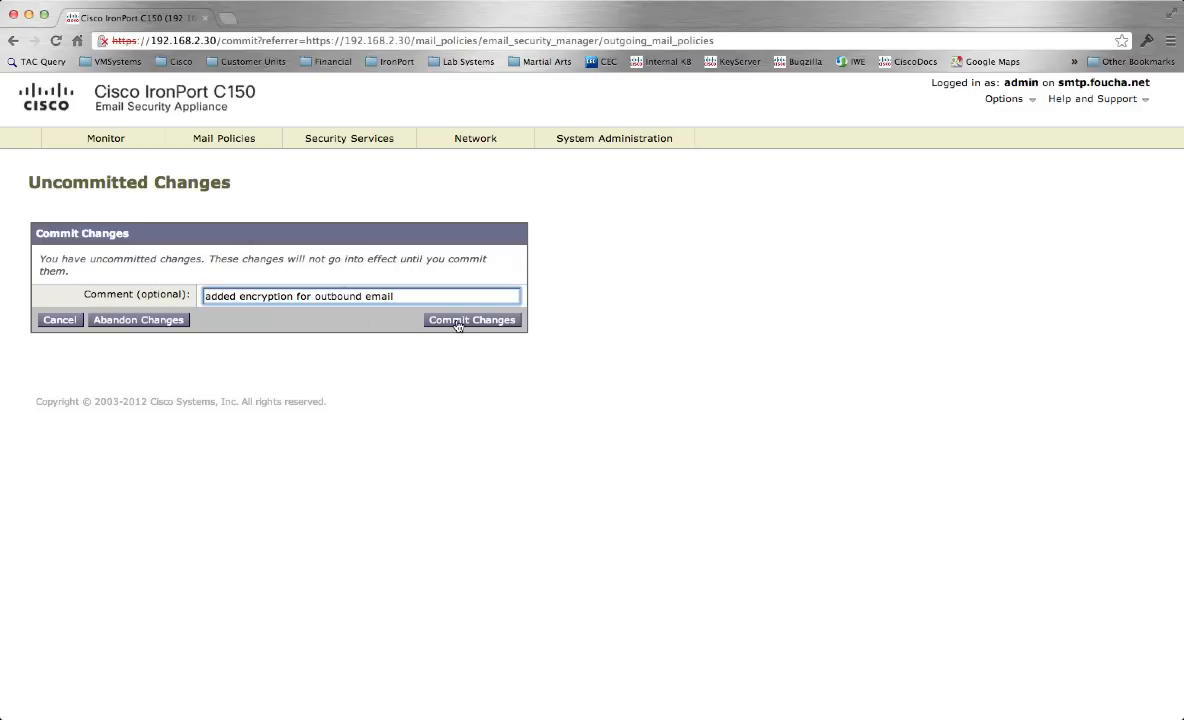
pyautogui.click(472, 320)
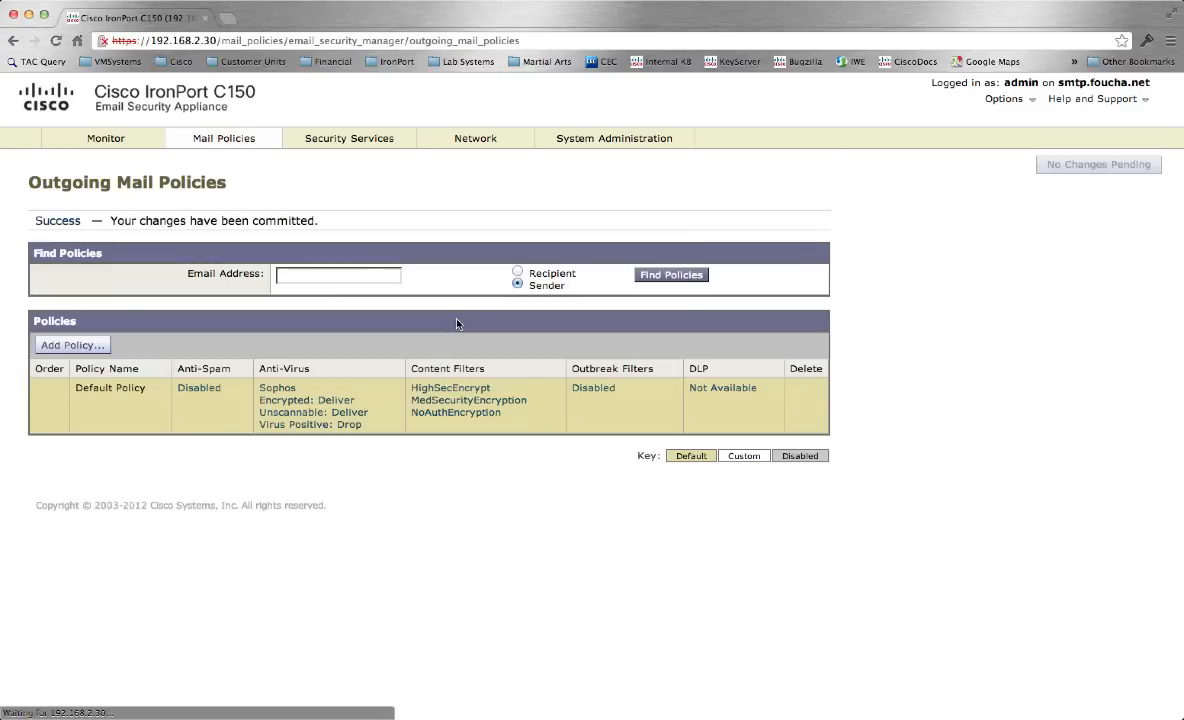
pyautogui.moveTo(482, 198)
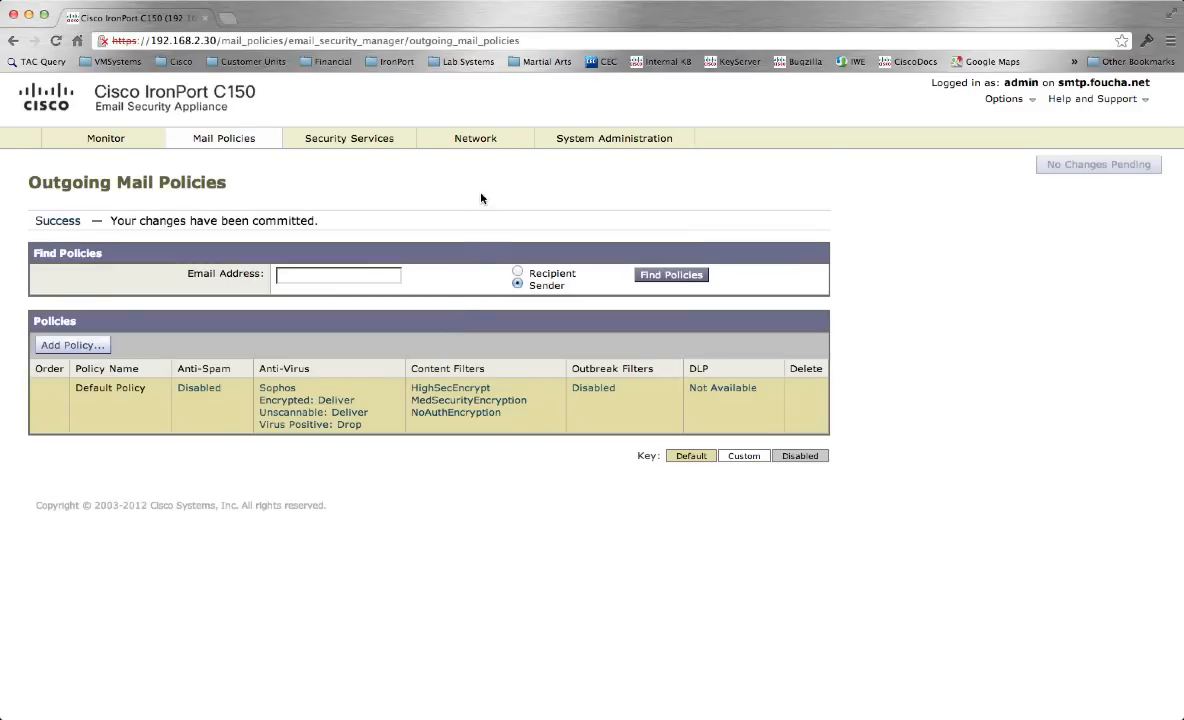